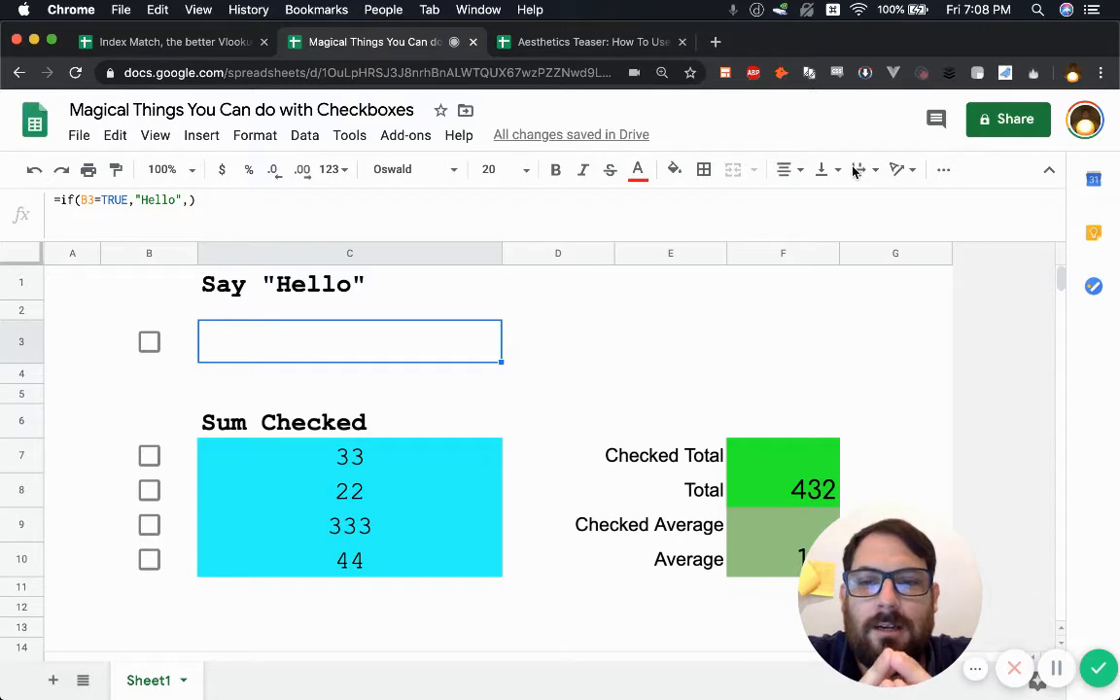
mouse_move(277, 300)
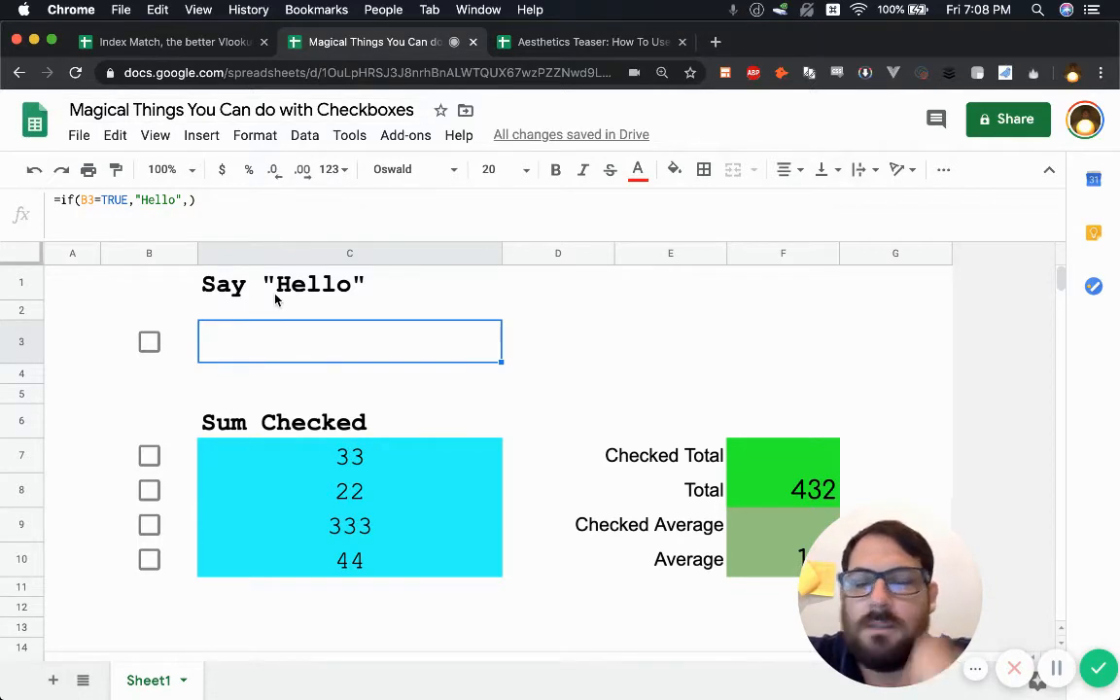
mouse_move(214, 319)
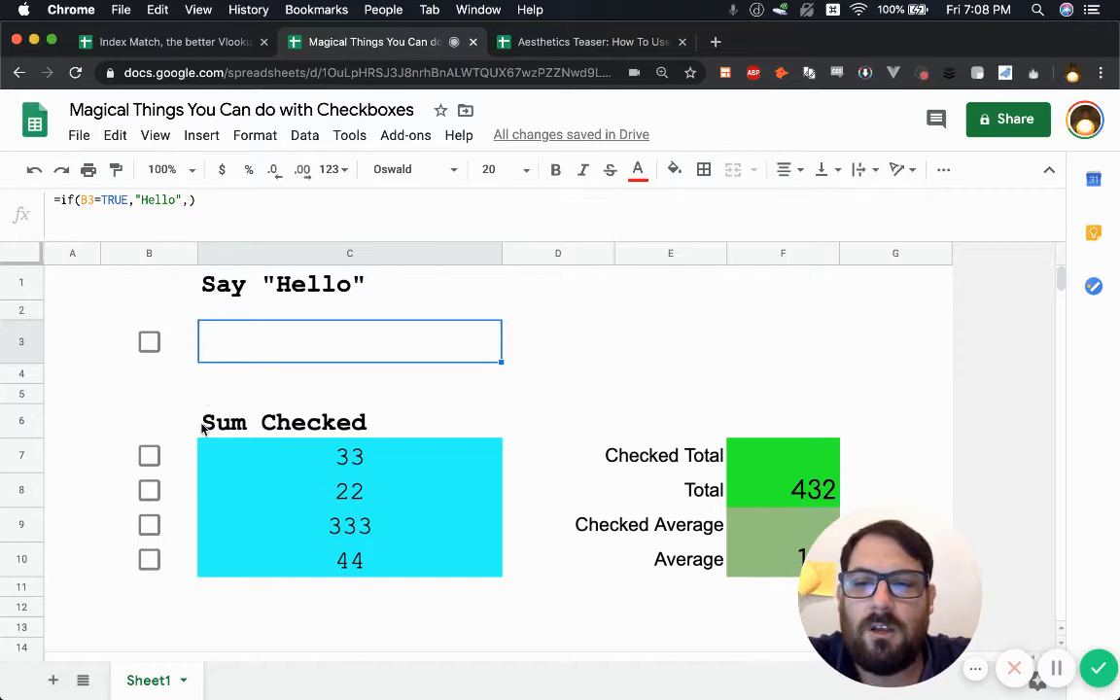
mouse_move(187, 398)
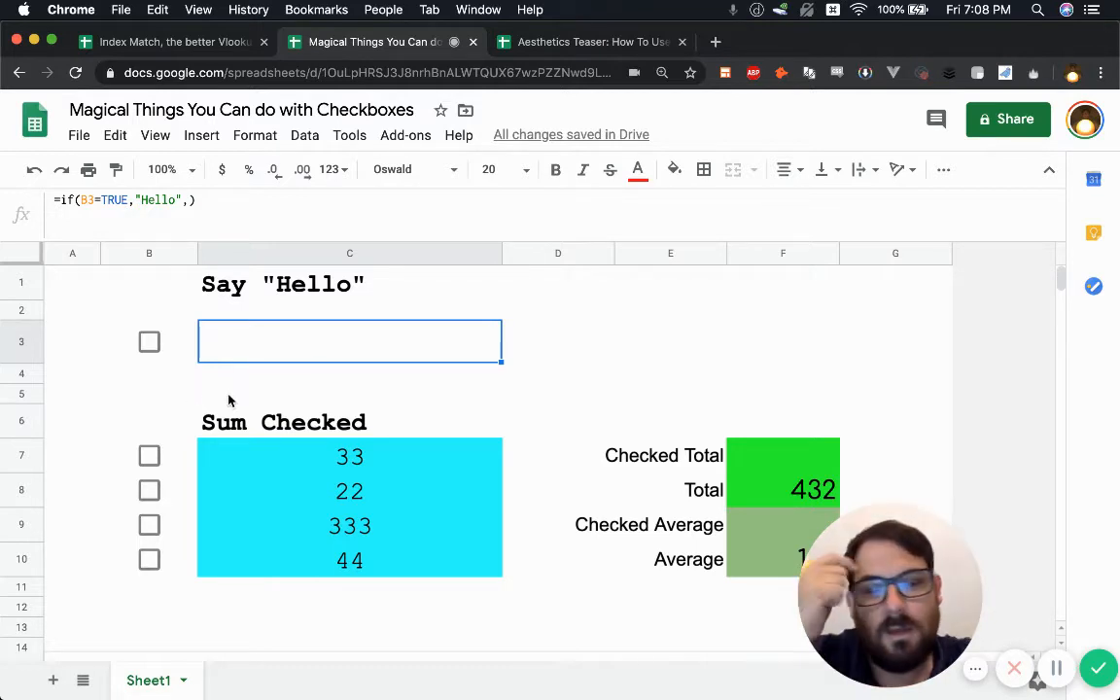
mouse_move(191, 358)
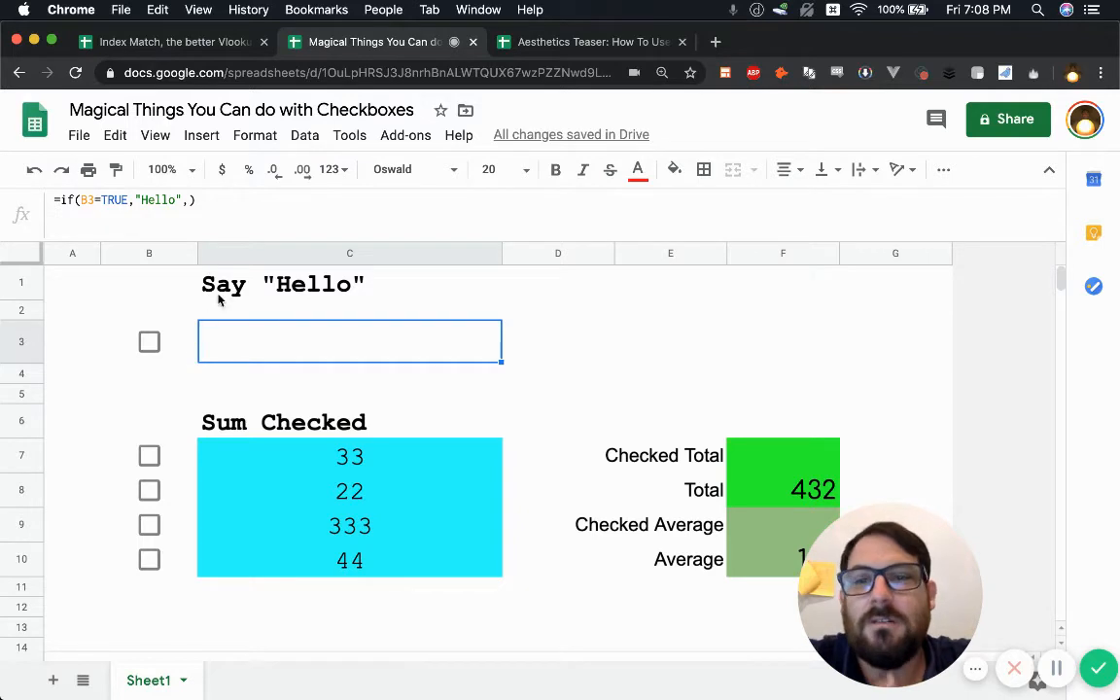
mouse_move(187, 338)
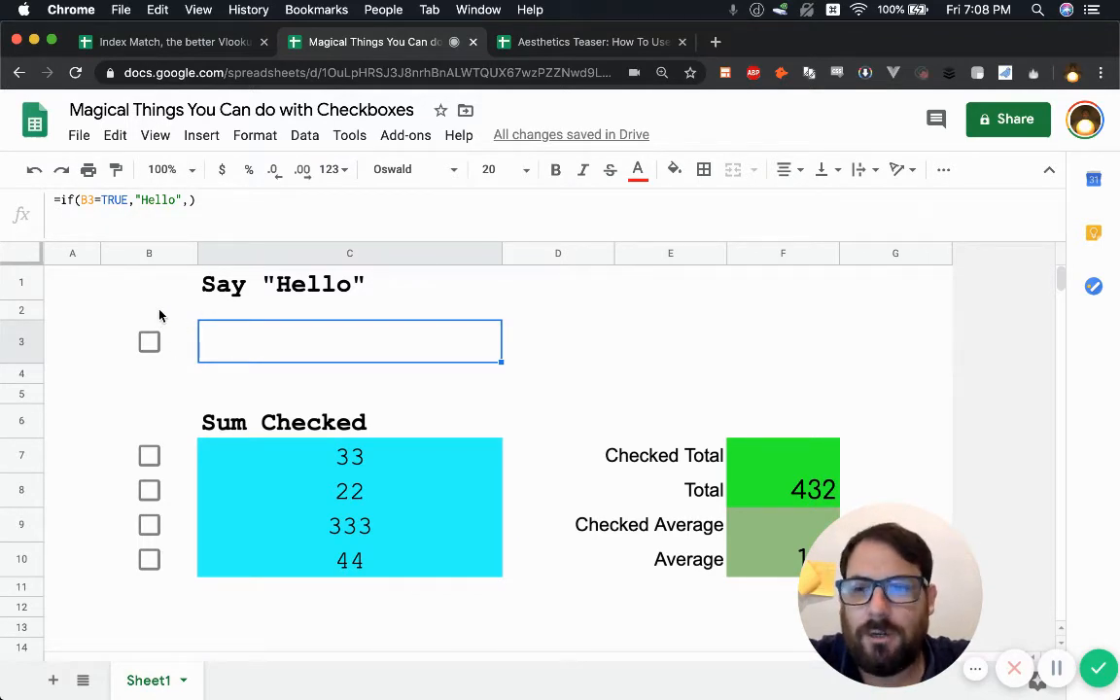
- Insert a demo checkbox in B2, toggle it on and off, then review the Say Hello formula in C3
click(147, 309)
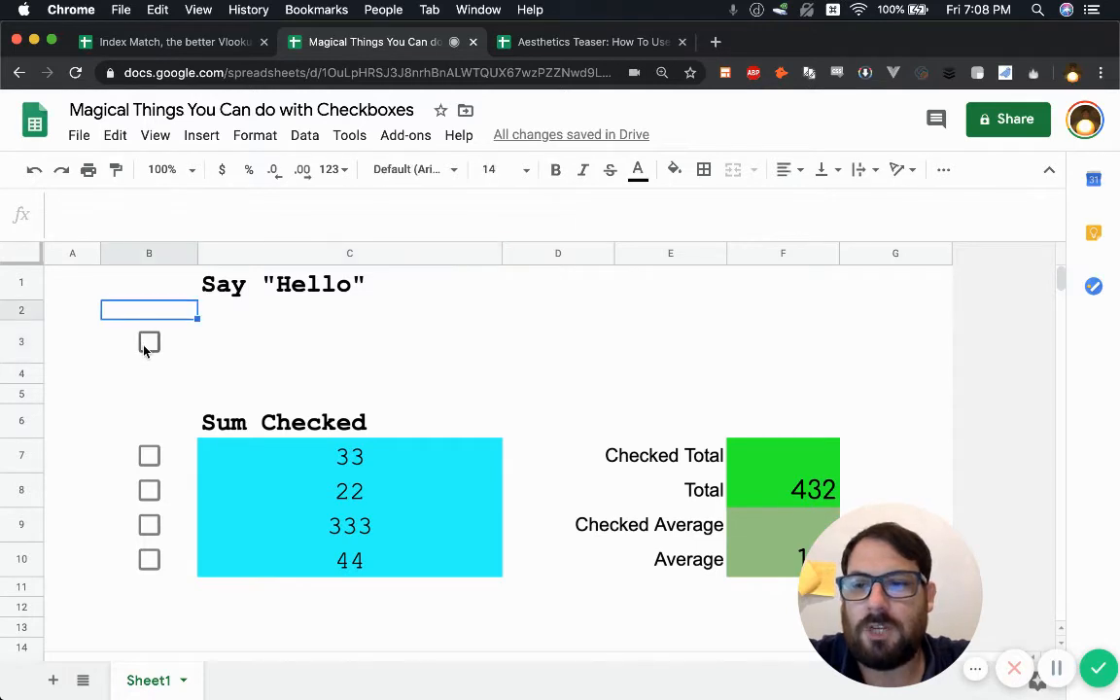
mouse_move(165, 298)
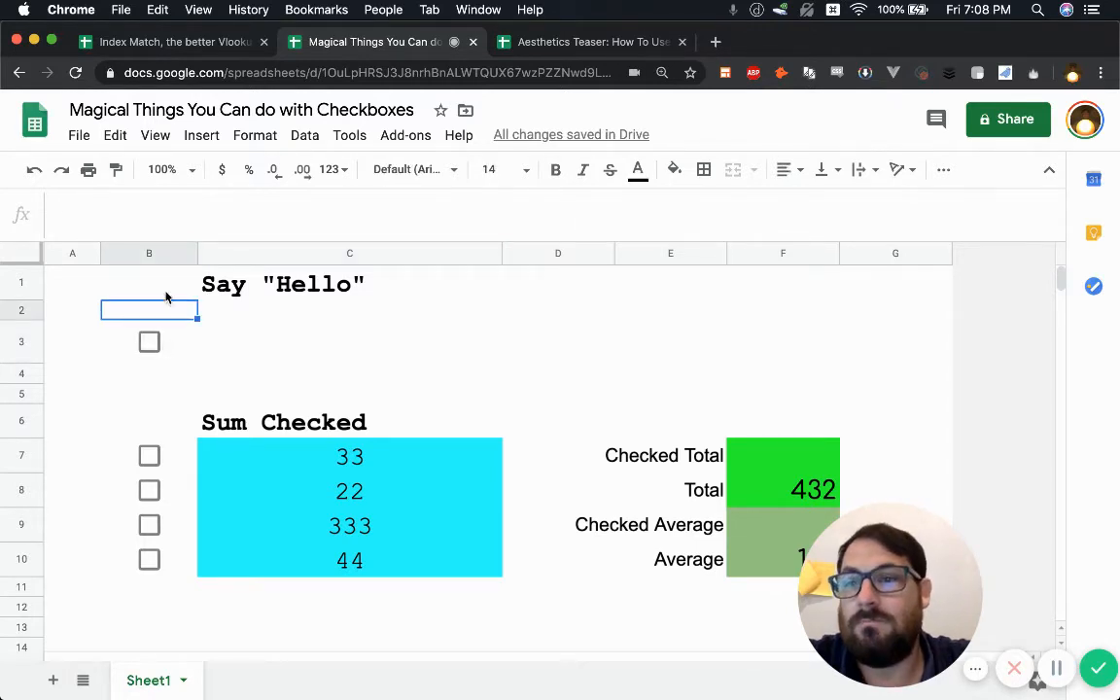
click(202, 136)
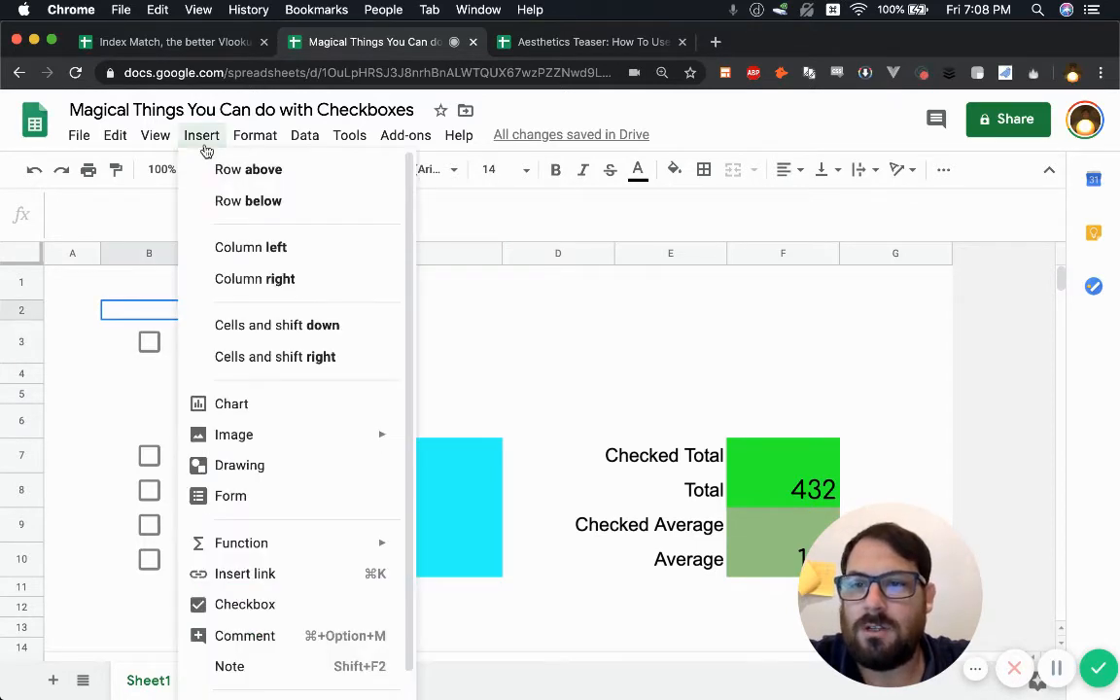
mouse_move(239, 465)
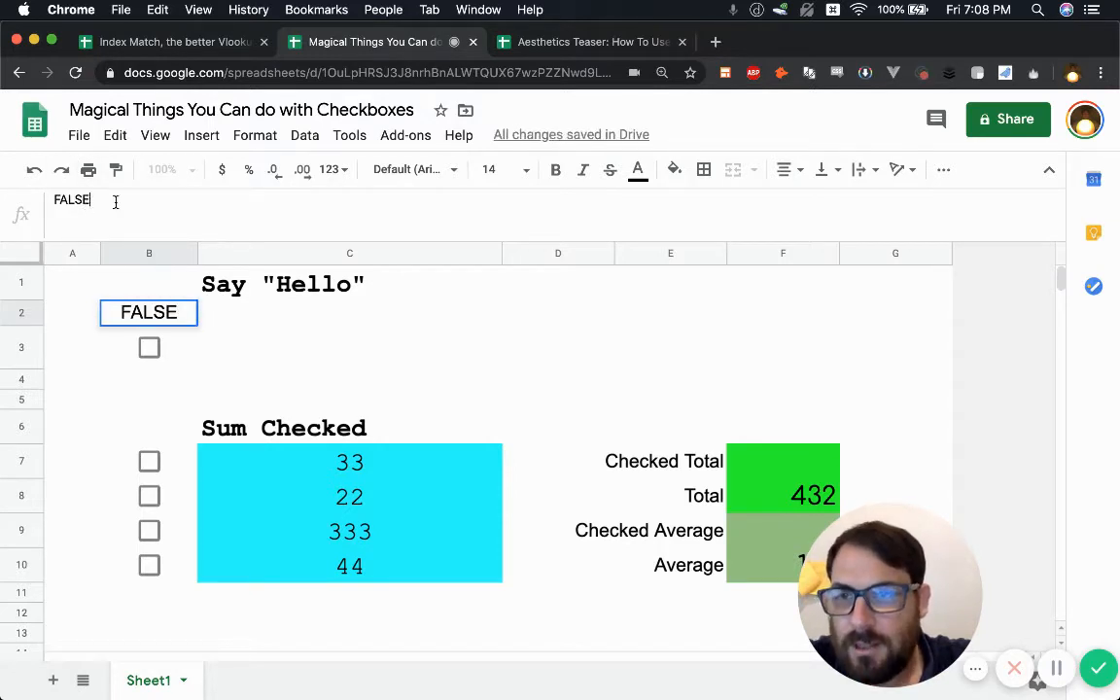
click(147, 284)
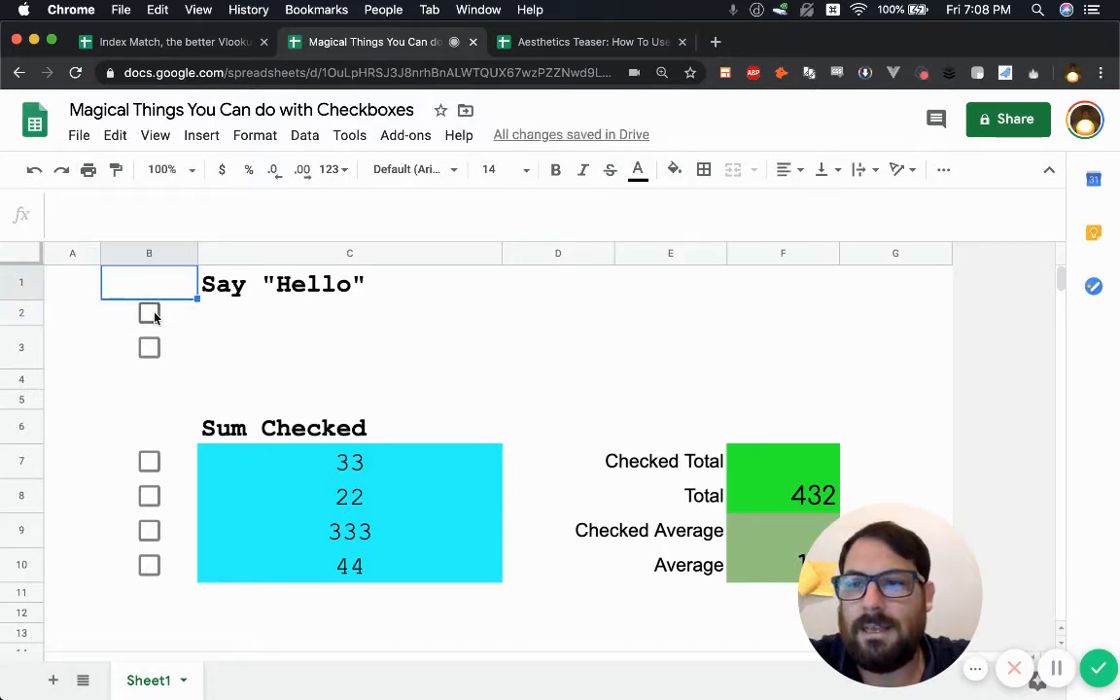
click(148, 312)
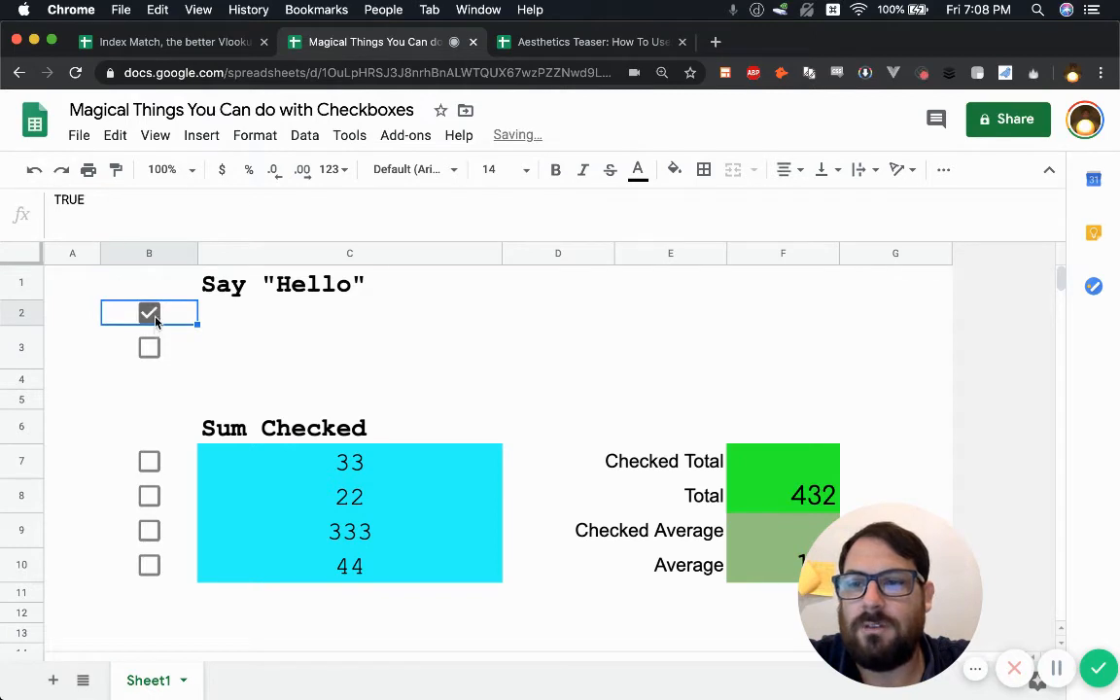
click(147, 311)
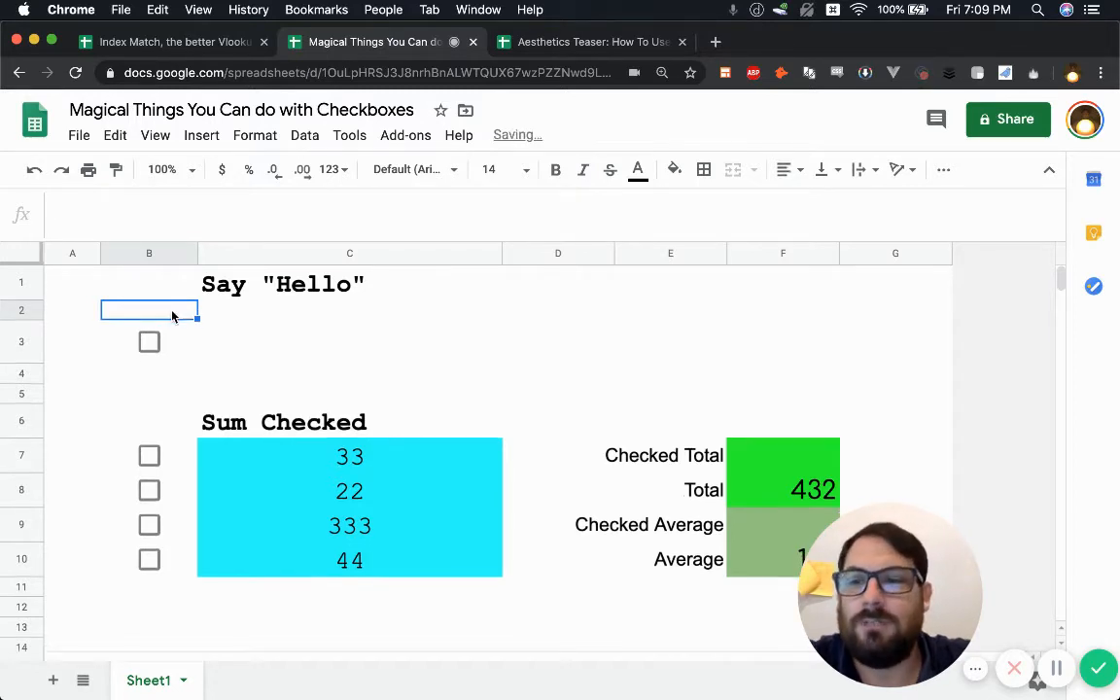
click(147, 342)
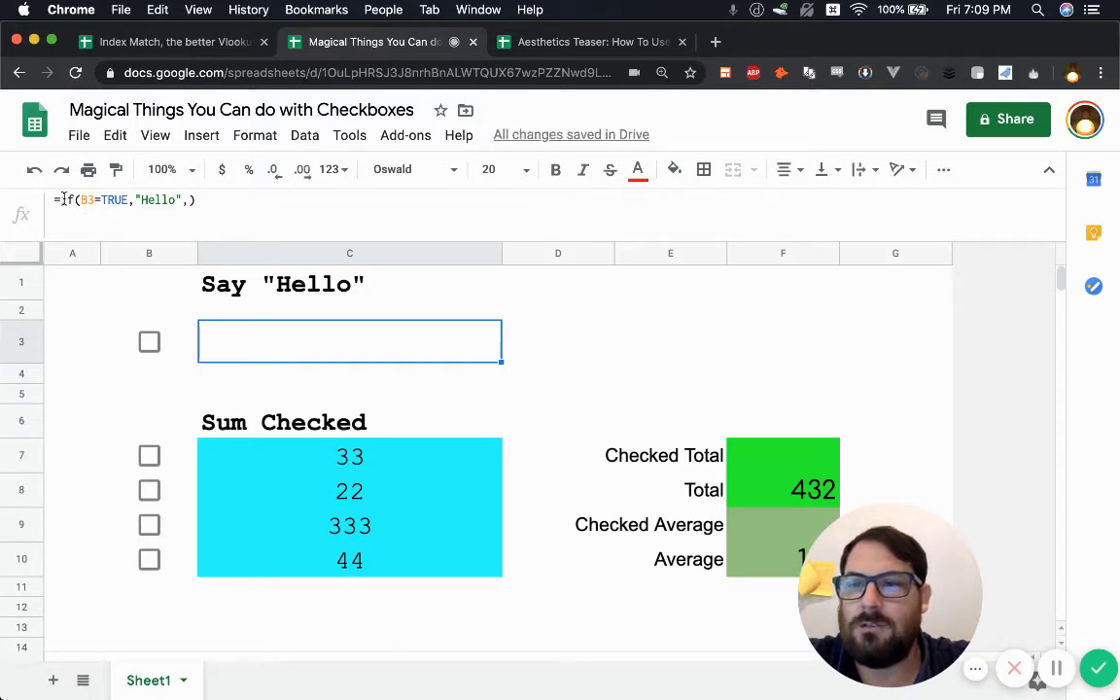
- Enter =IF(B3=TRUE,"Hello") in C4 so it depends on the B3 checkbox
click(350, 373)
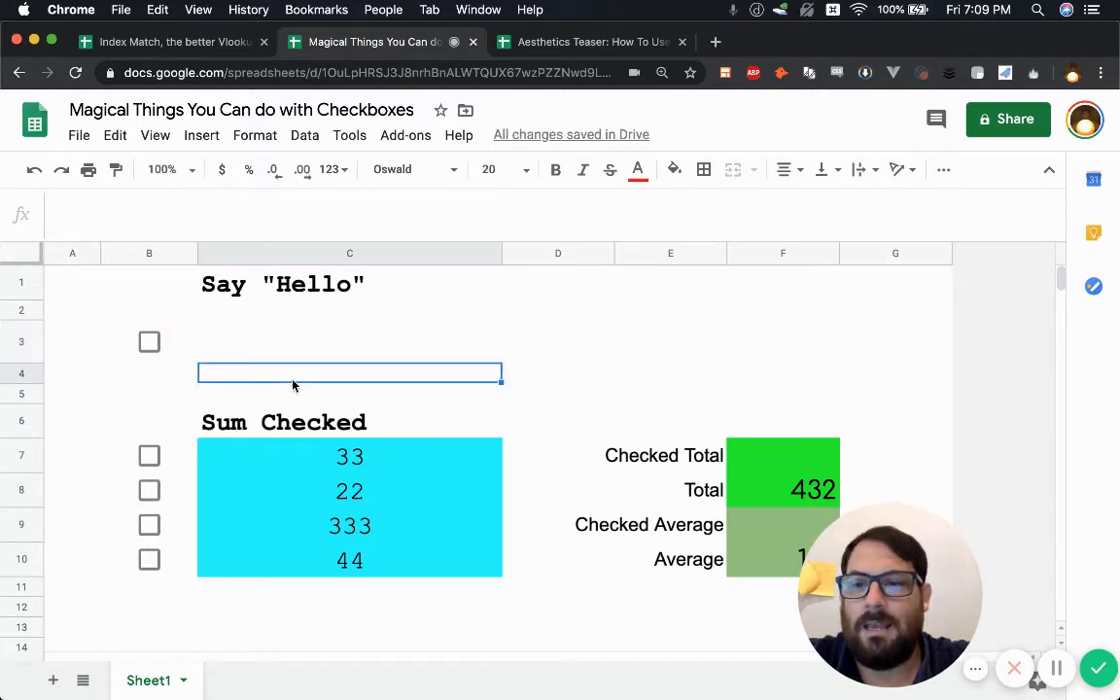
text(=)
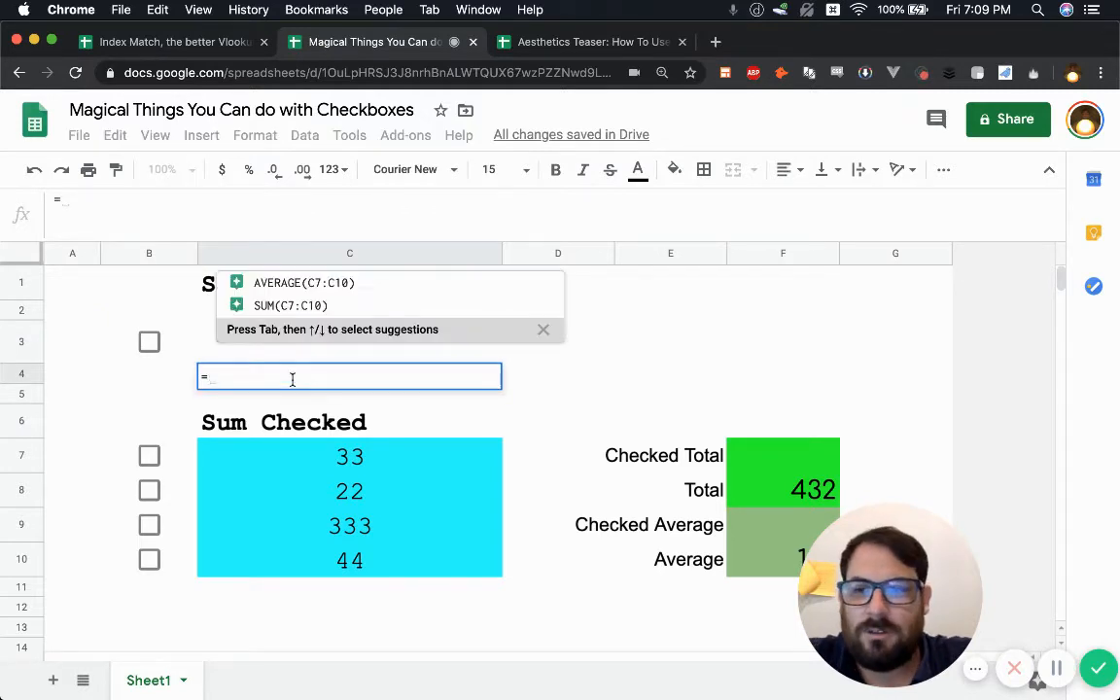
text(if()
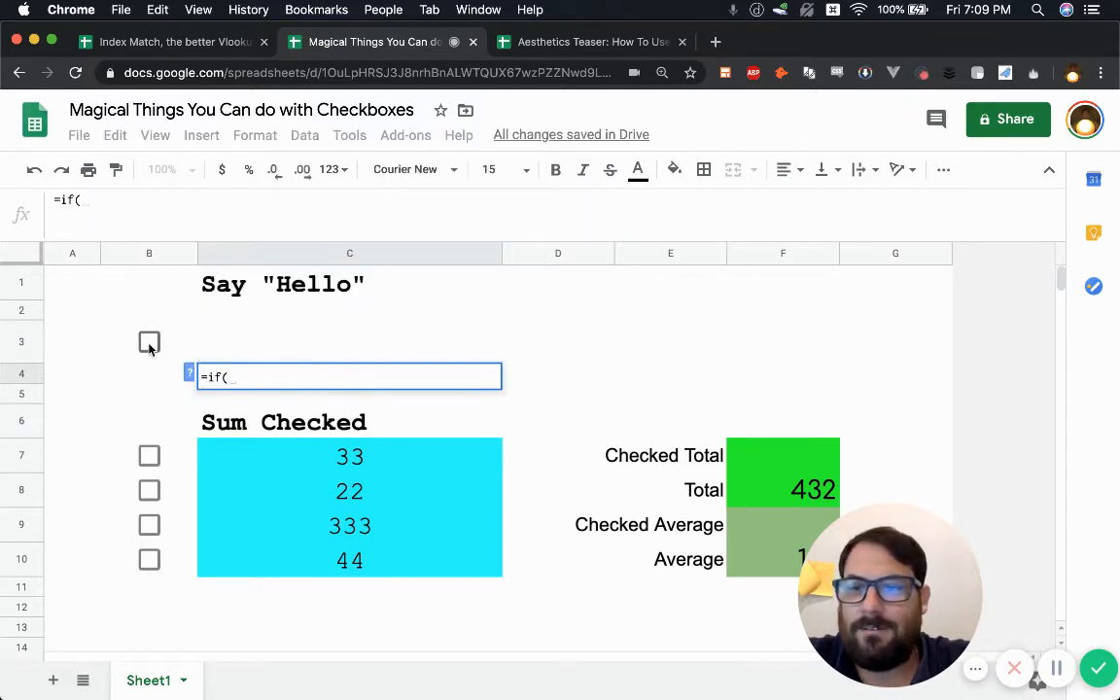
click(148, 343)
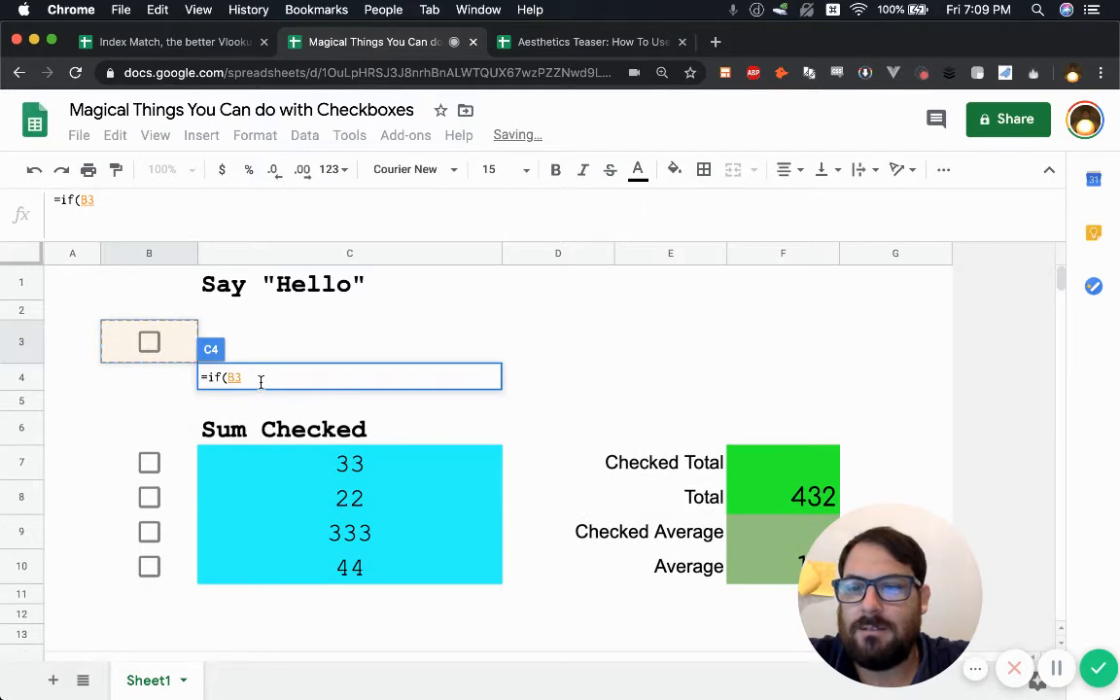
text(=TR)
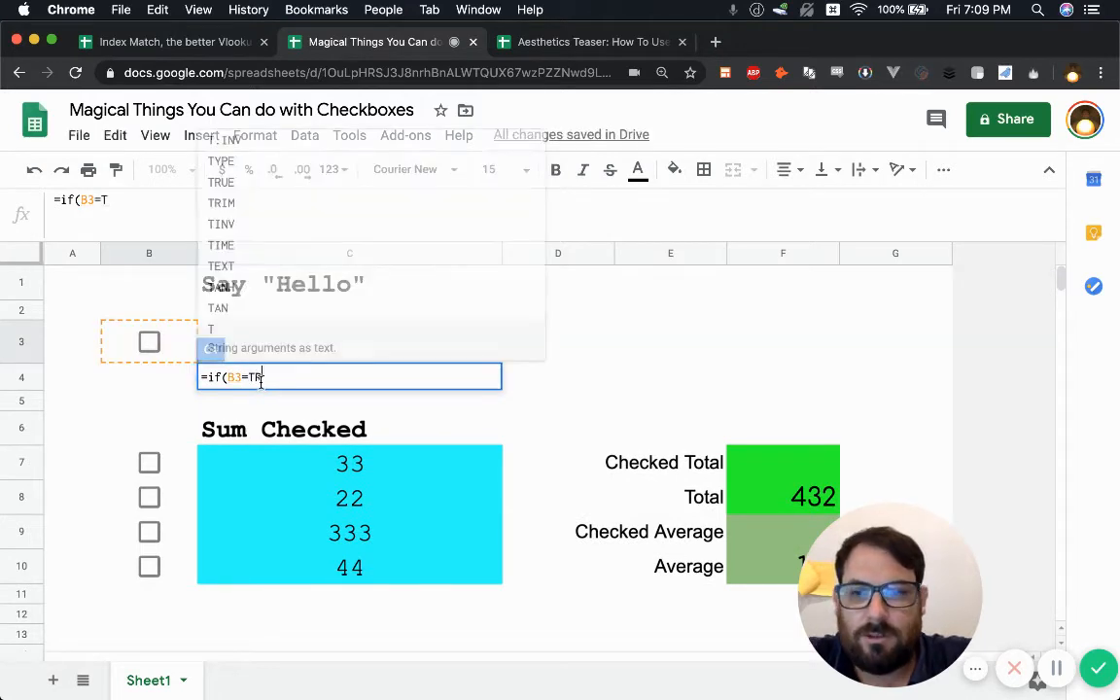
text(RUE,)
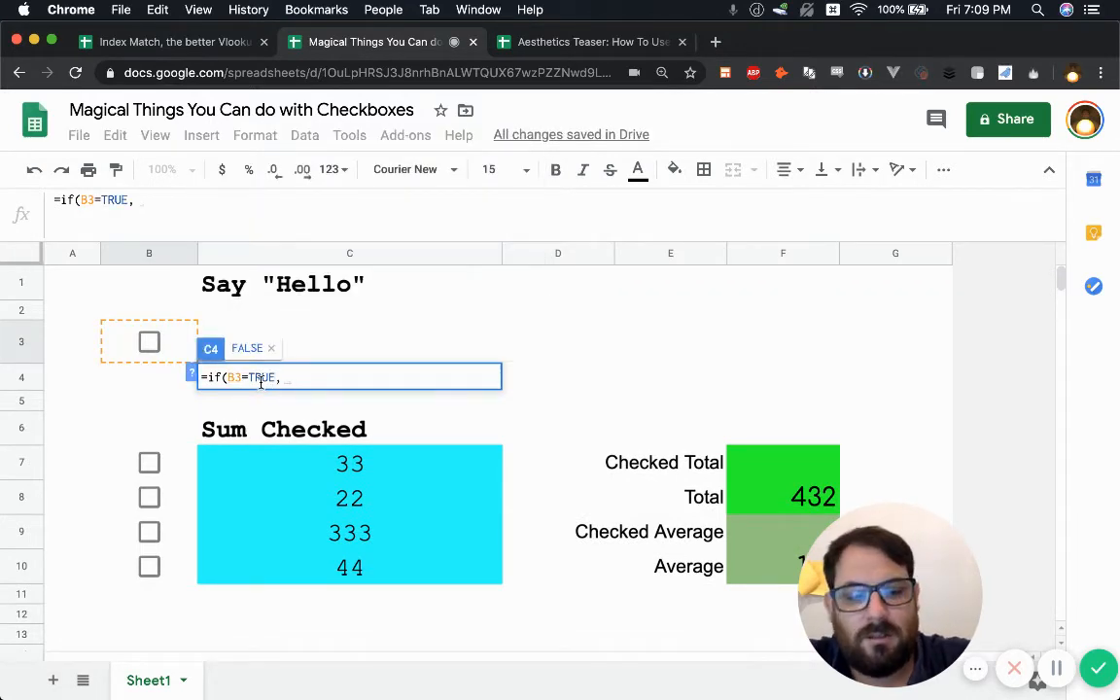
text("HE)
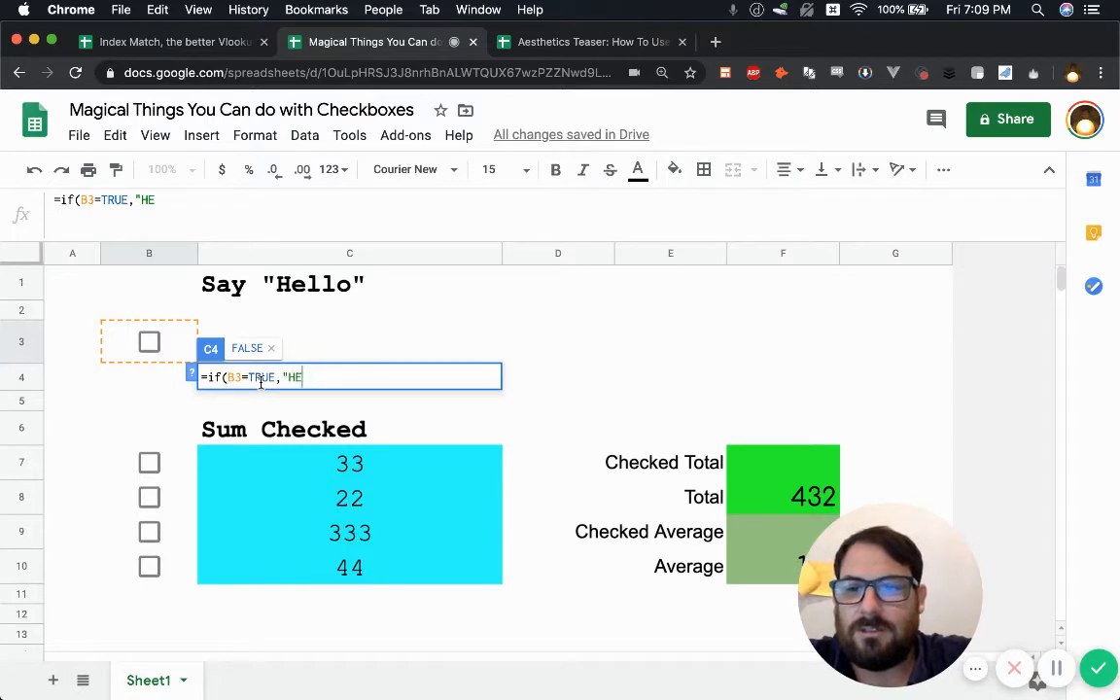
text(llo")
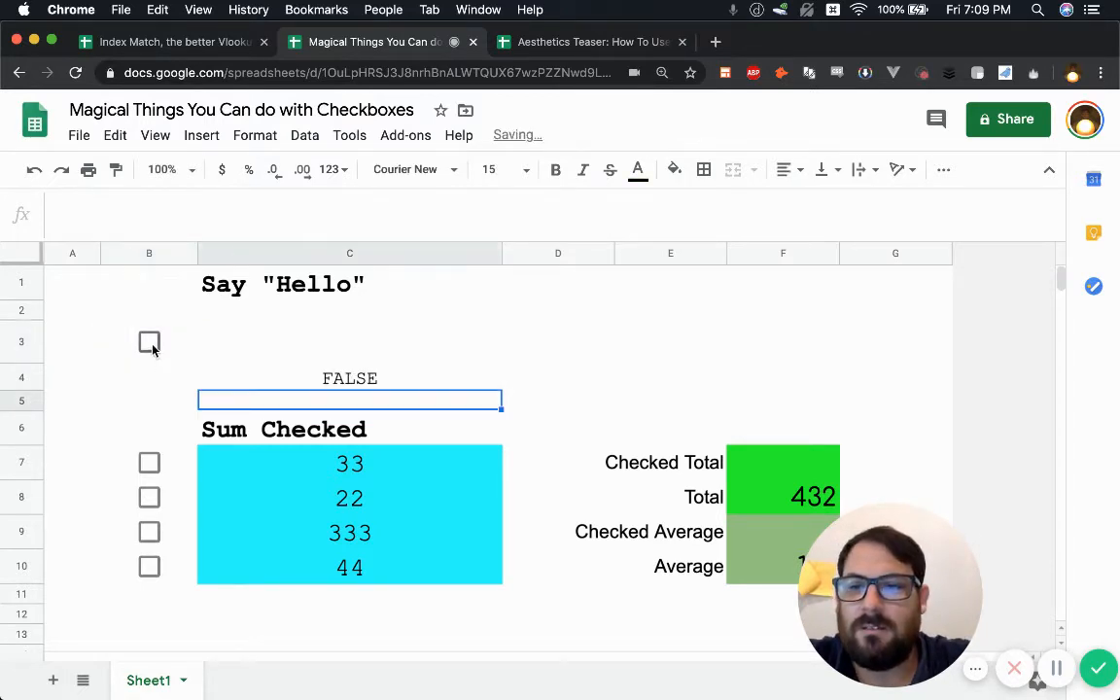
- Extend the C4 IF formula with an else value "hmmm" and toggle B3 to test Hello versus hmmm
click(350, 377)
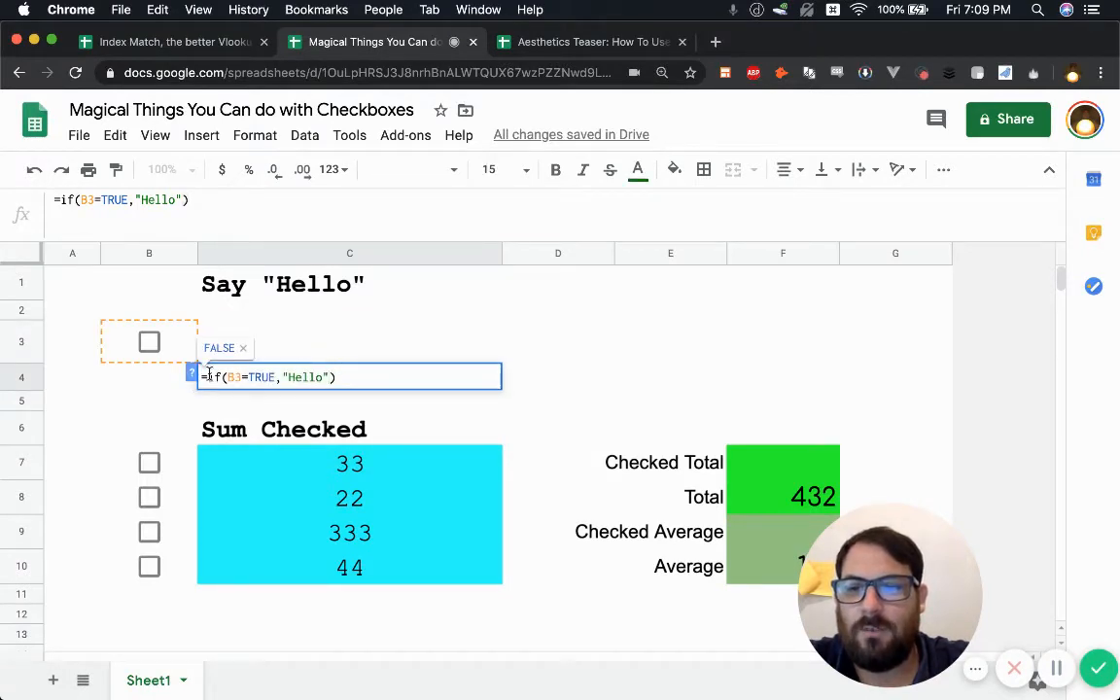
text(,)
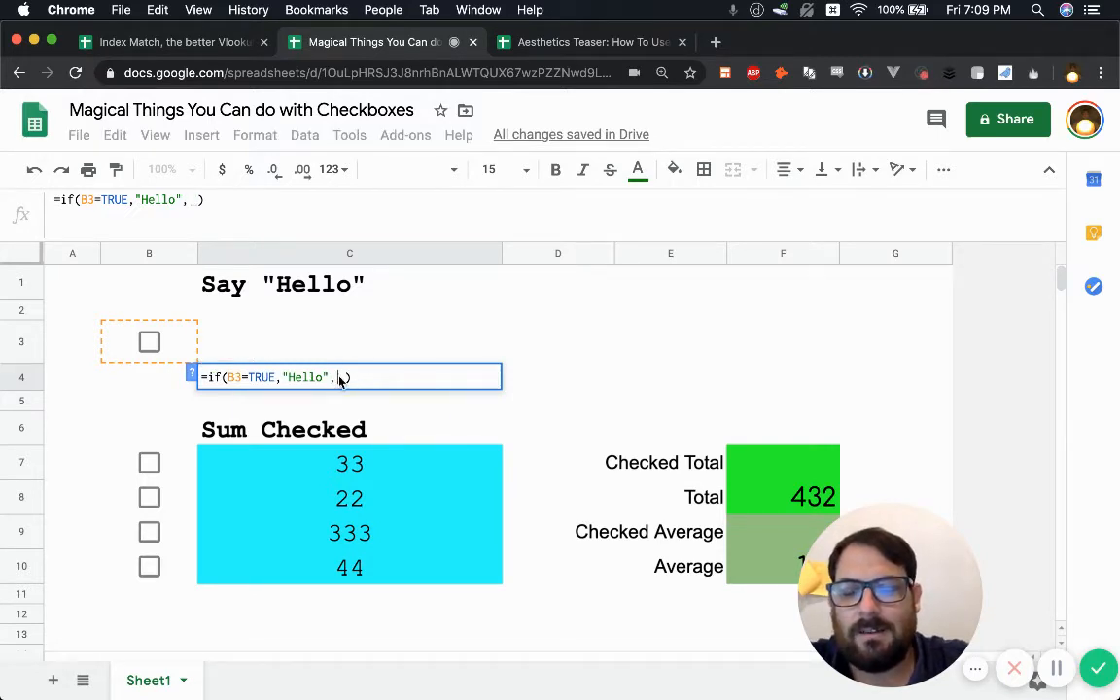
text(")
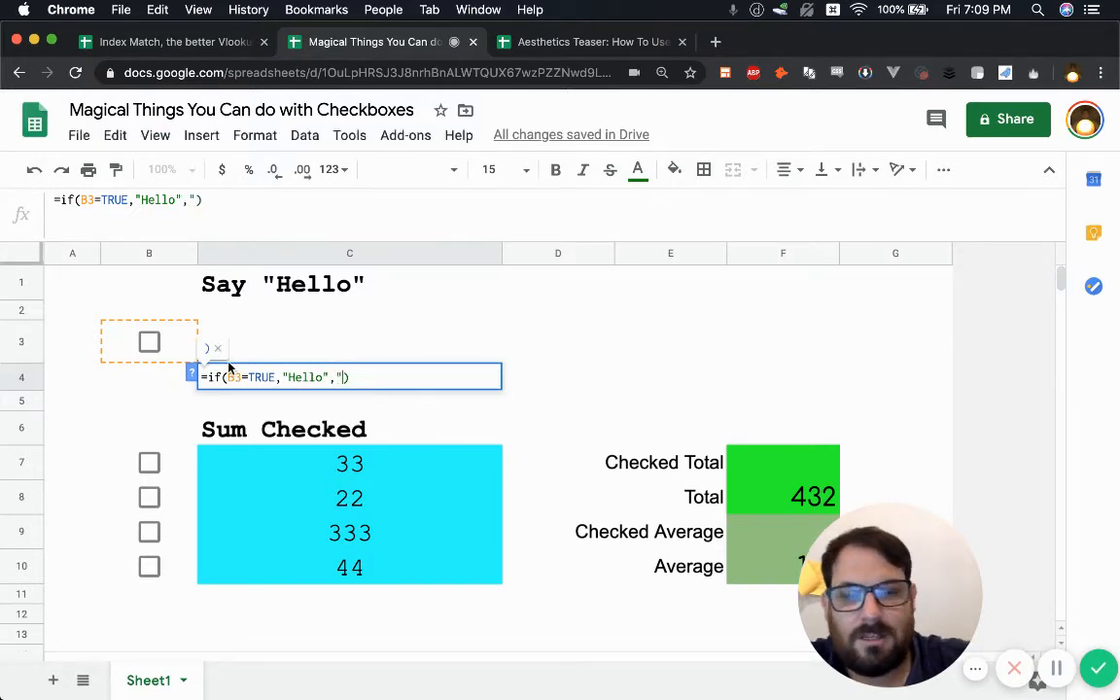
text(hmmmmm)
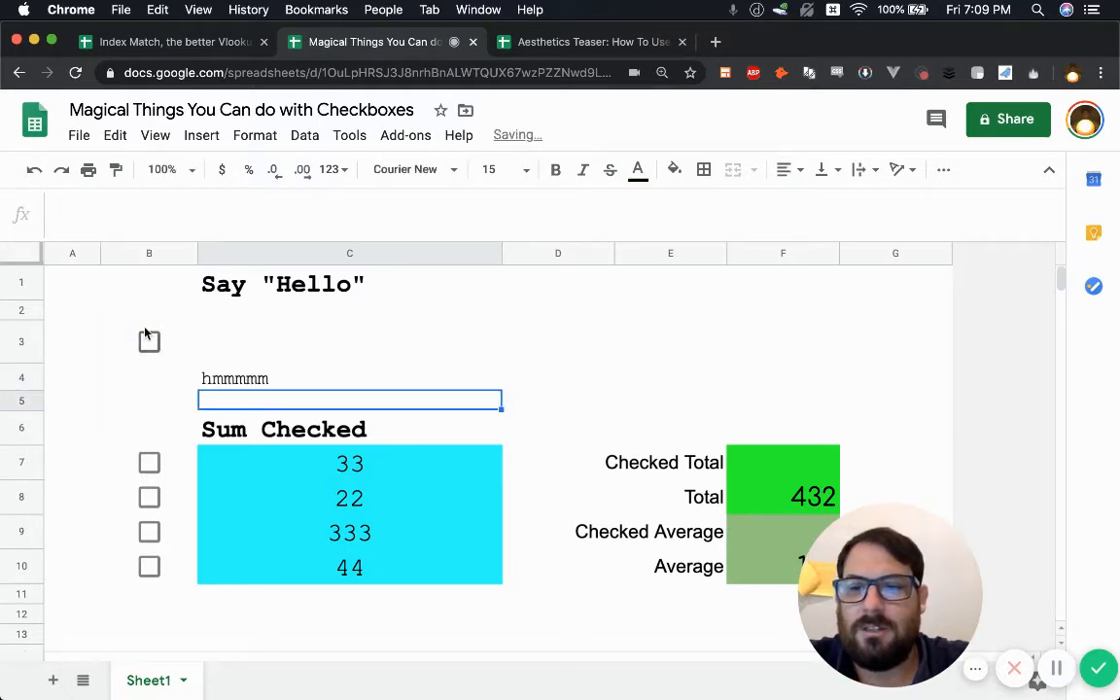
click(148, 342)
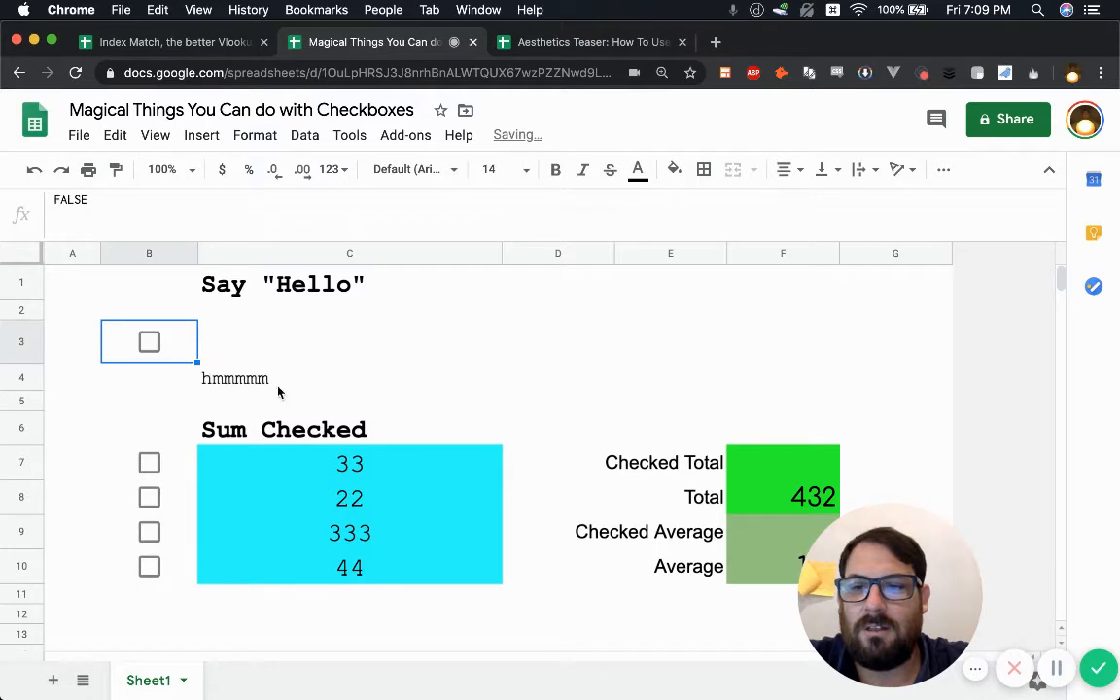
click(147, 342)
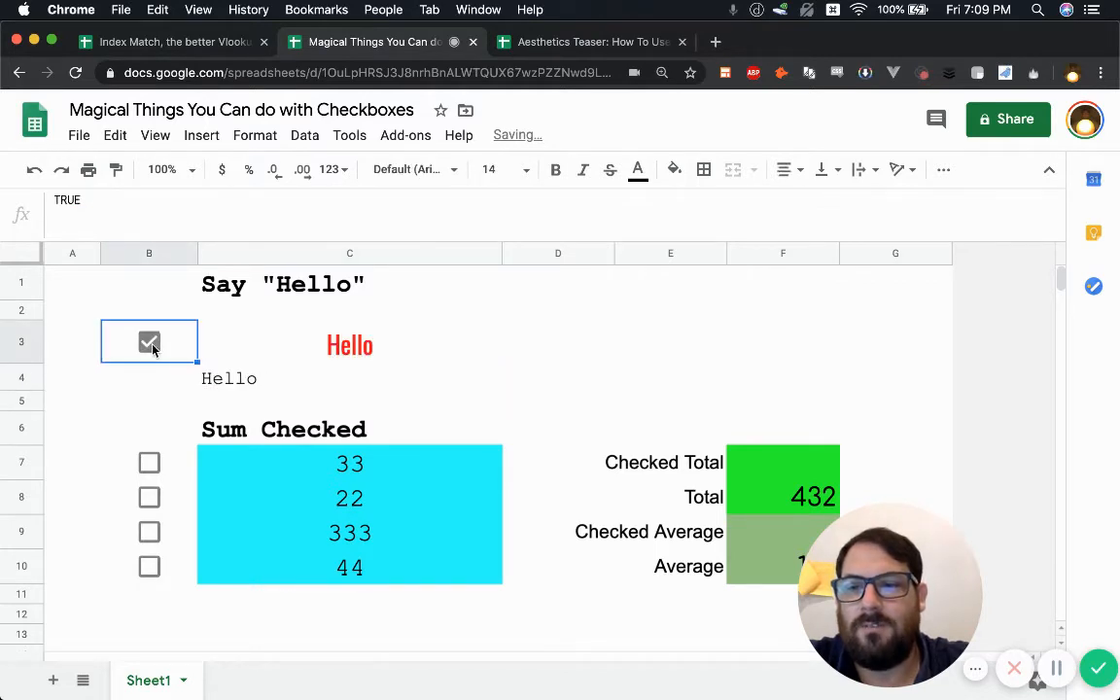
click(148, 342)
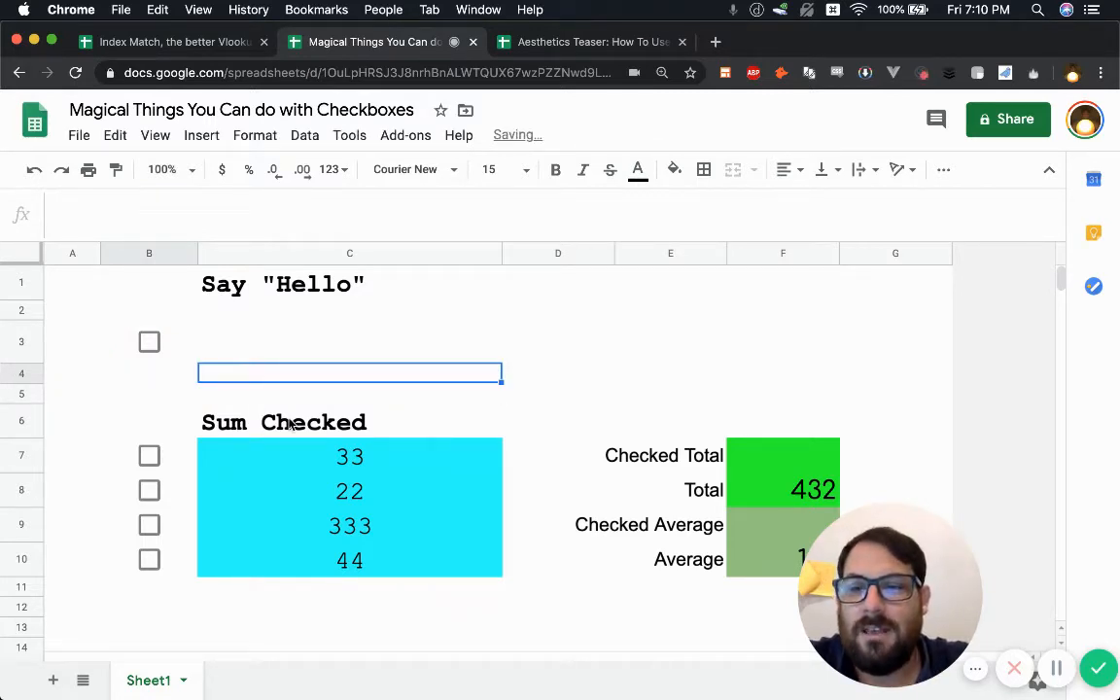
scroll(down, 3)
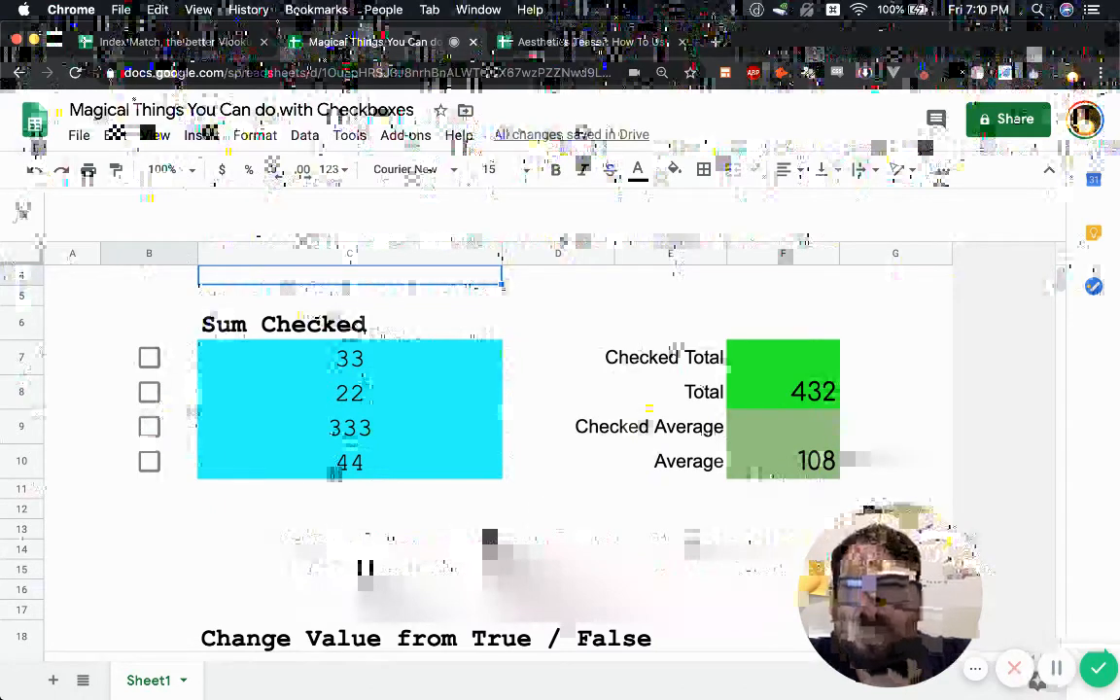
click(350, 358)
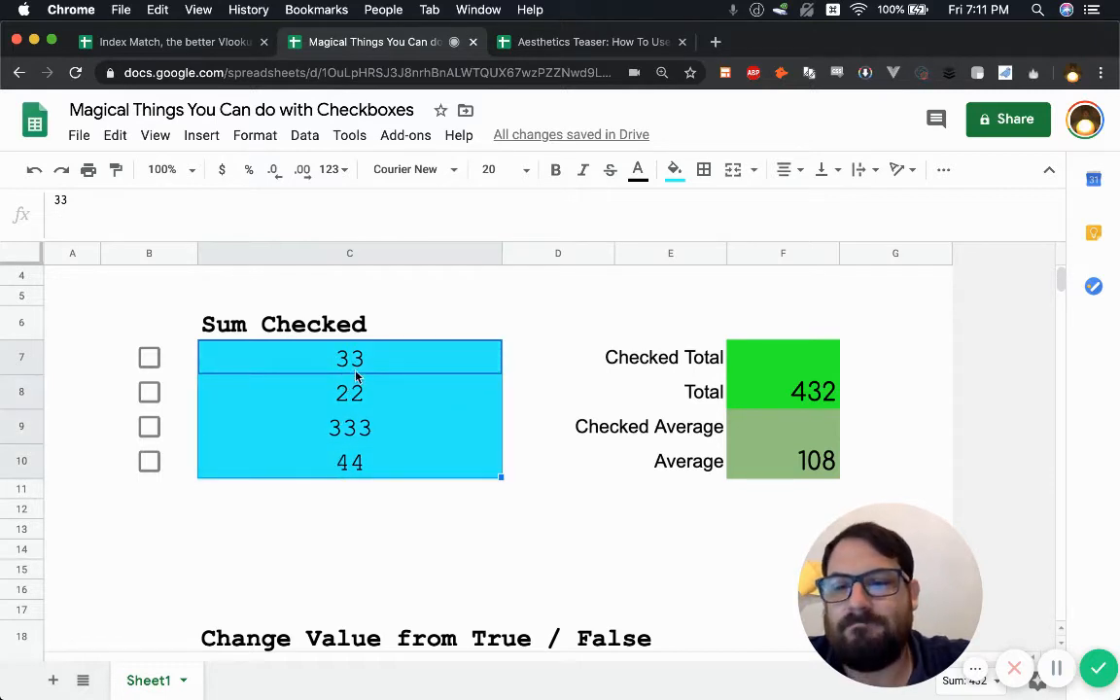
mouse_move(393, 377)
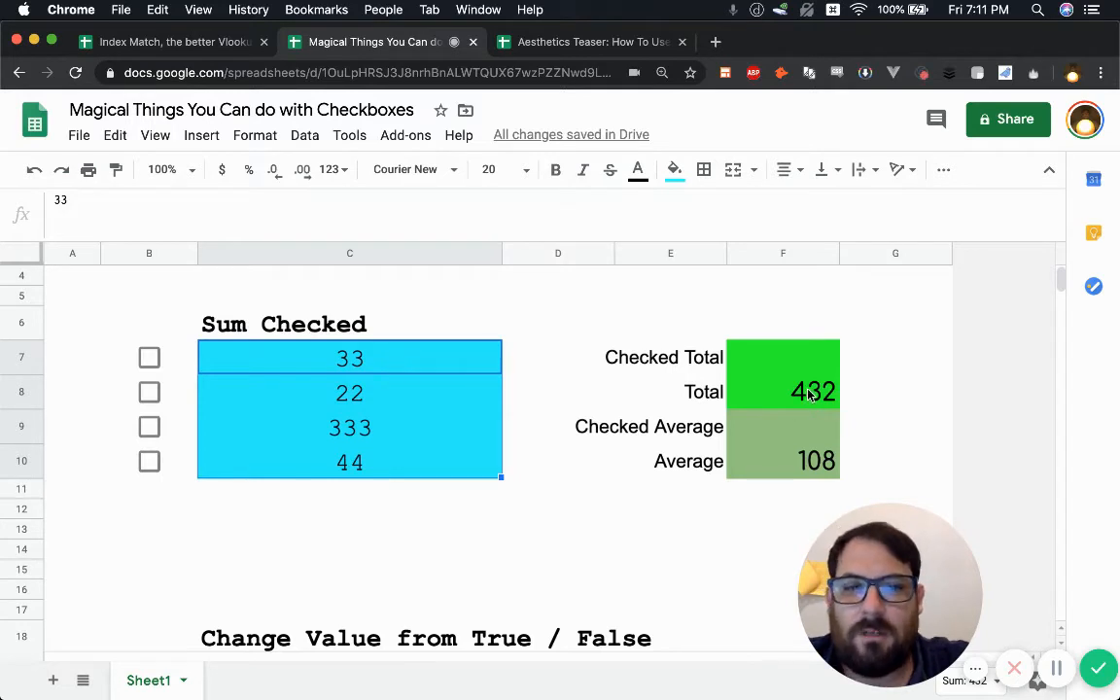
click(782, 391)
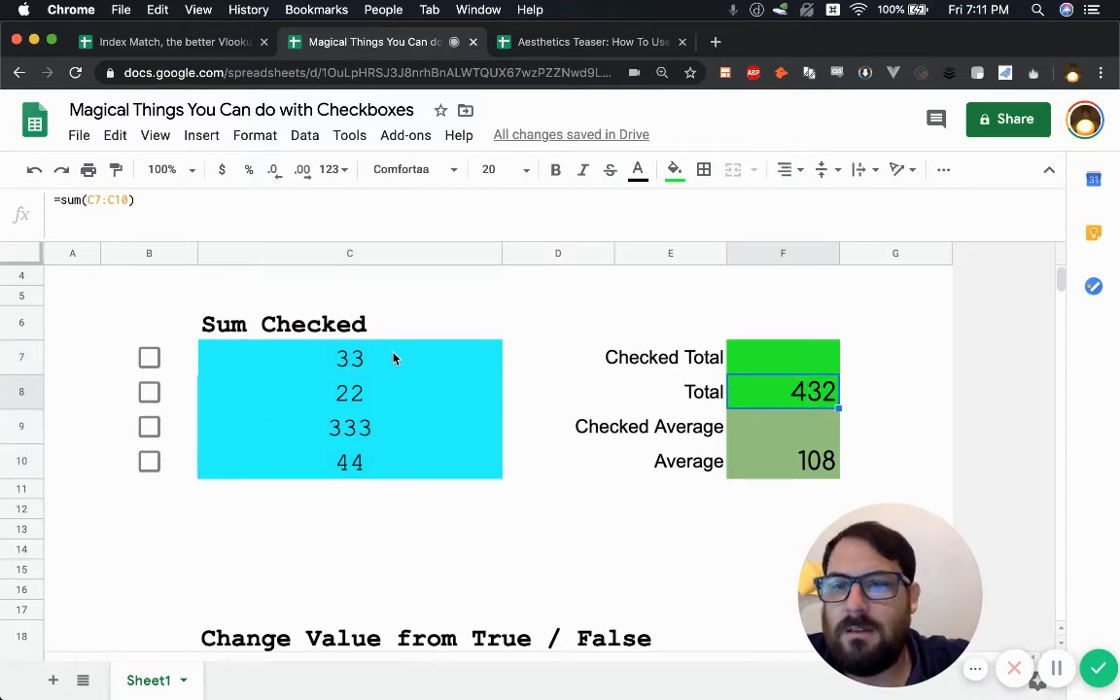
click(350, 357)
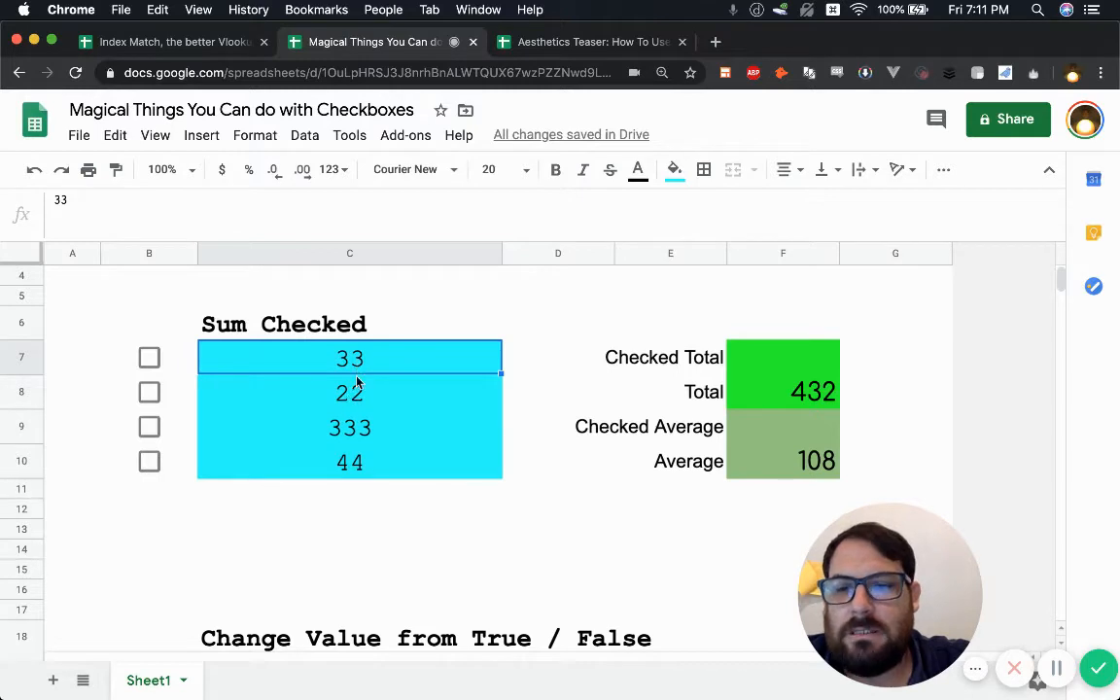
click(350, 393)
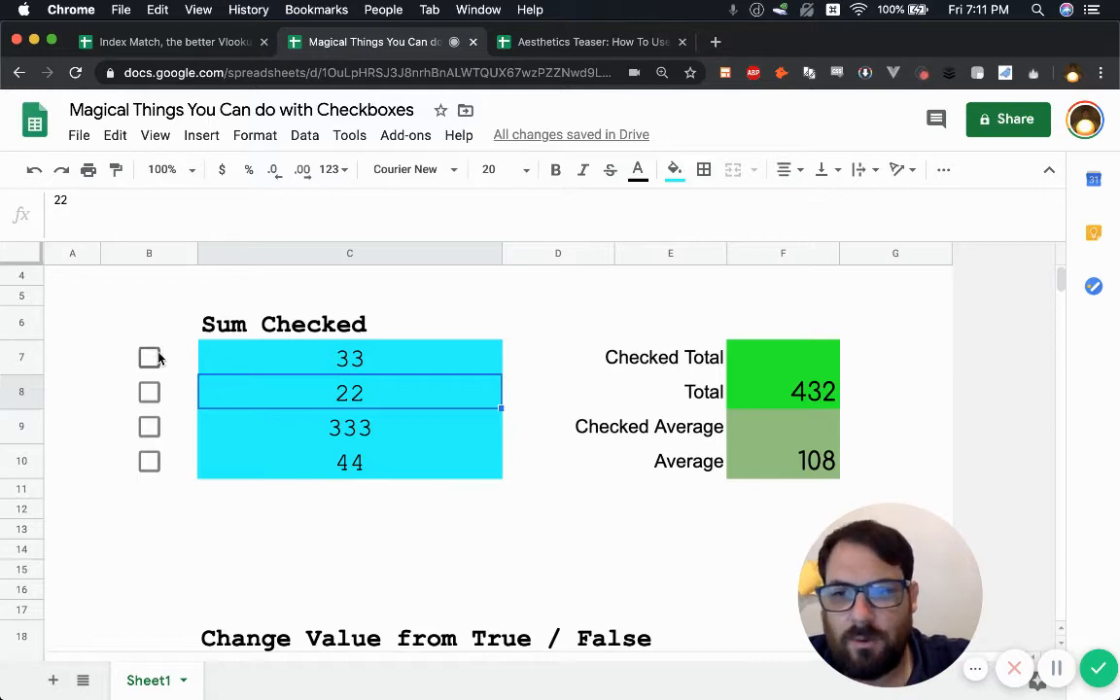
mouse_move(782, 358)
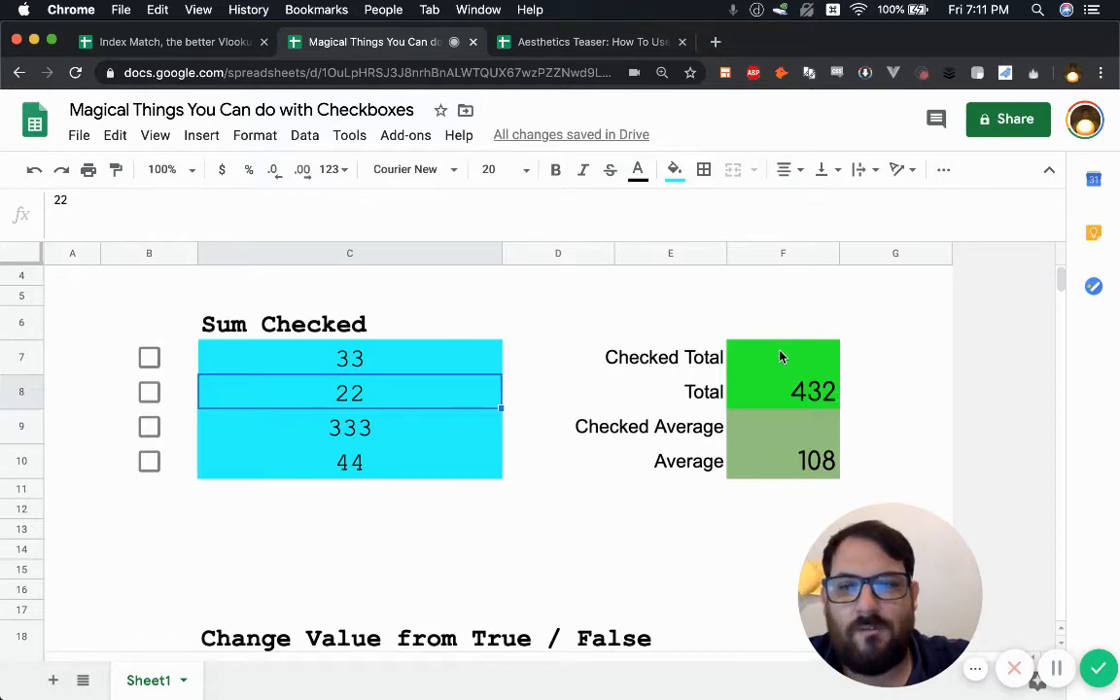
click(148, 358)
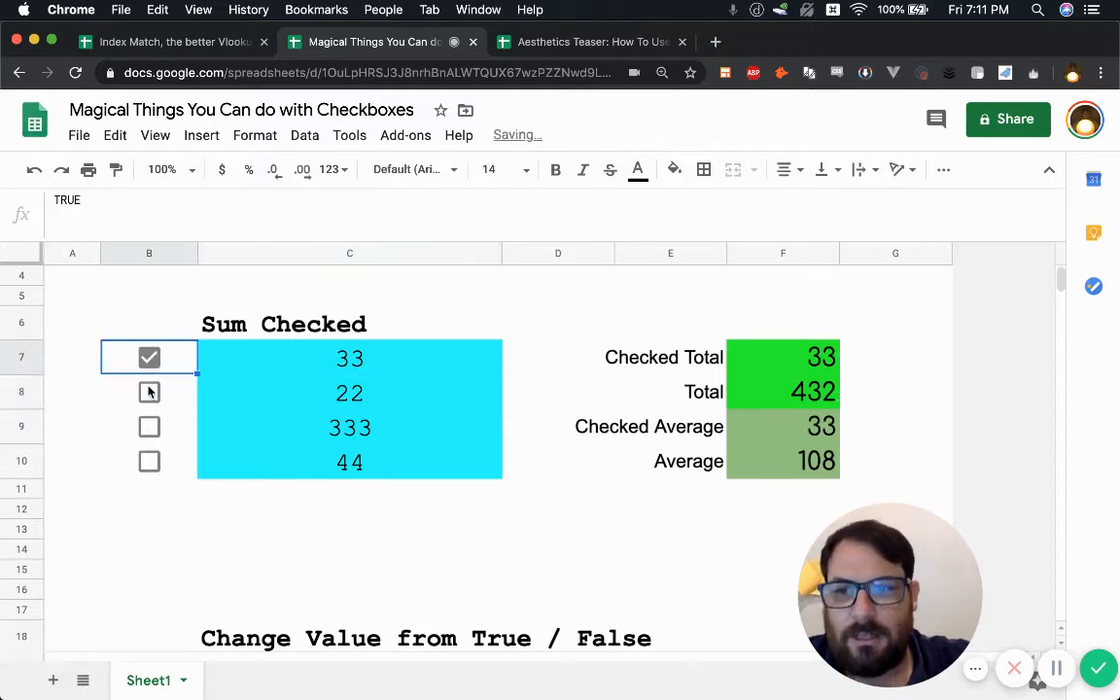
click(147, 393)
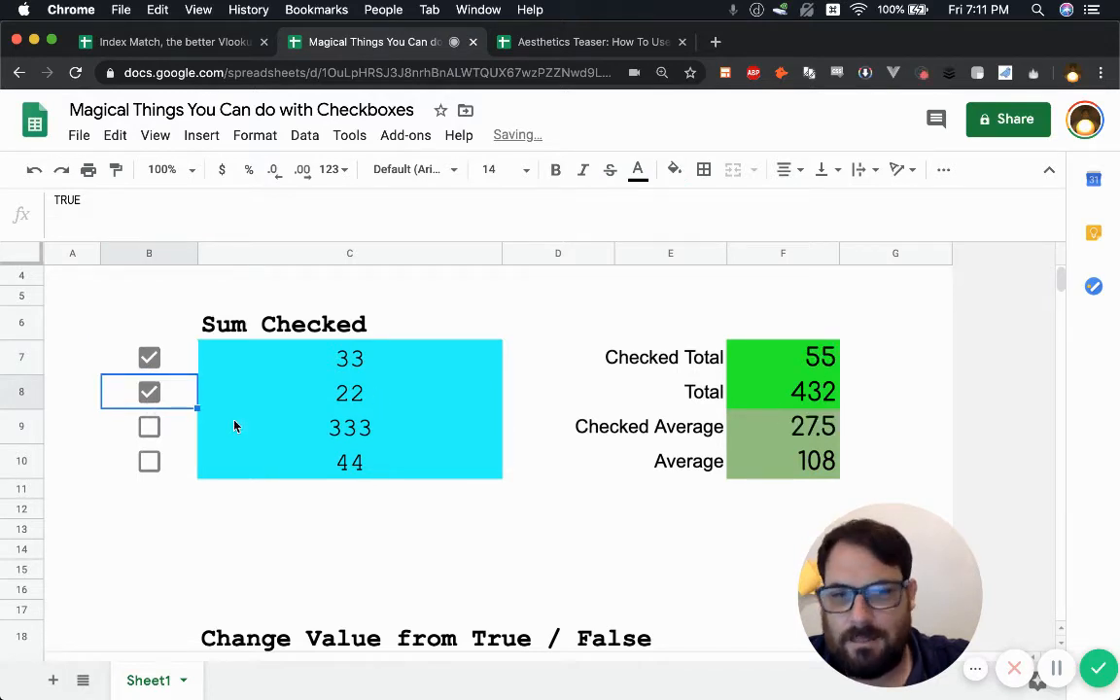
click(148, 426)
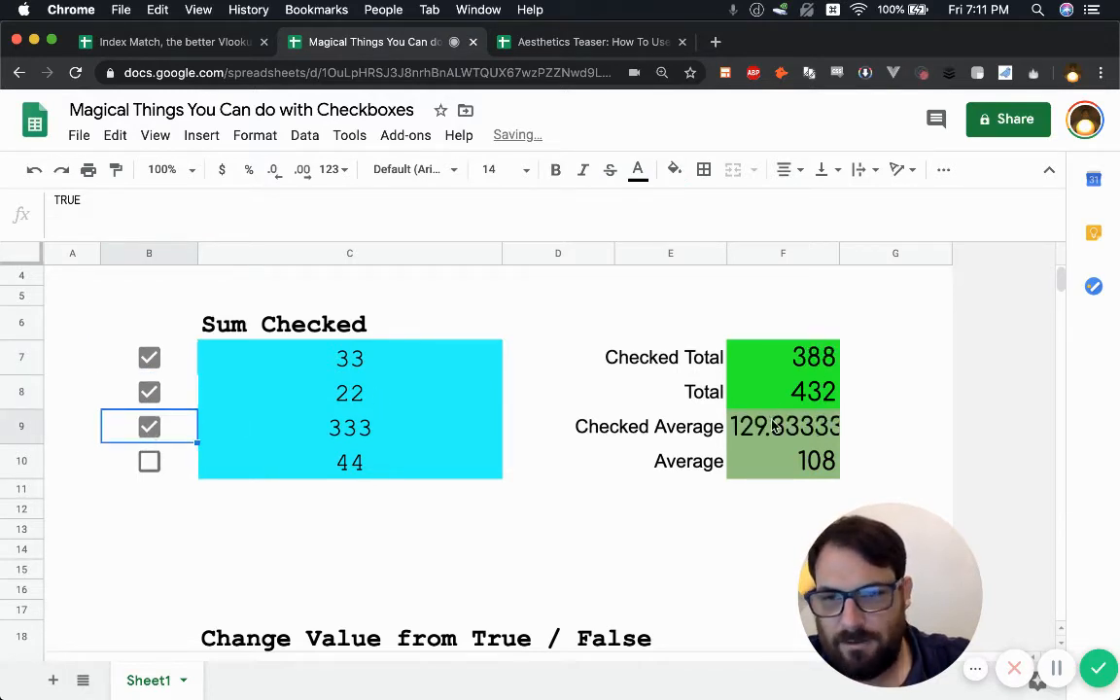
mouse_move(796, 436)
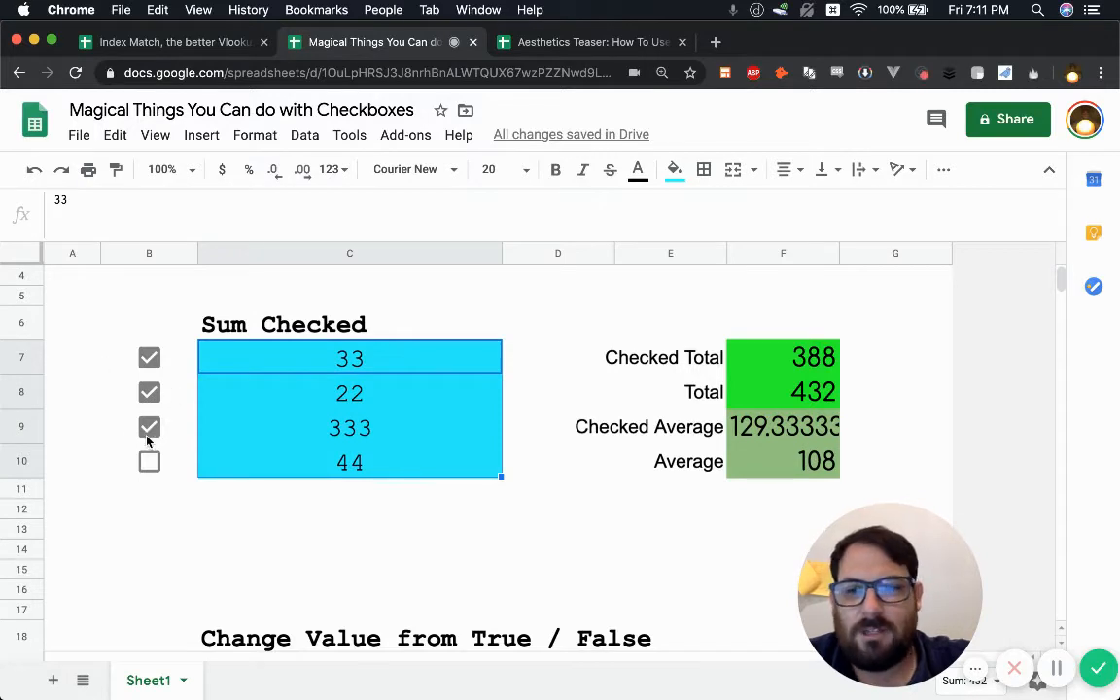
click(148, 428)
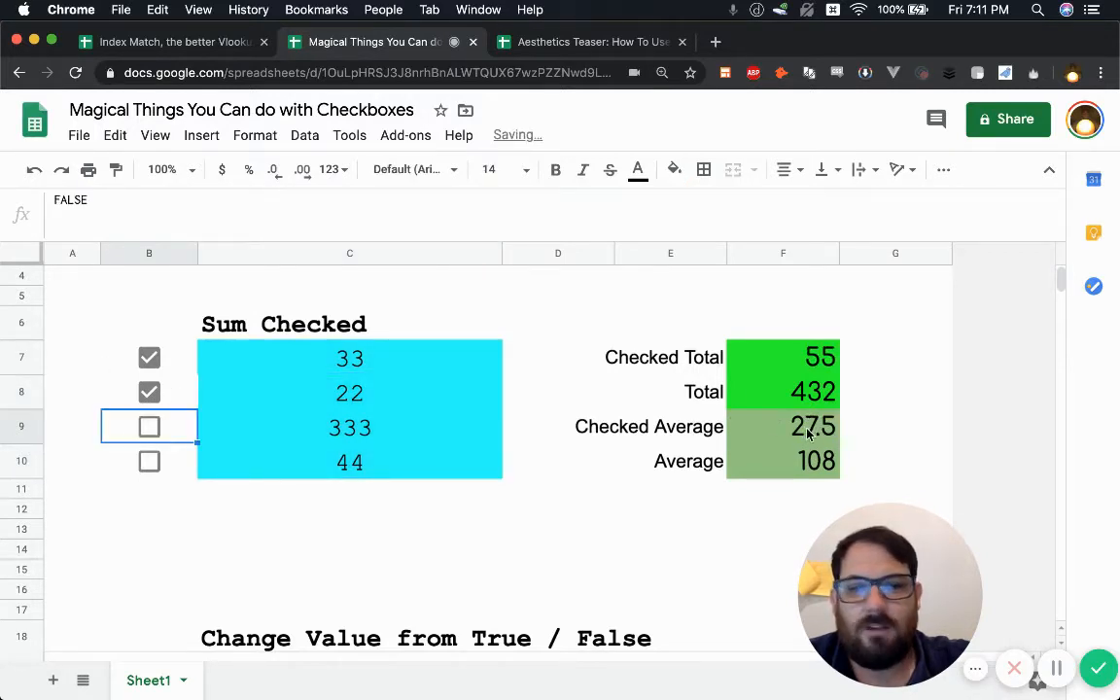
mouse_move(257, 420)
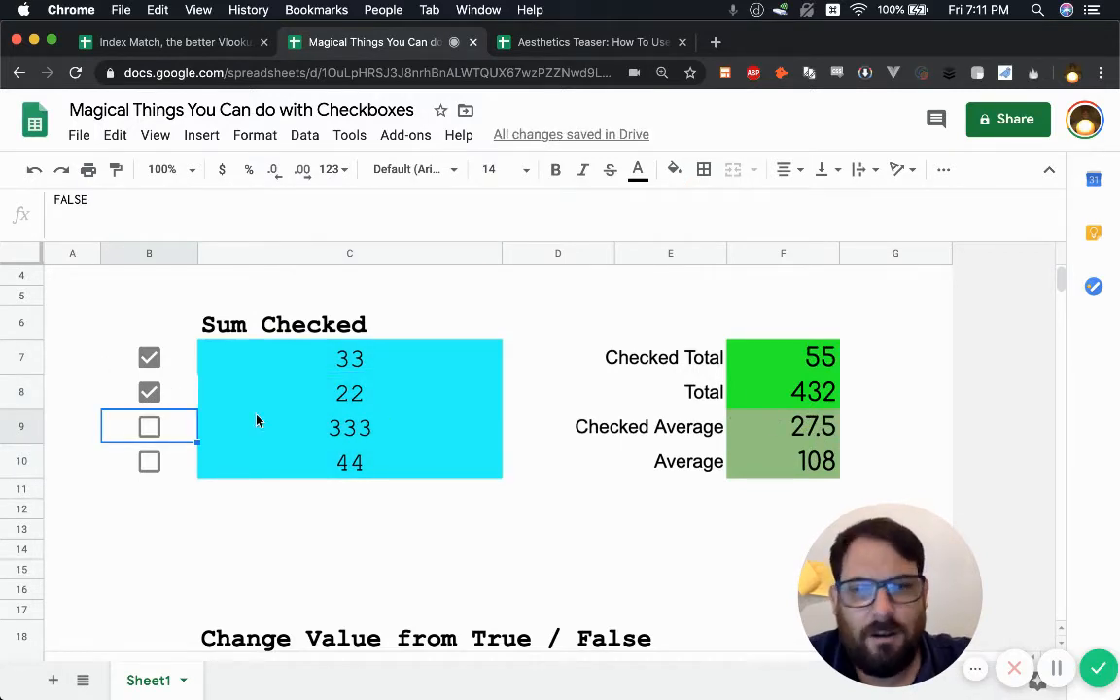
mouse_move(260, 379)
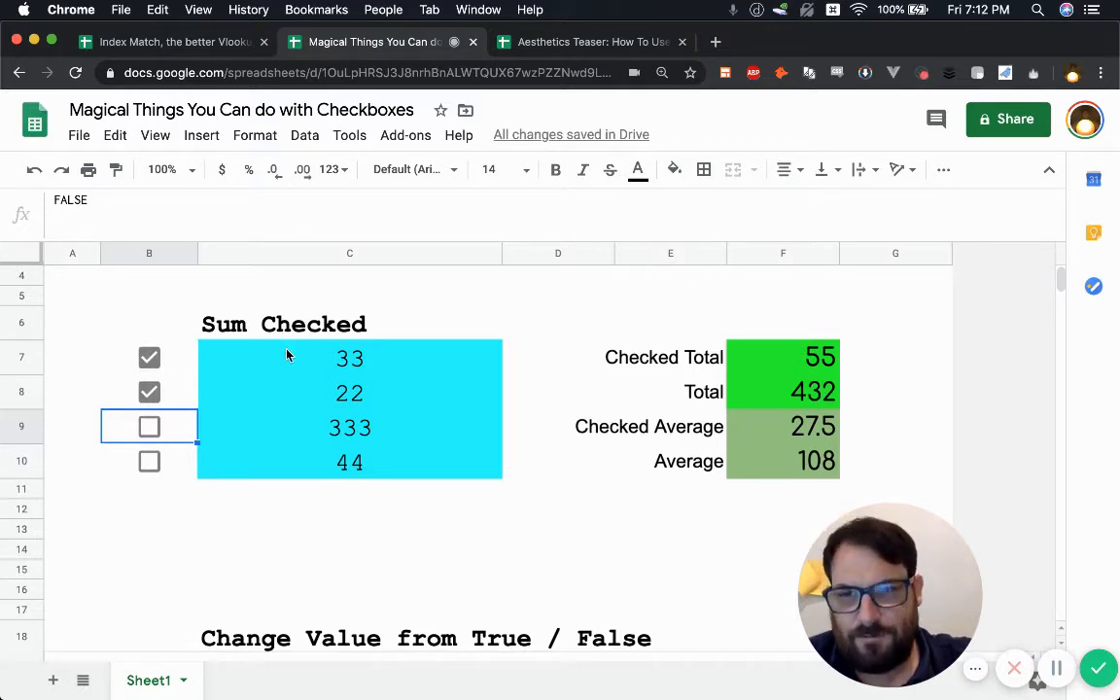
mouse_move(340, 416)
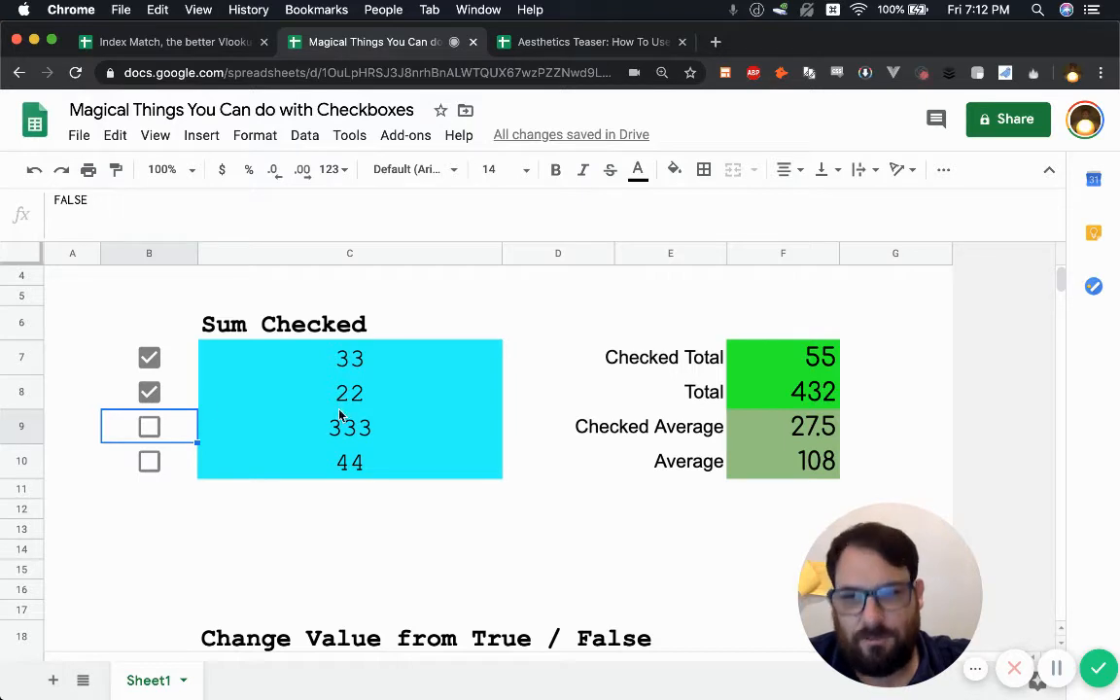
mouse_move(378, 350)
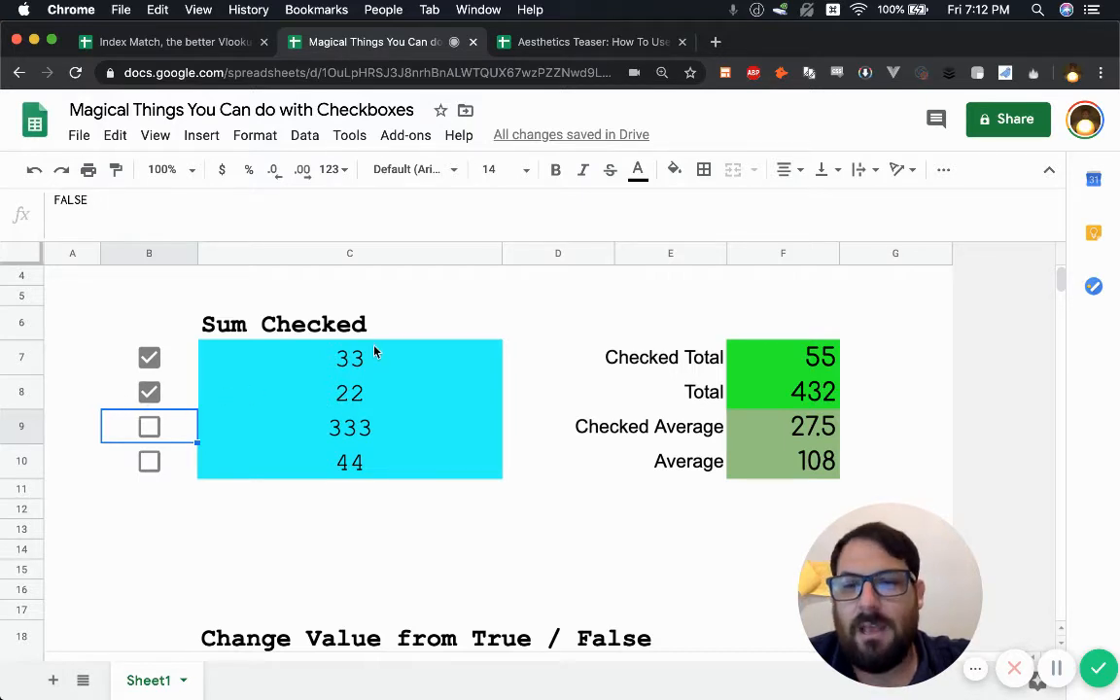
click(350, 358)
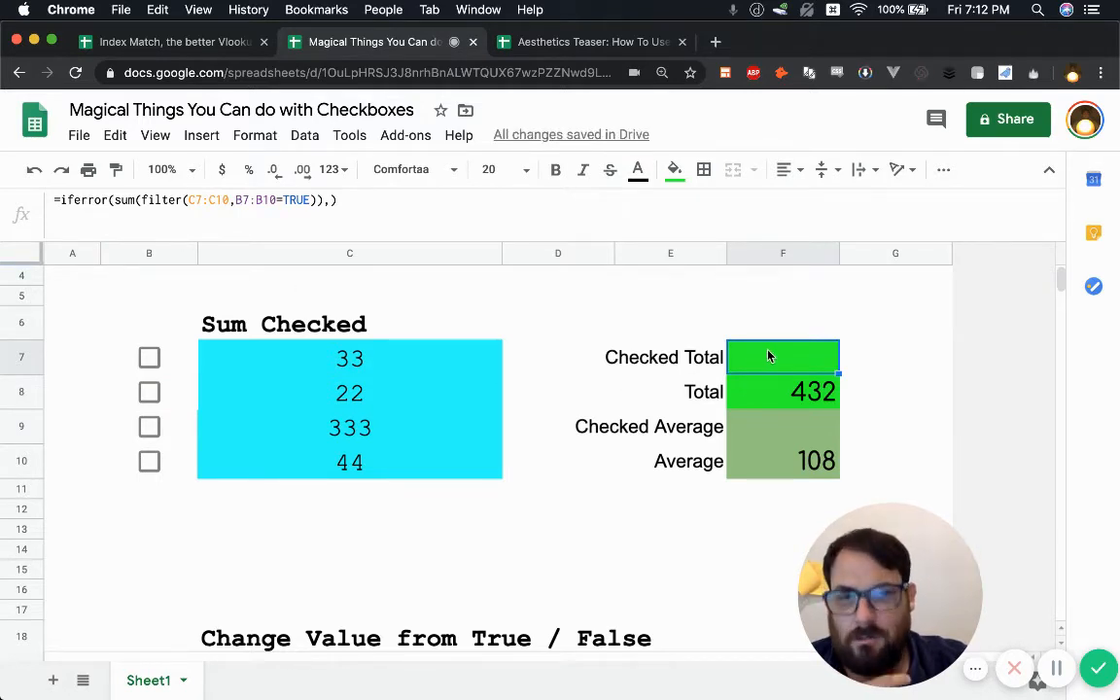
mouse_move(784, 415)
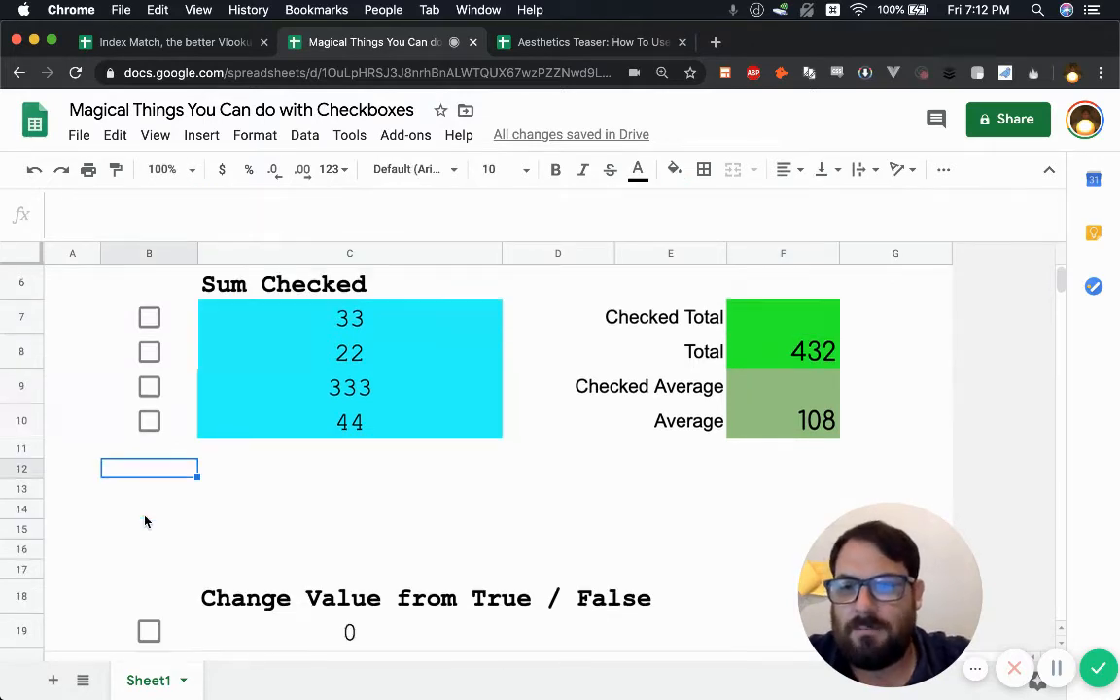
- Add checkboxes to B12:B15 and paint the cyan table format onto the adjacent cells
drag(148, 467, 147, 529)
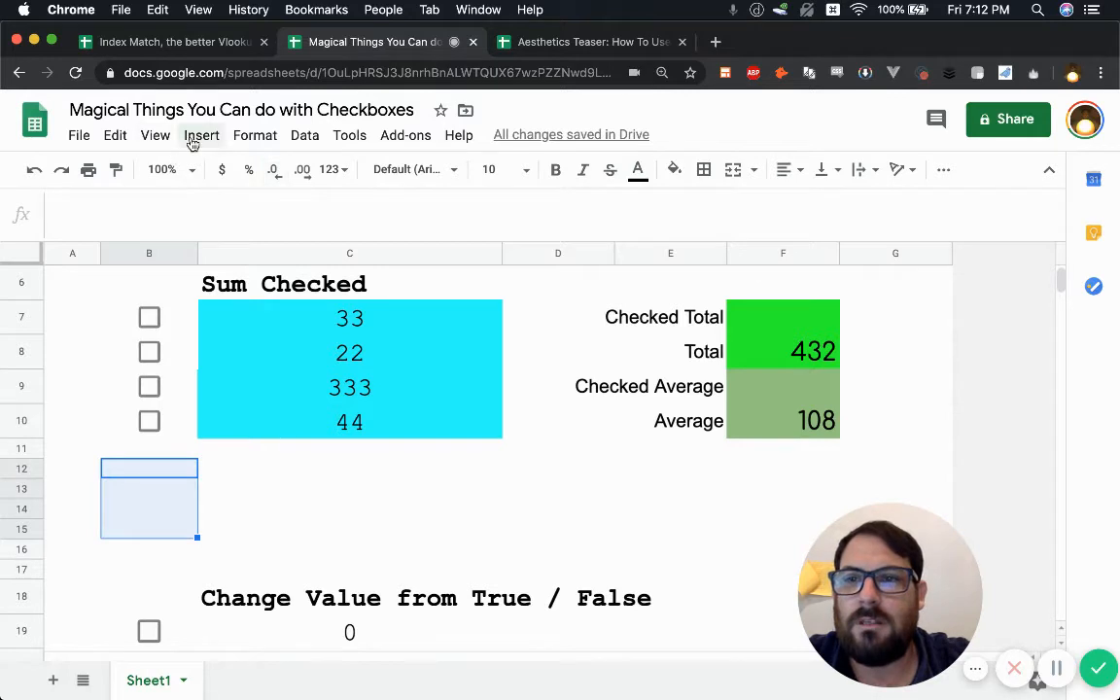
click(203, 136)
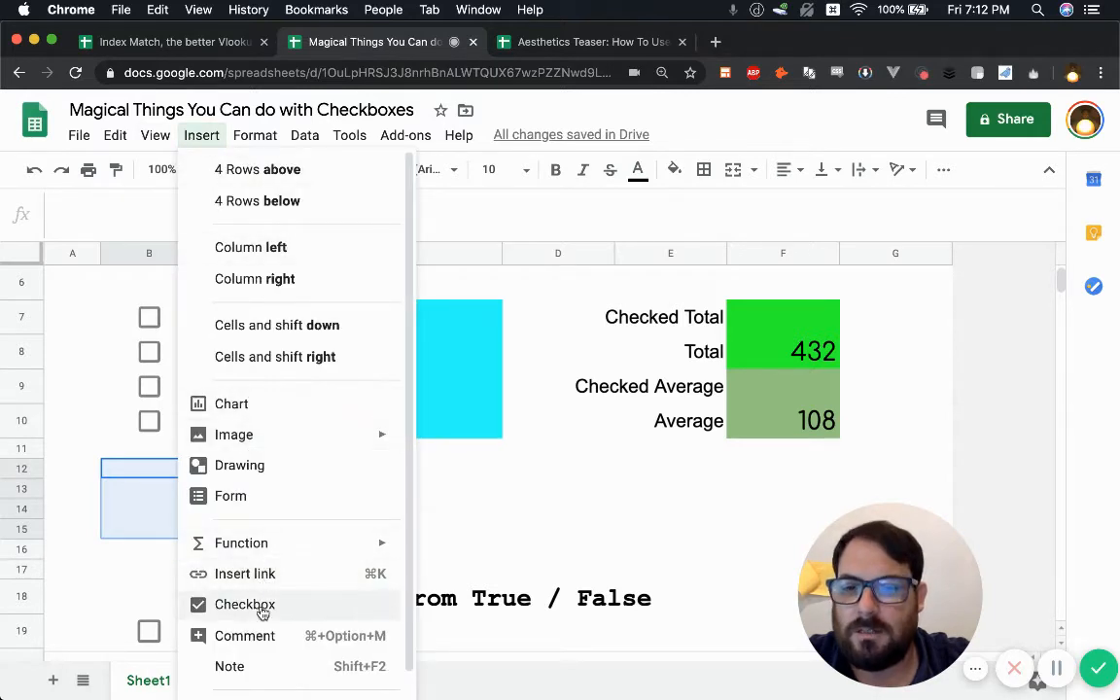
click(245, 603)
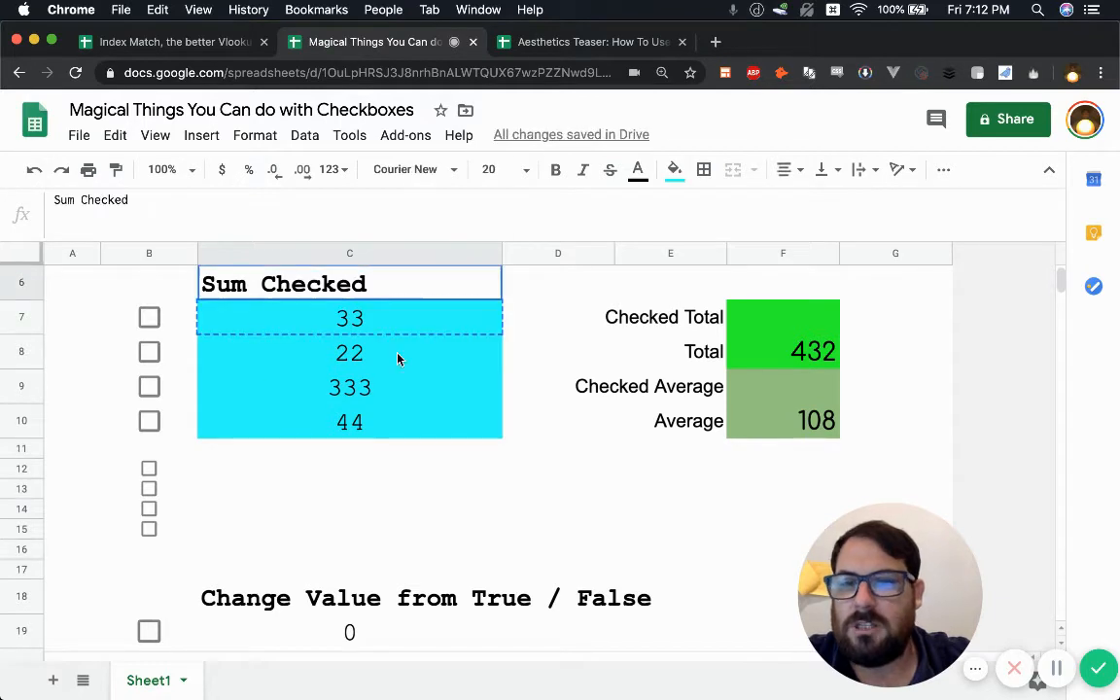
click(673, 169)
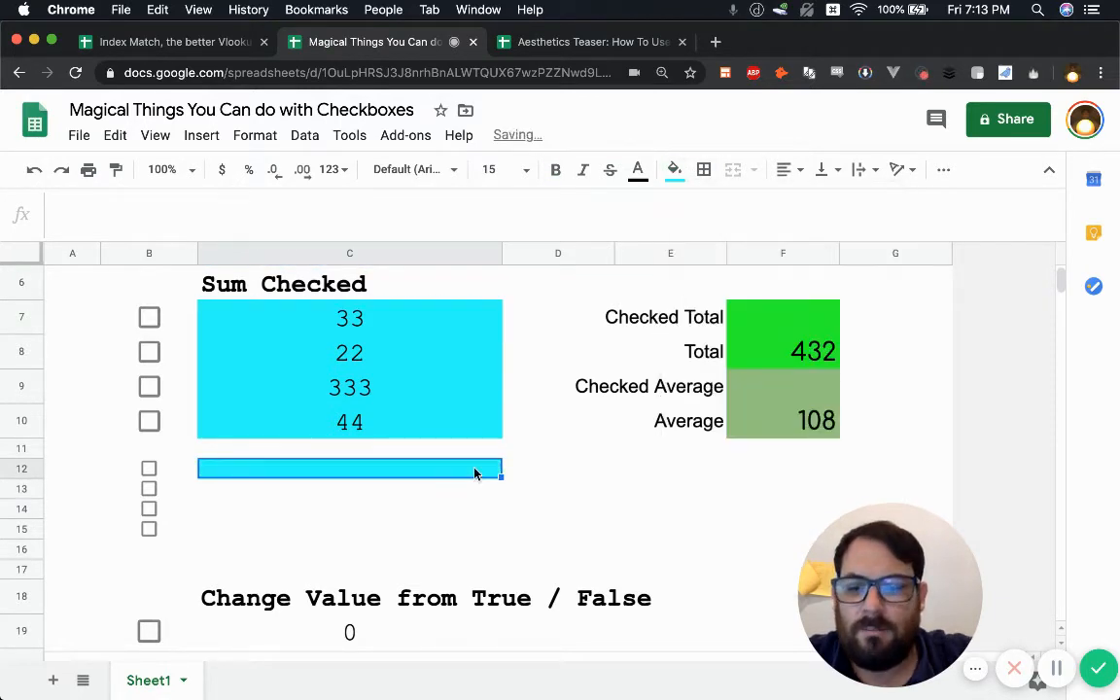
- Enter the values 44, 2211, 121 and 44 in C12:C15 beside the new checkboxes
text(44)
click(350, 508)
text(1)
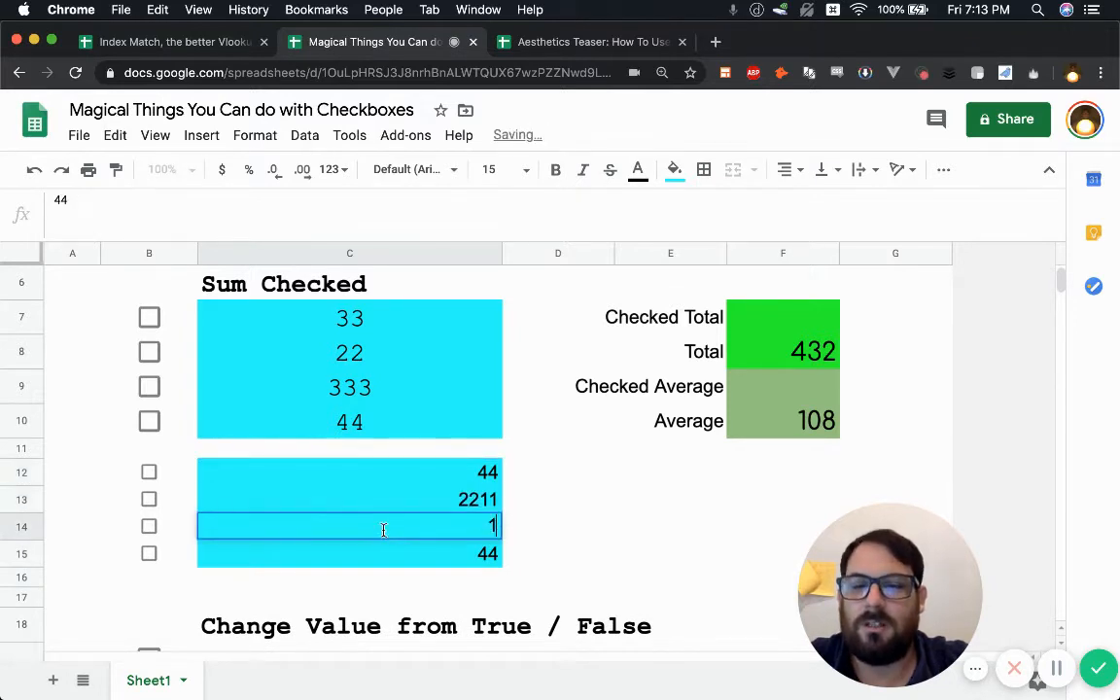
text(21)
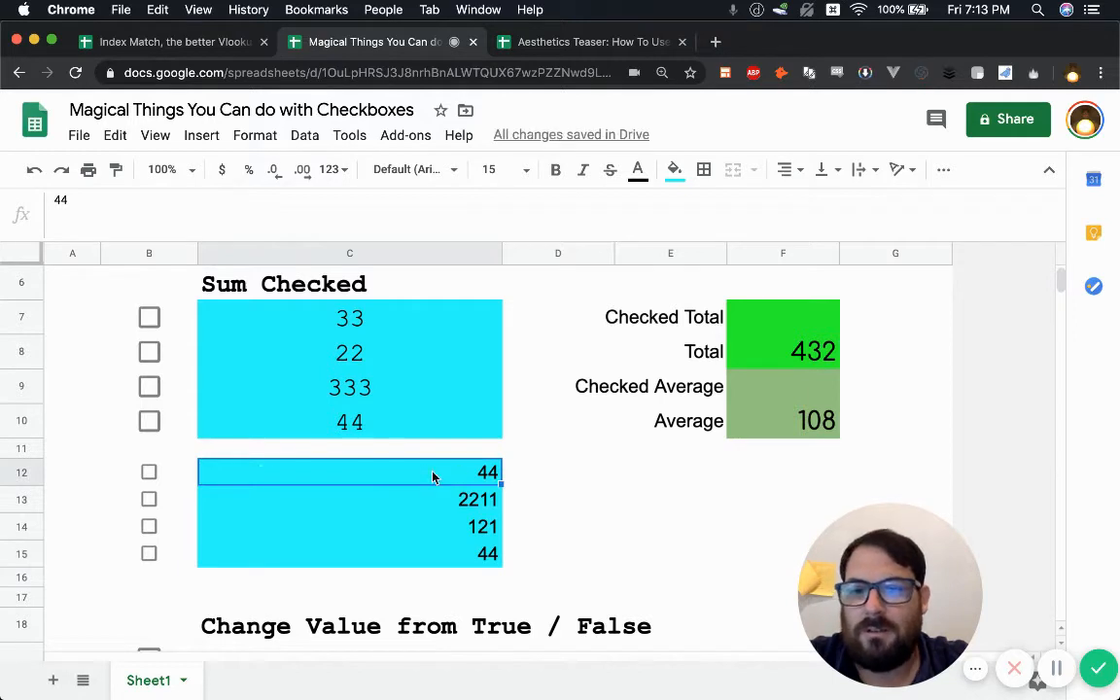
click(669, 498)
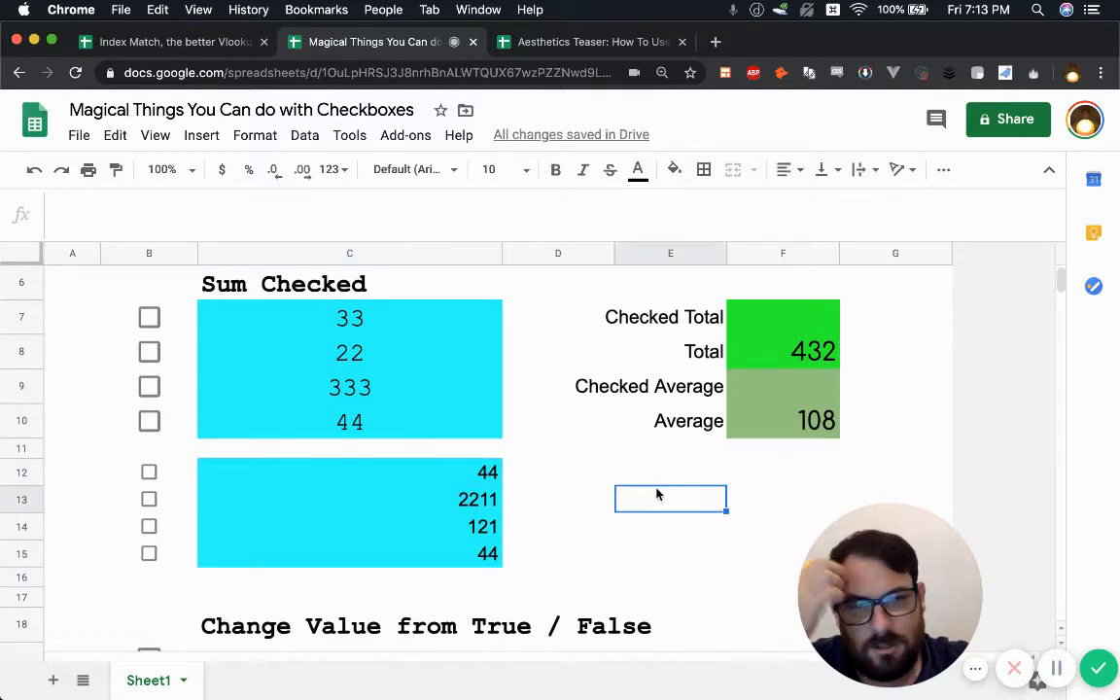
- Add the Total row summing to 2420 and a 'Checked Total:' label in E12 above it
text(Total)
click(784, 500)
text(=sum(C12:C15)
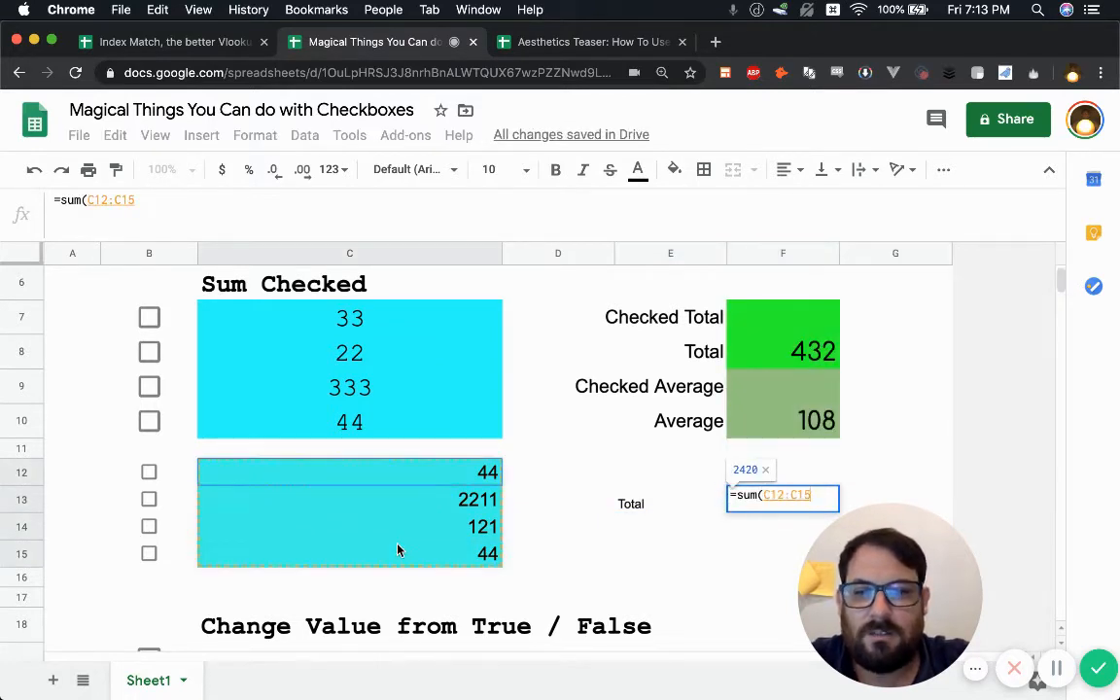
key(enter)
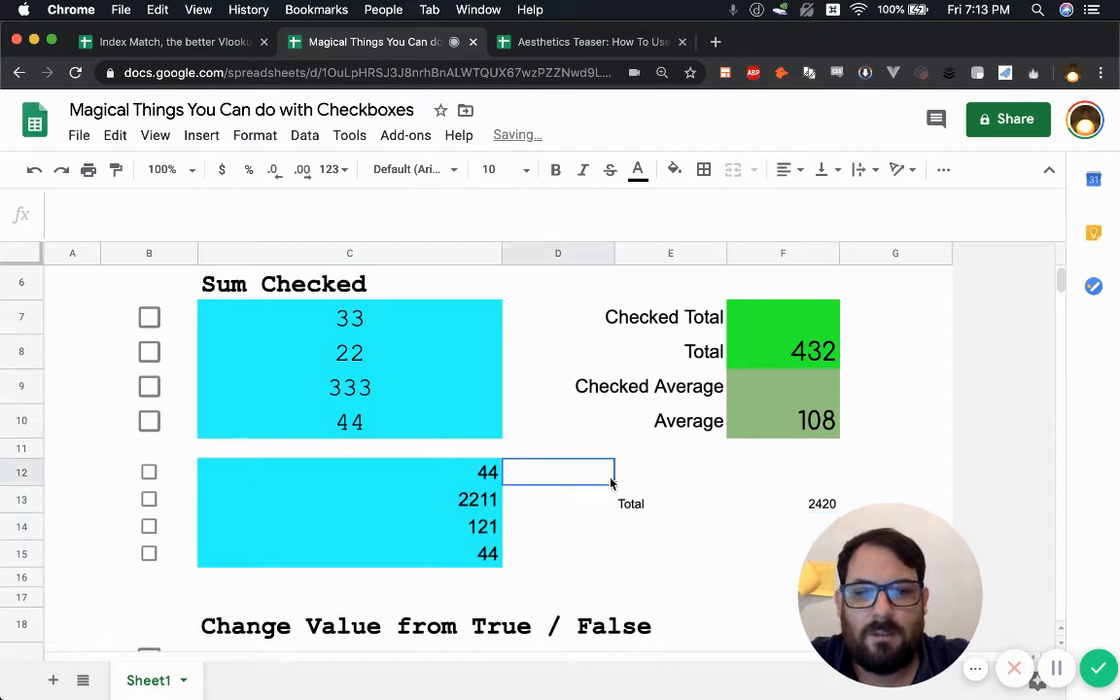
click(669, 473)
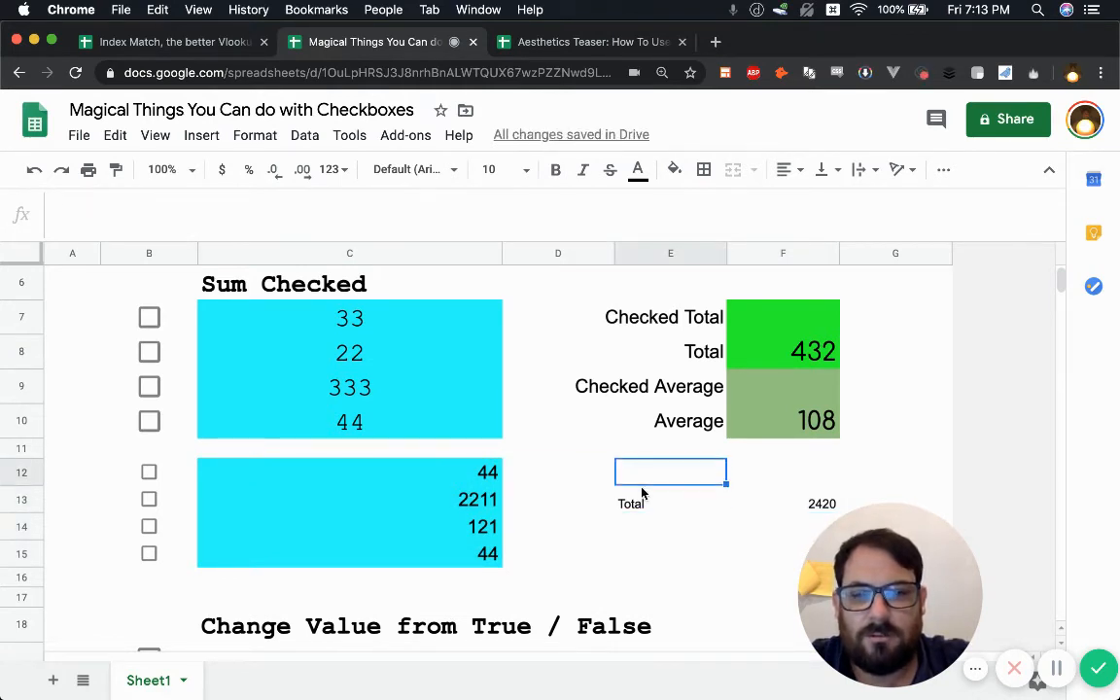
text(Checke d)
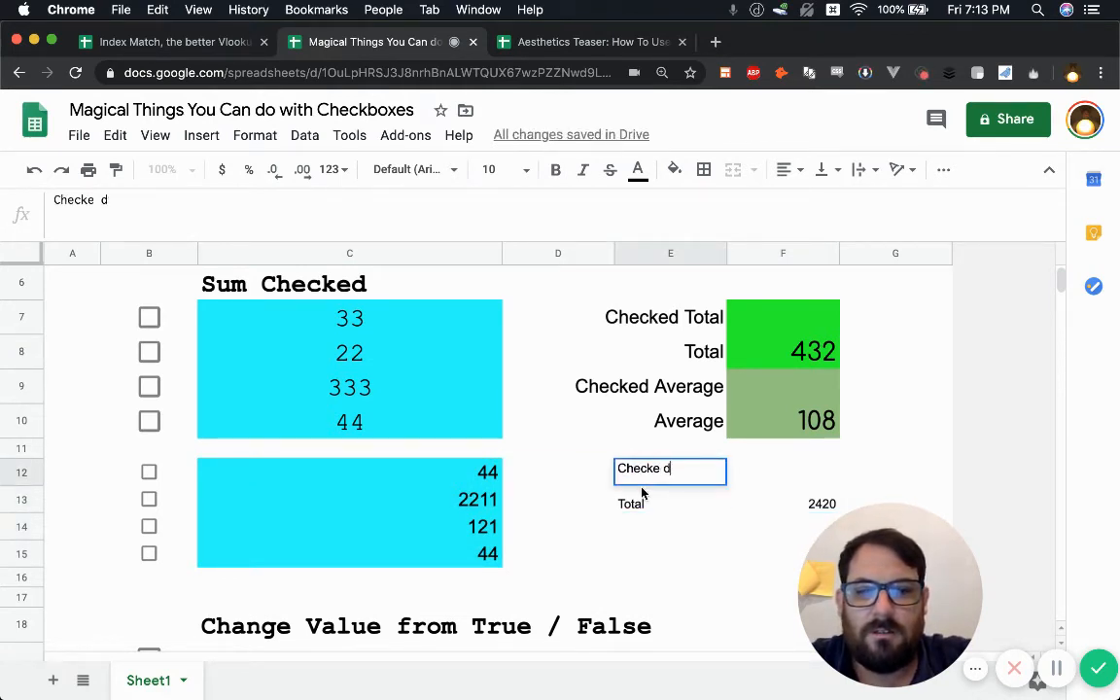
text(Checked)
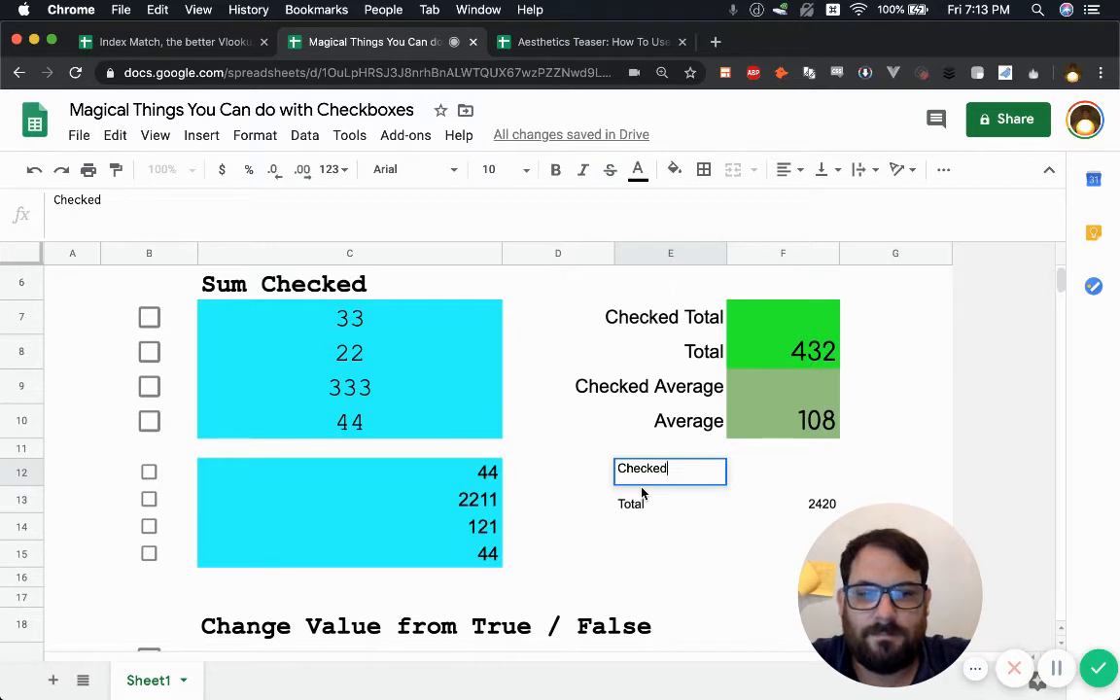
text(Total:)
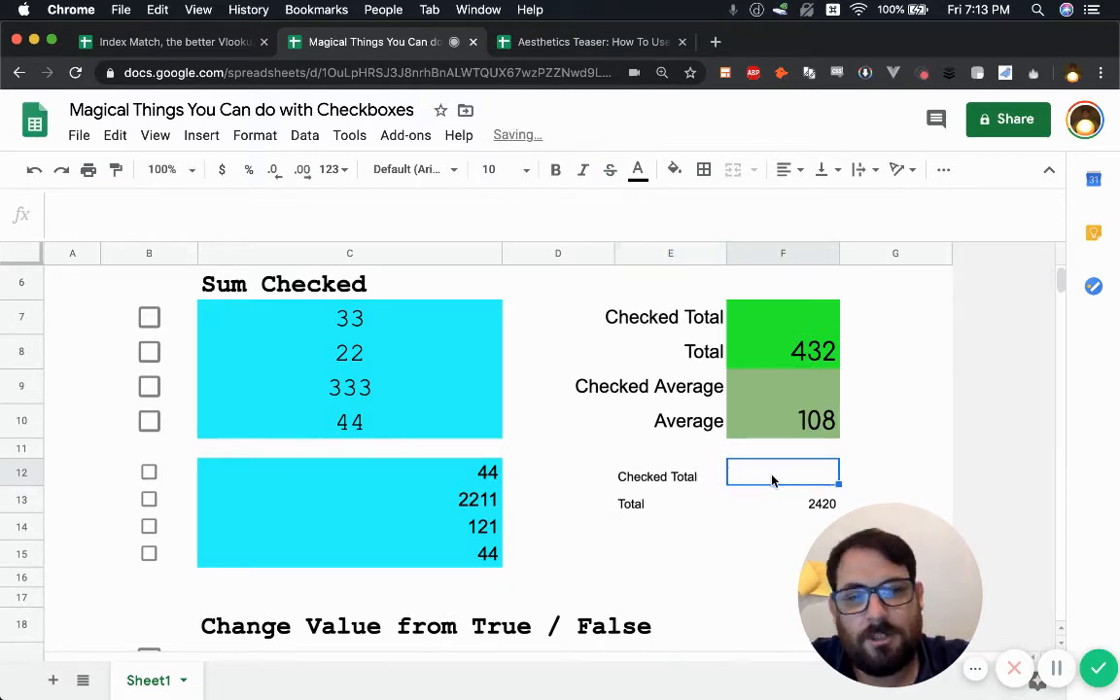
- Enter =SUM(FILTER(C12:C15,B12:B15=TRUE)) in F12, currently returning #N/A
text(=)
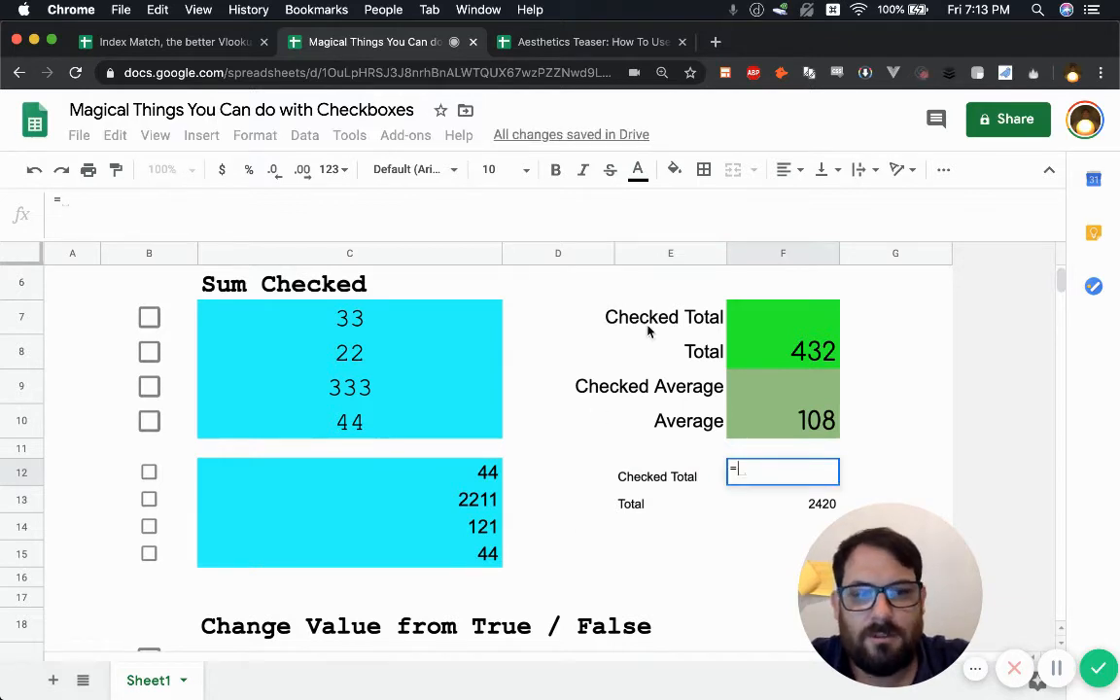
text(sum()
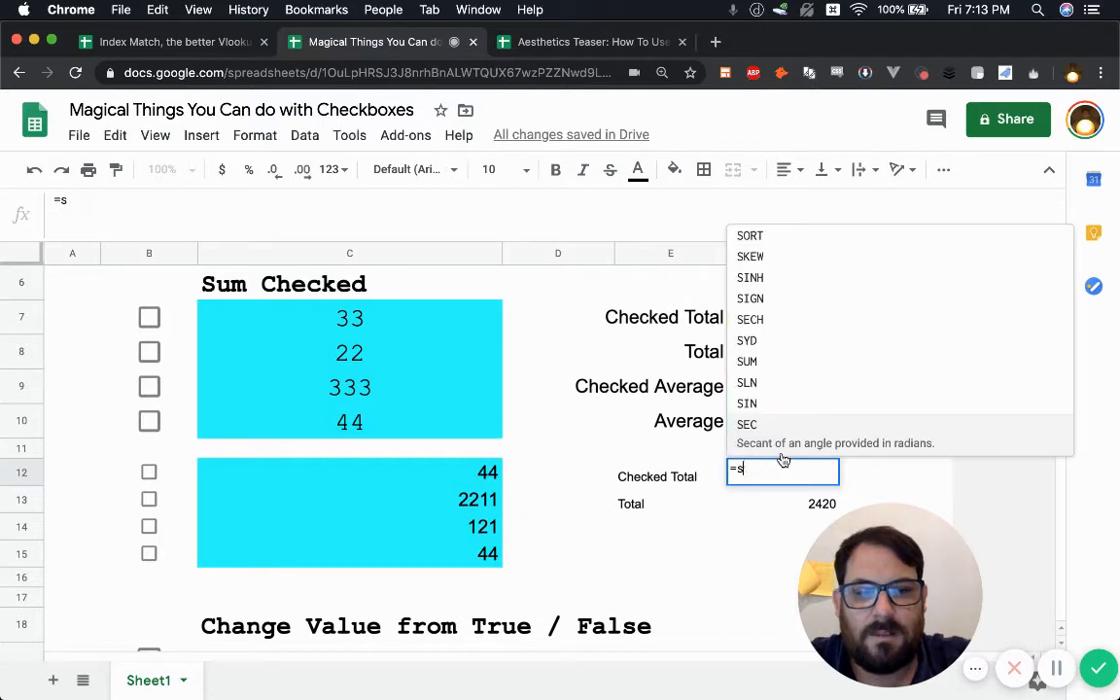
text(um()
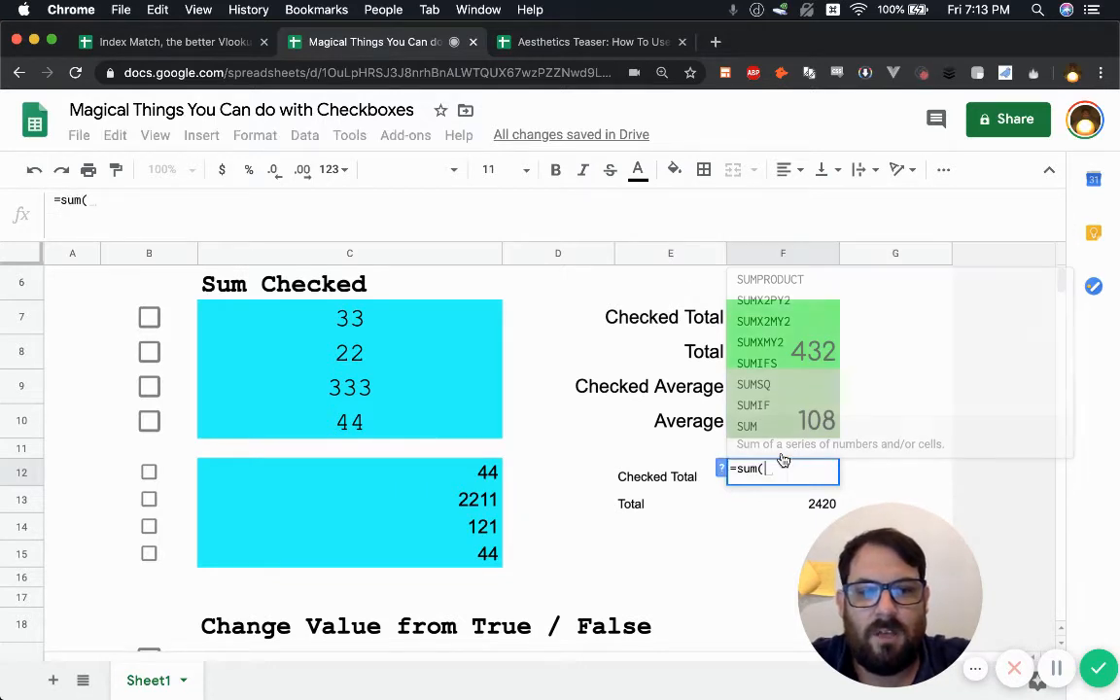
text(filter()
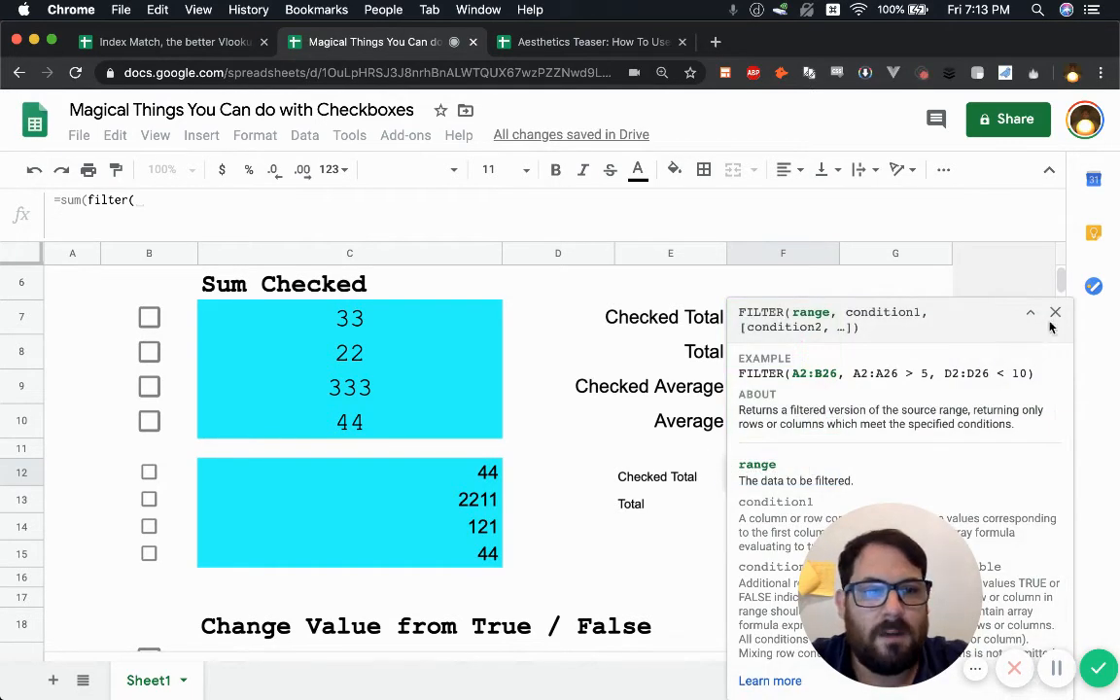
click(1054, 311)
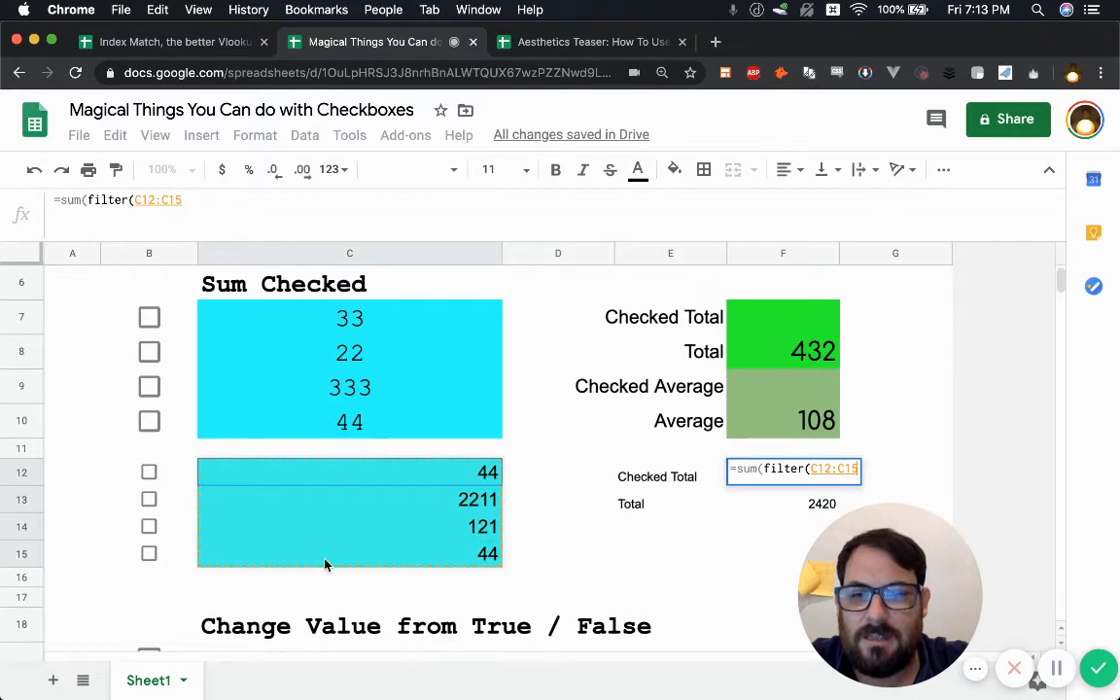
text(,)
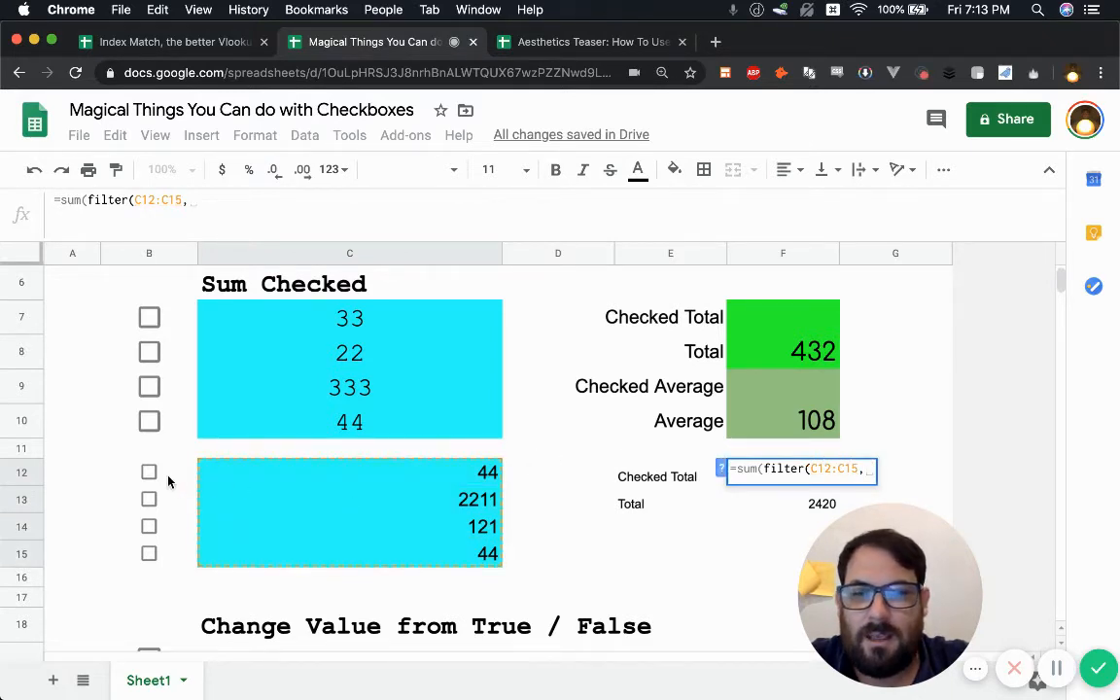
drag(148, 473, 148, 552)
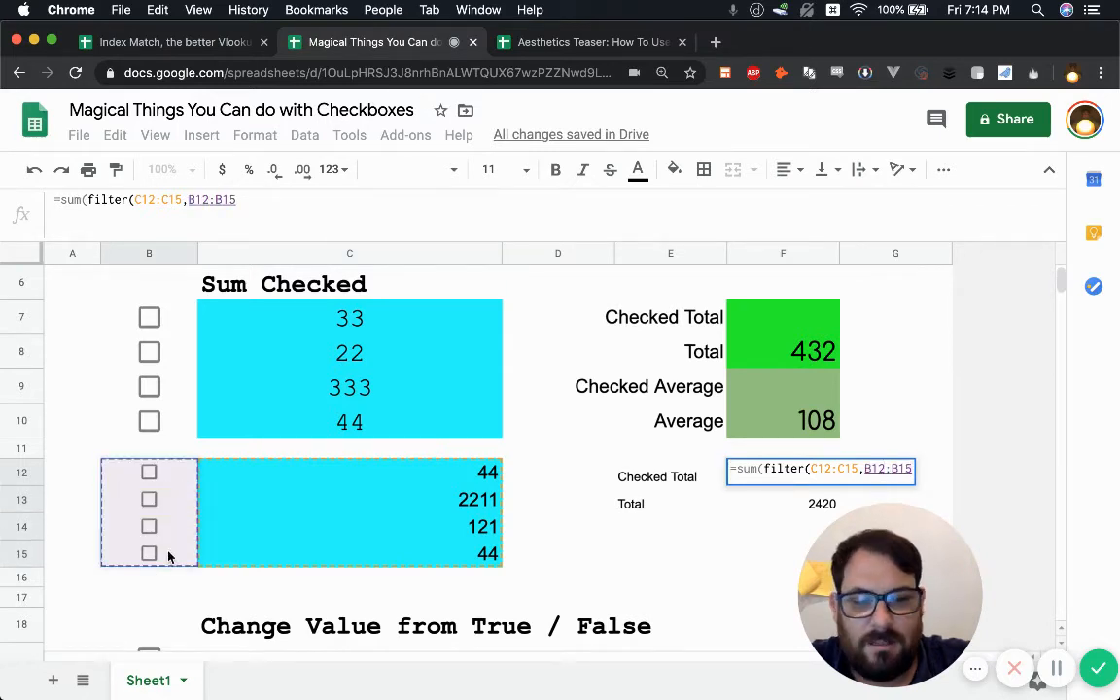
text(=TRUE)
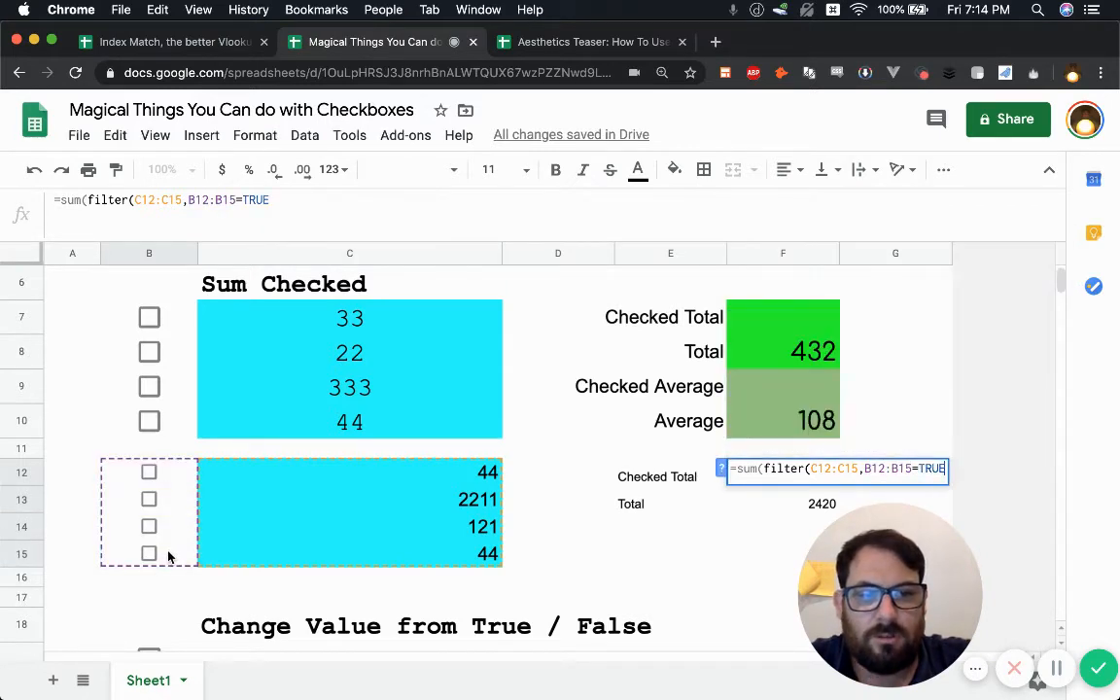
text()))
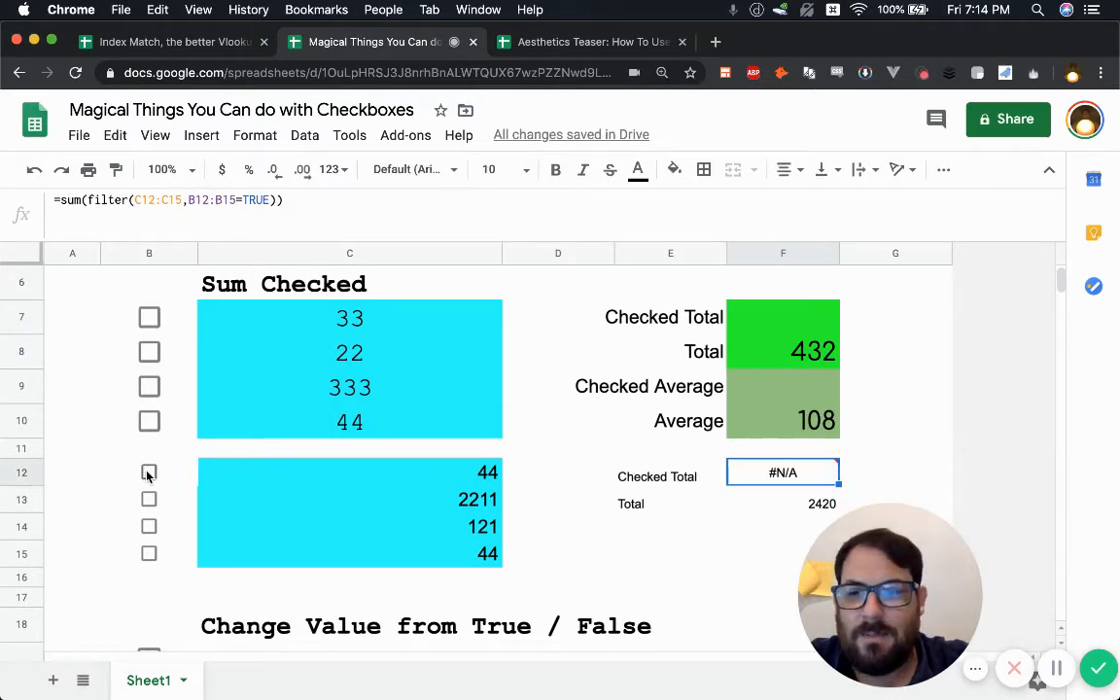
- Wrap the F12 formula in IFERROR and tick B12, B13 and B14 so it shows 2376
click(148, 473)
text(iferror()
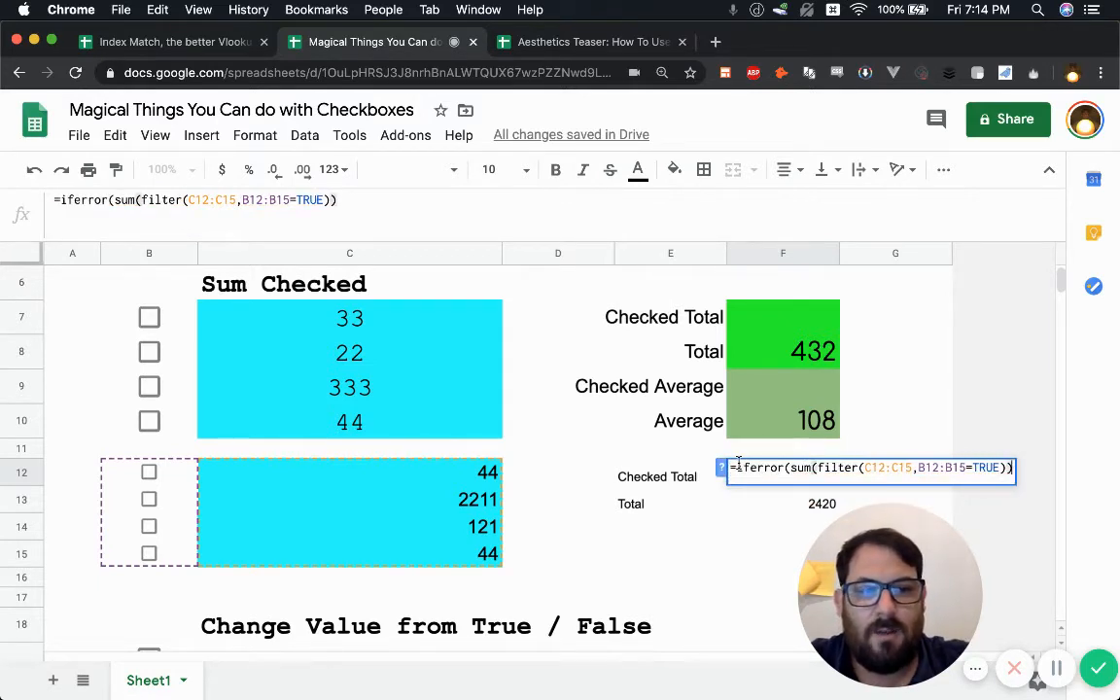
text(,)
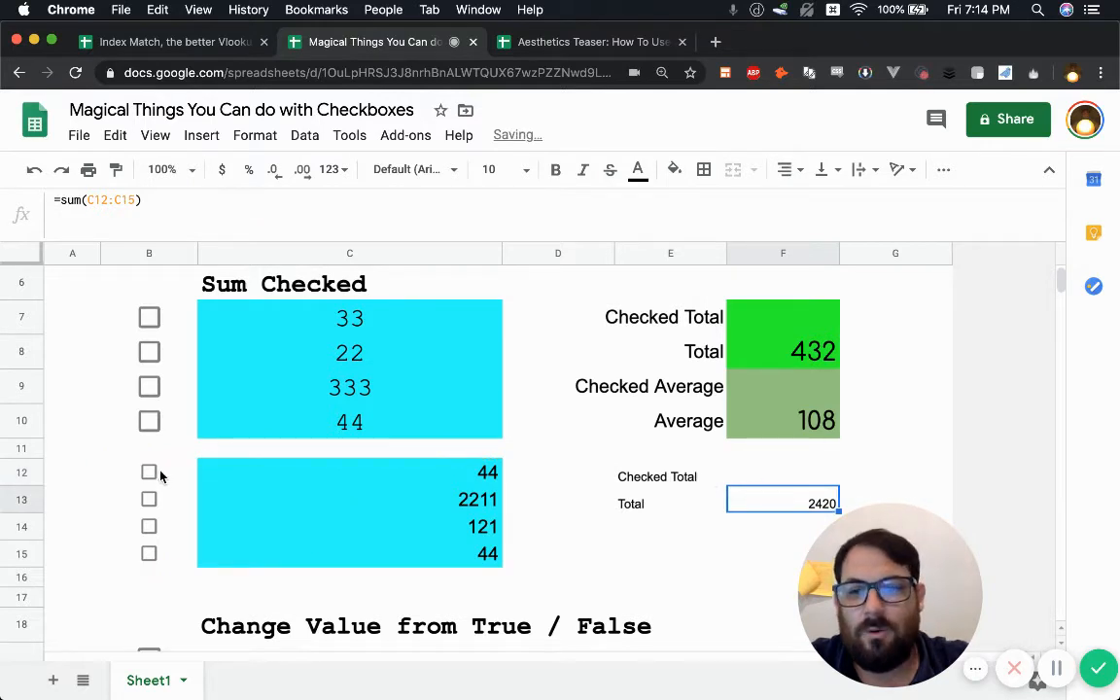
click(147, 498)
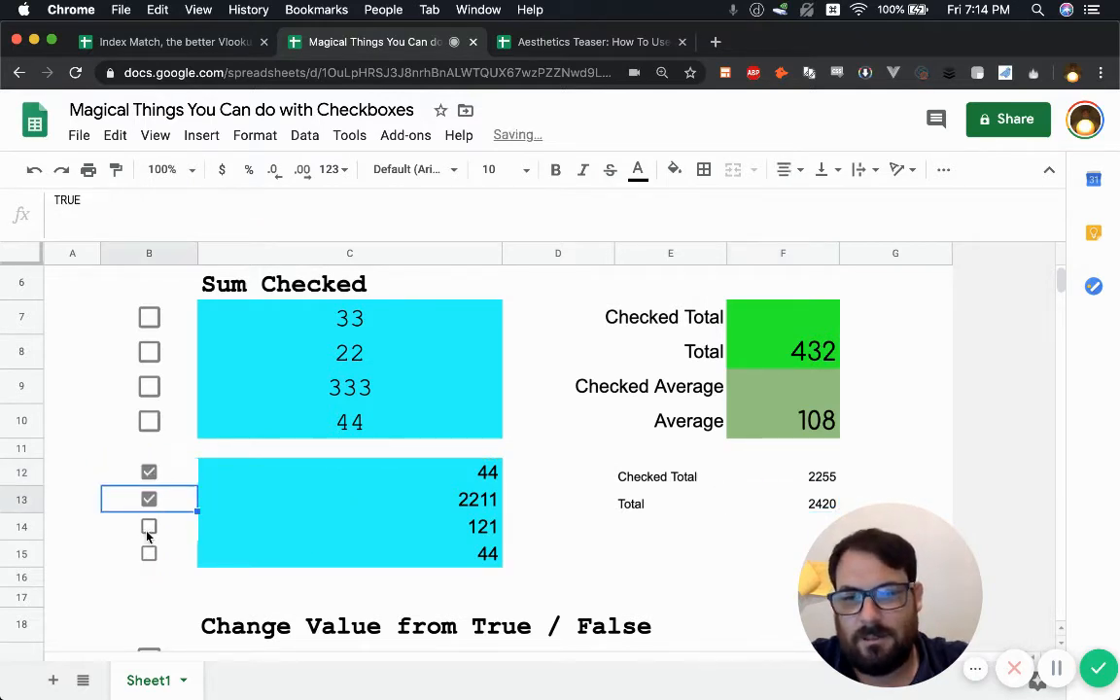
click(148, 525)
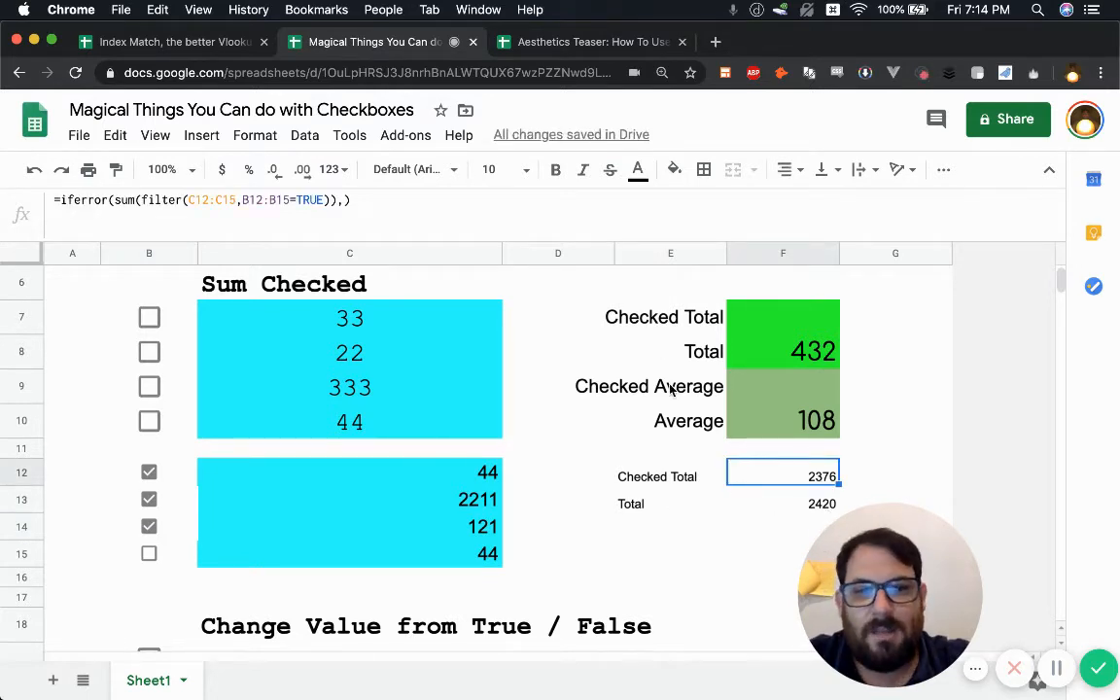
- Add a Checked Average of 792 using AVERAGE in the filter formula, its label, and a plain Average of 605
click(782, 385)
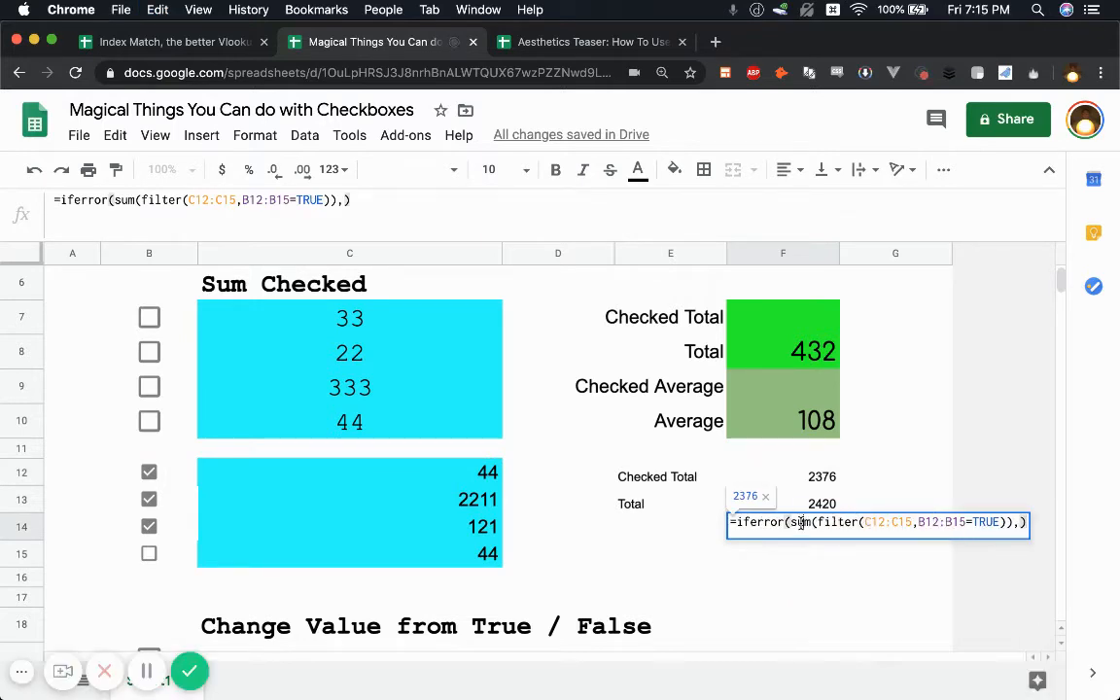
text(AVERAGE)
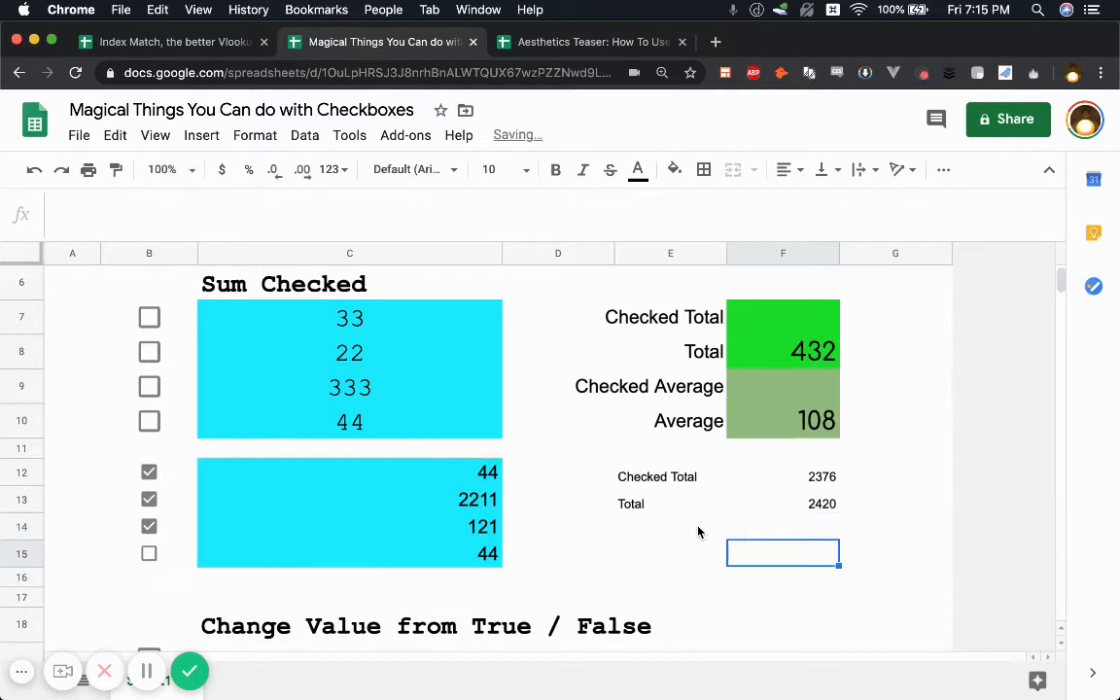
click(669, 525)
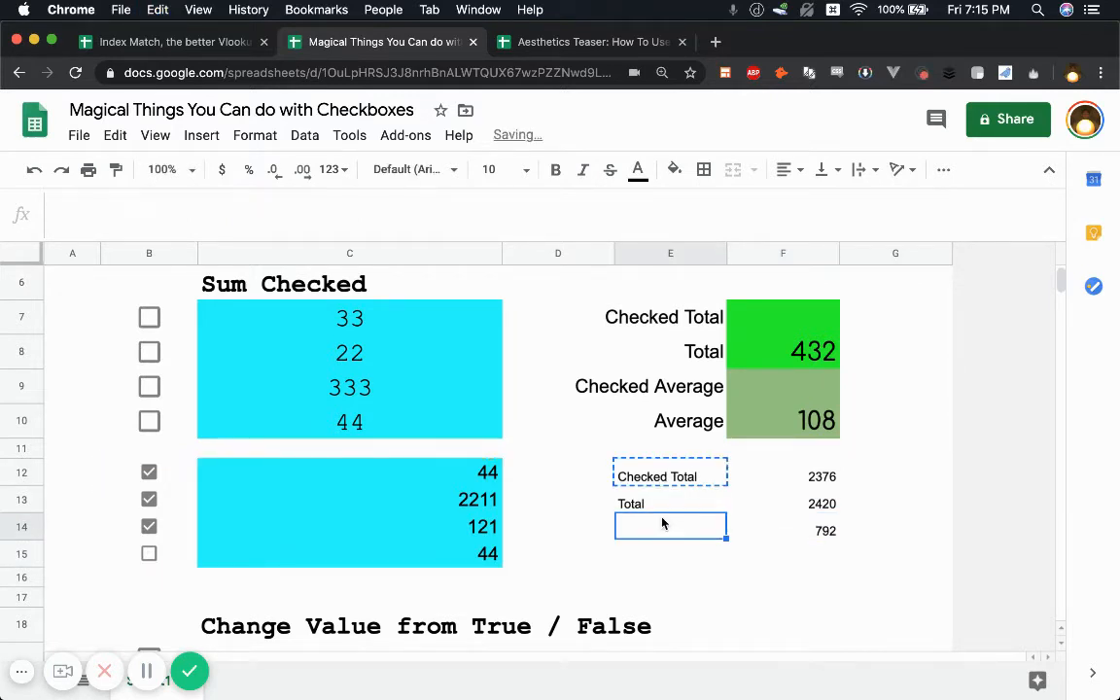
text(Checked Average)
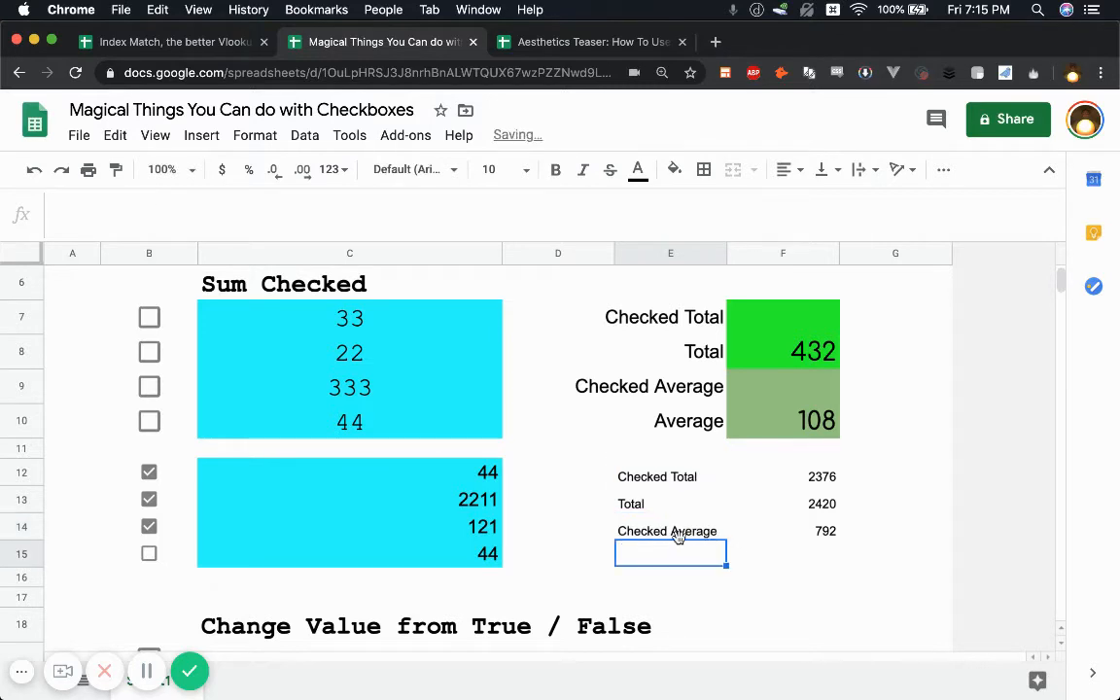
text(Avera)
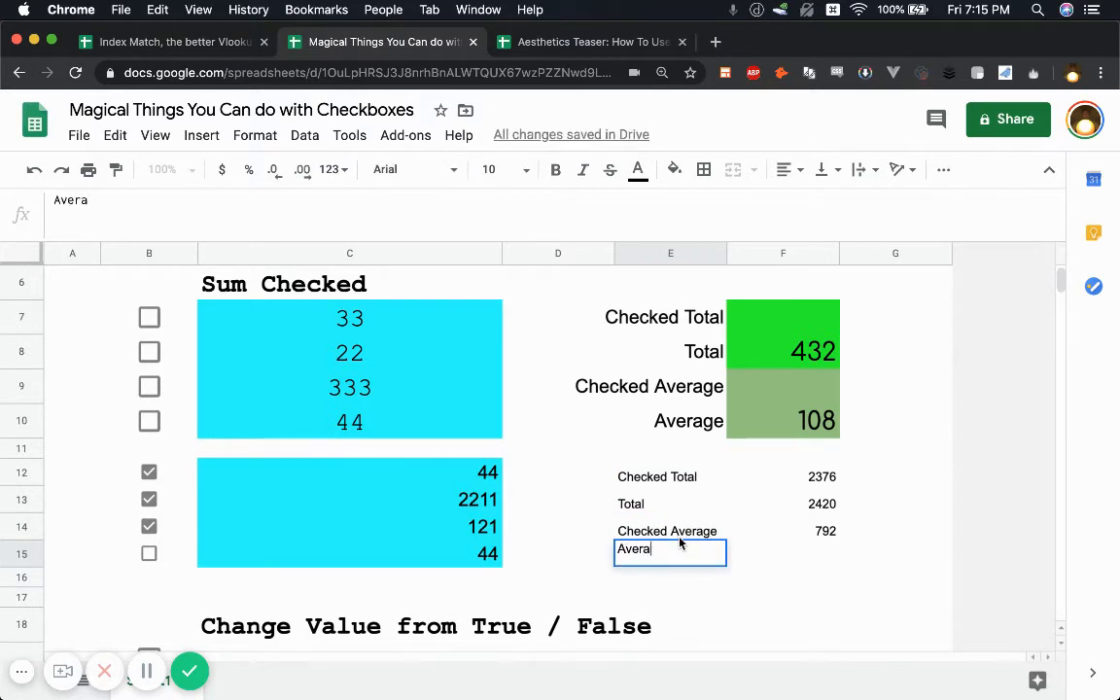
click(782, 504)
text(=C12:C15))
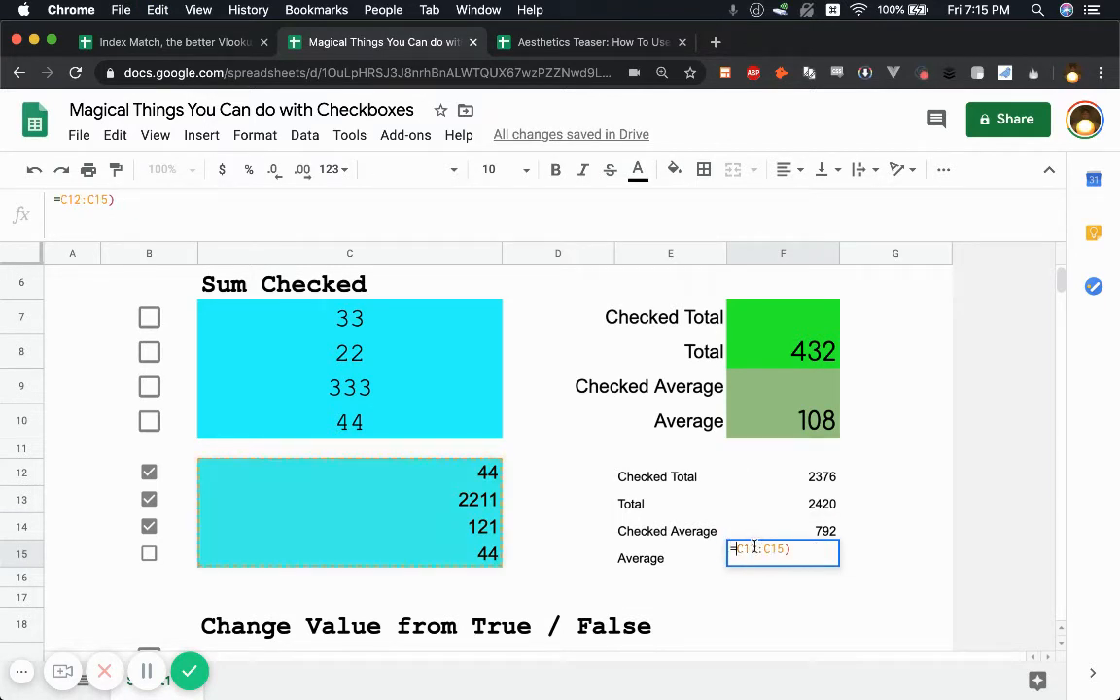
key(enter)
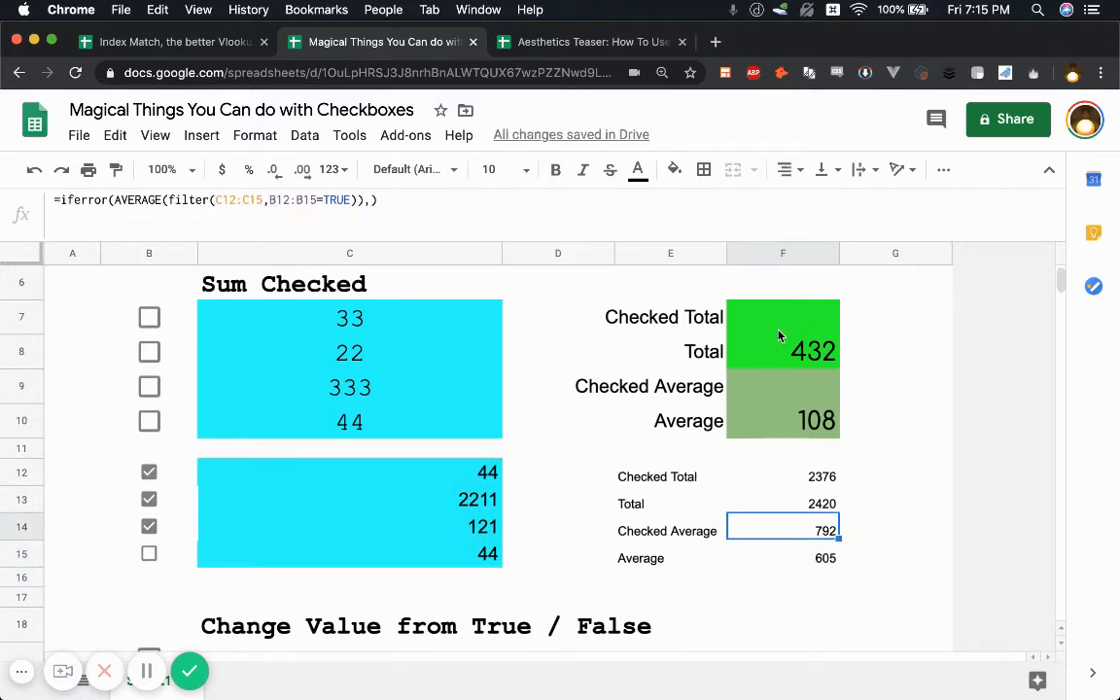
mouse_move(710, 397)
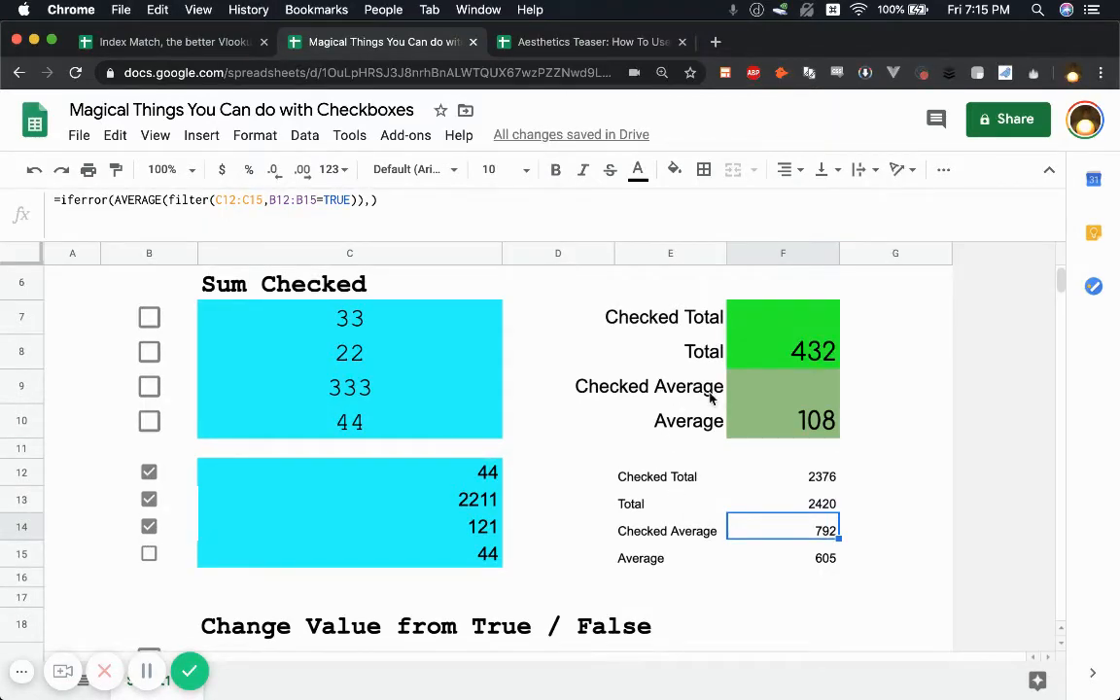
- Scroll to the Change Value section and toggle the demo checkbox to inspect its TRUE/FALSE value
scroll(down, 3)
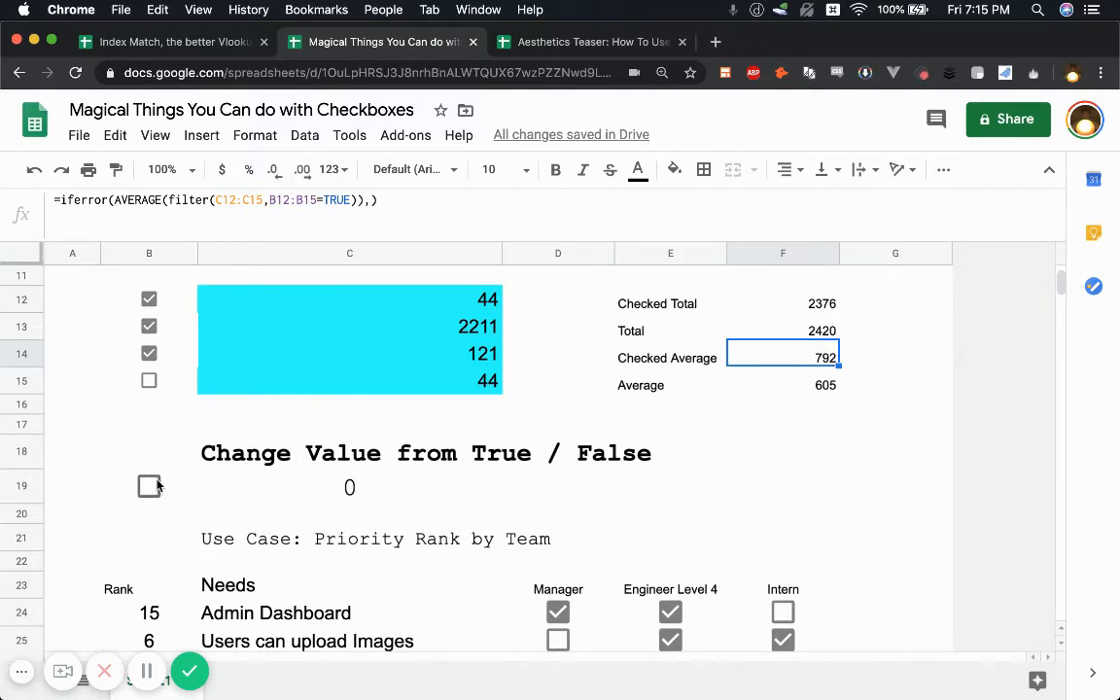
click(148, 486)
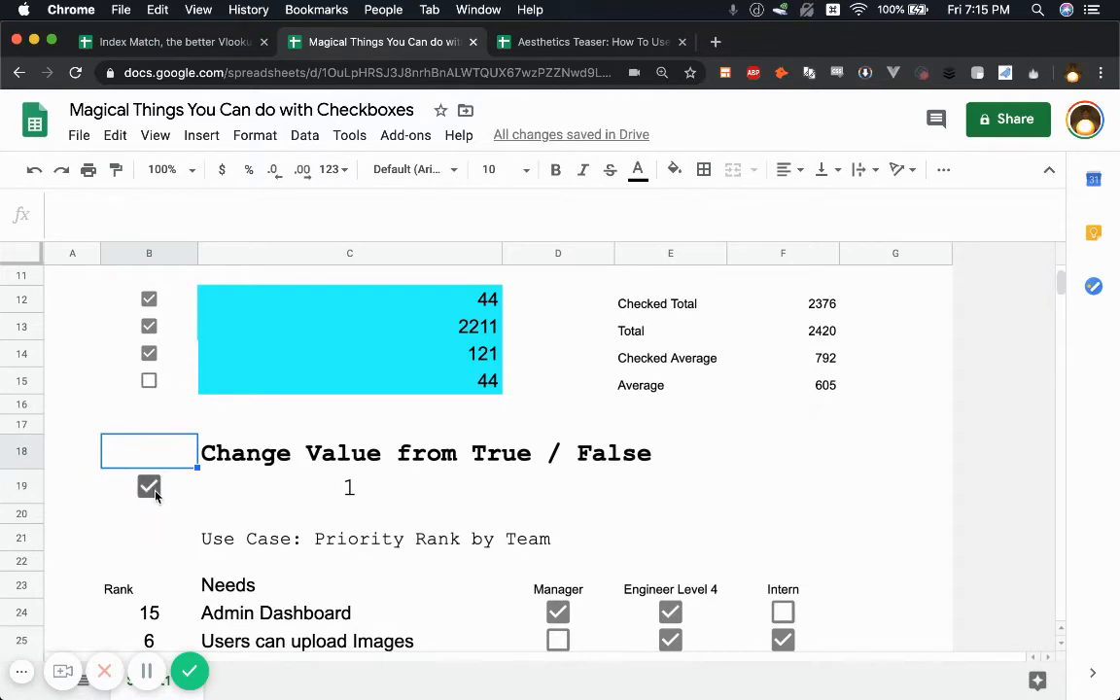
click(148, 486)
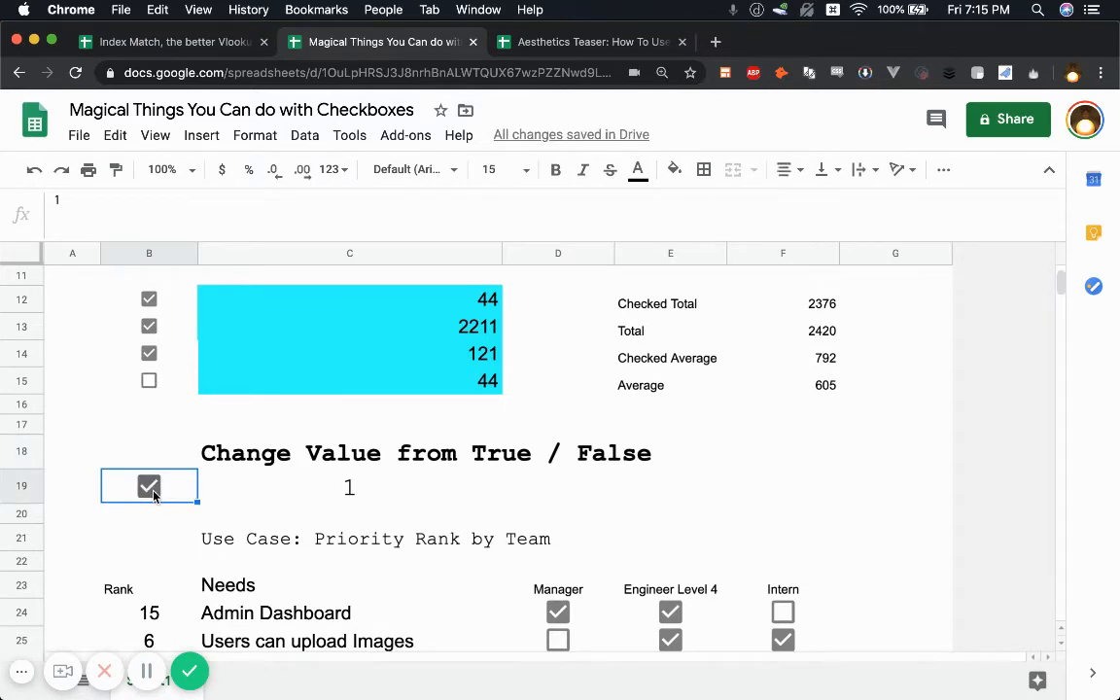
click(147, 486)
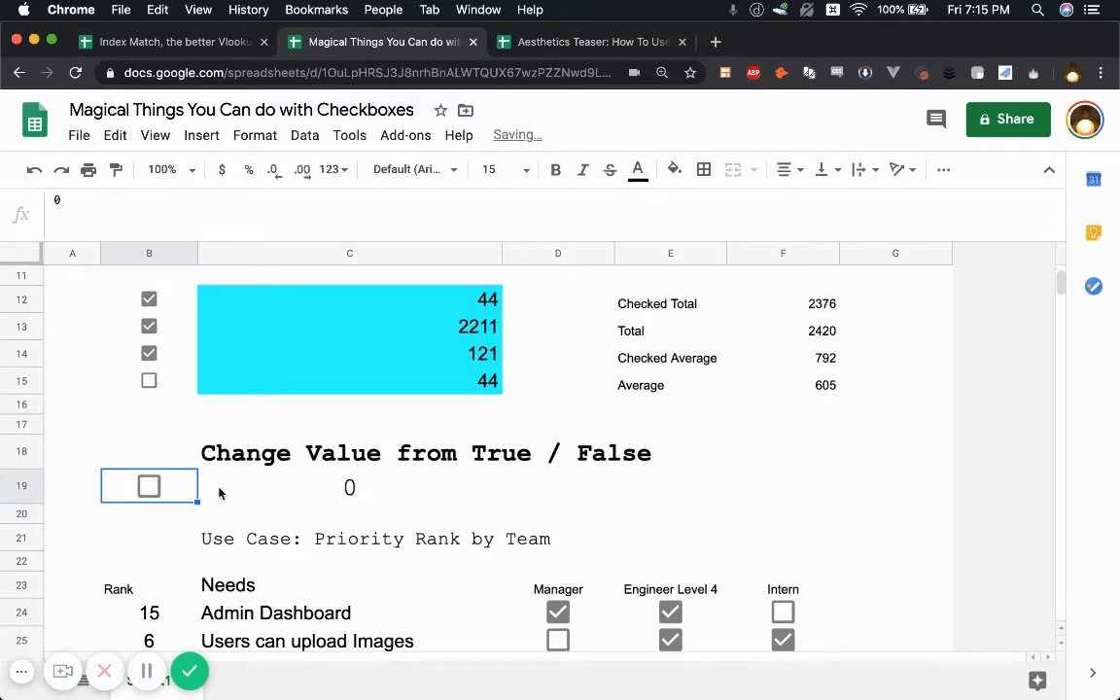
- Give B20 a Data validation checkbox with custom values 100 when checked and 0 when unchecked
click(148, 514)
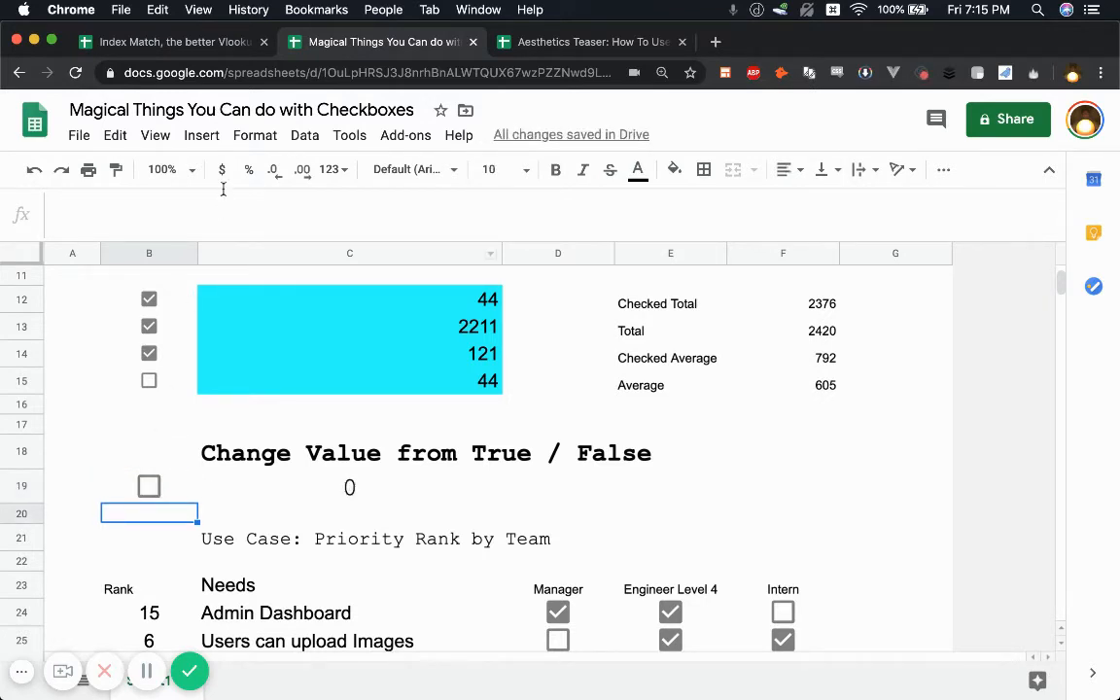
click(303, 134)
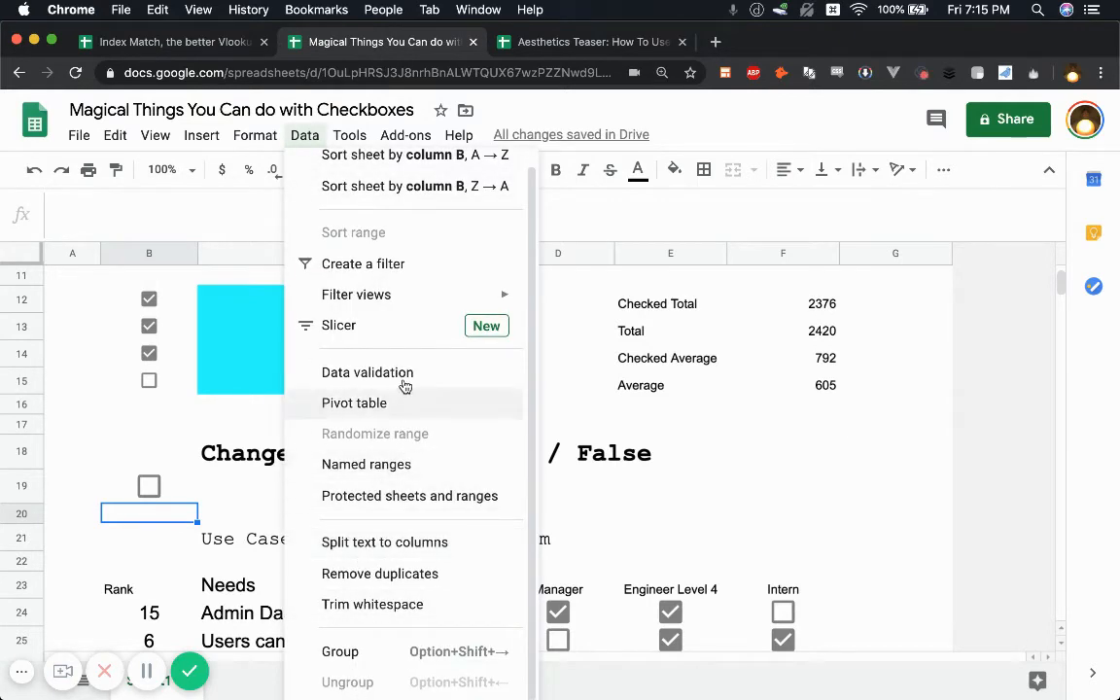
click(368, 373)
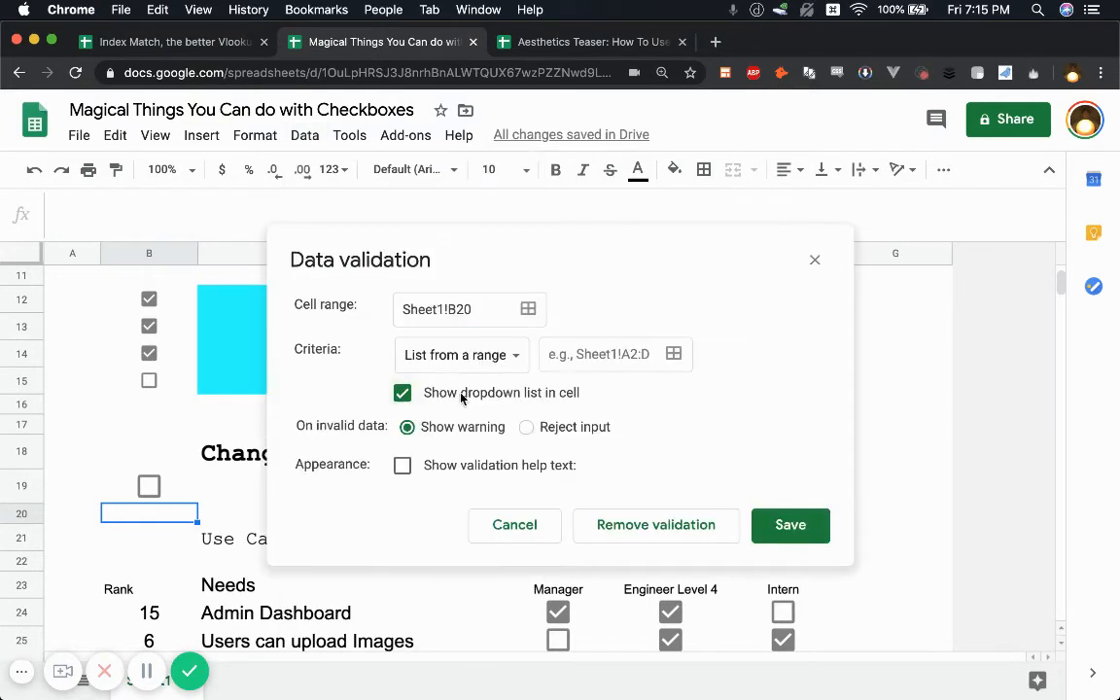
click(461, 354)
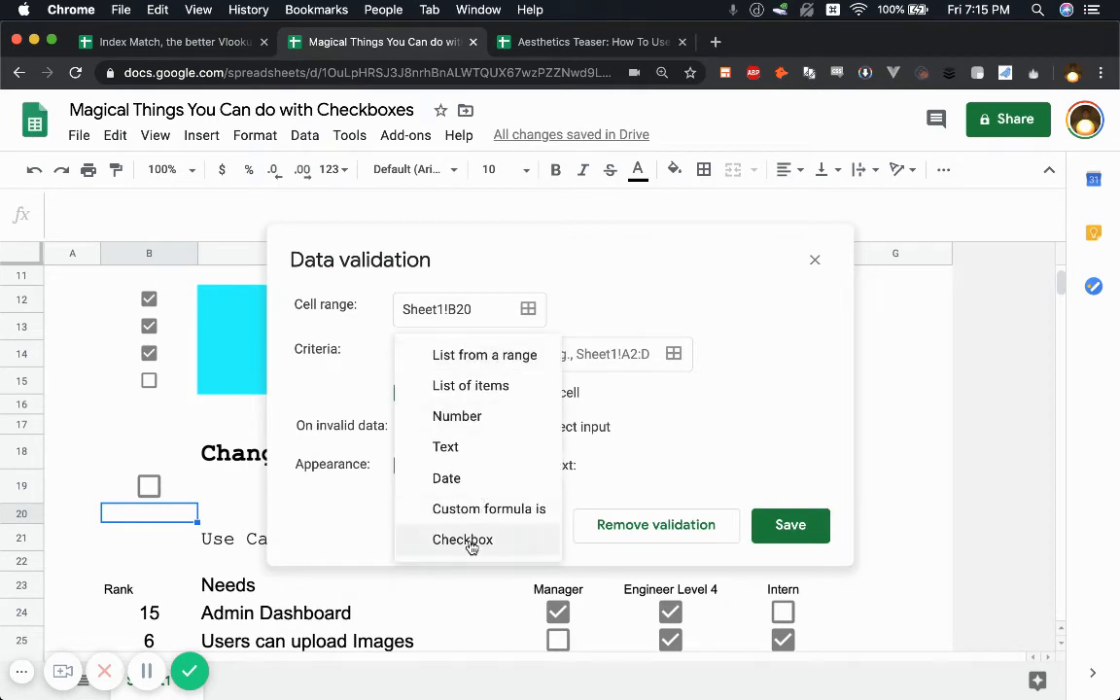
click(463, 540)
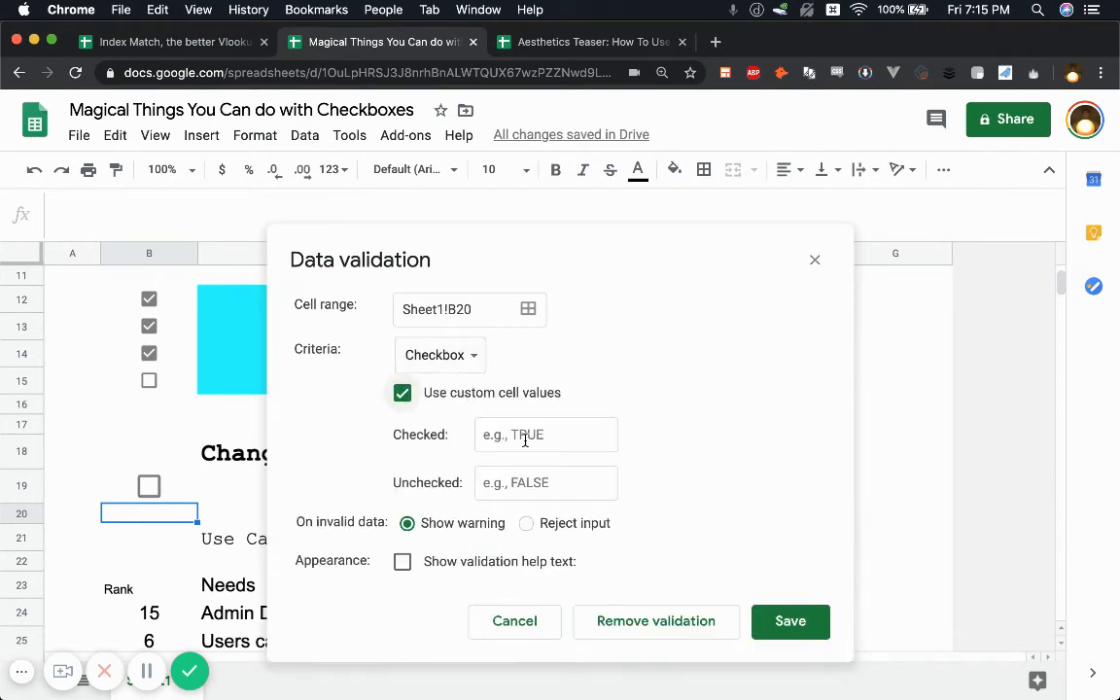
click(545, 436)
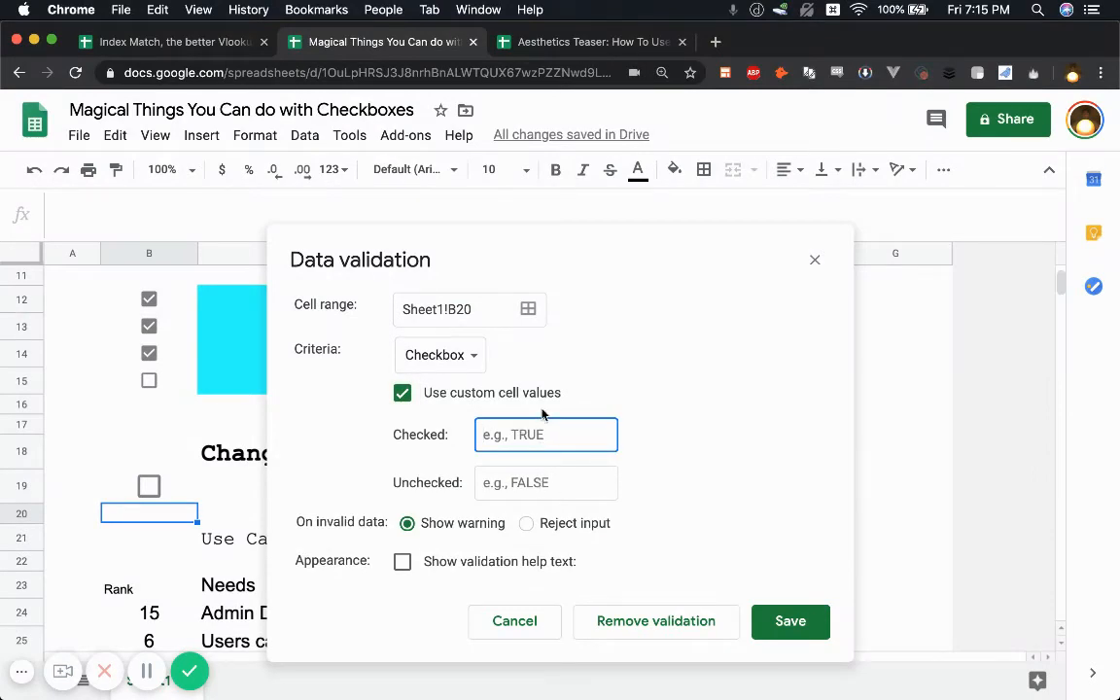
mouse_move(552, 463)
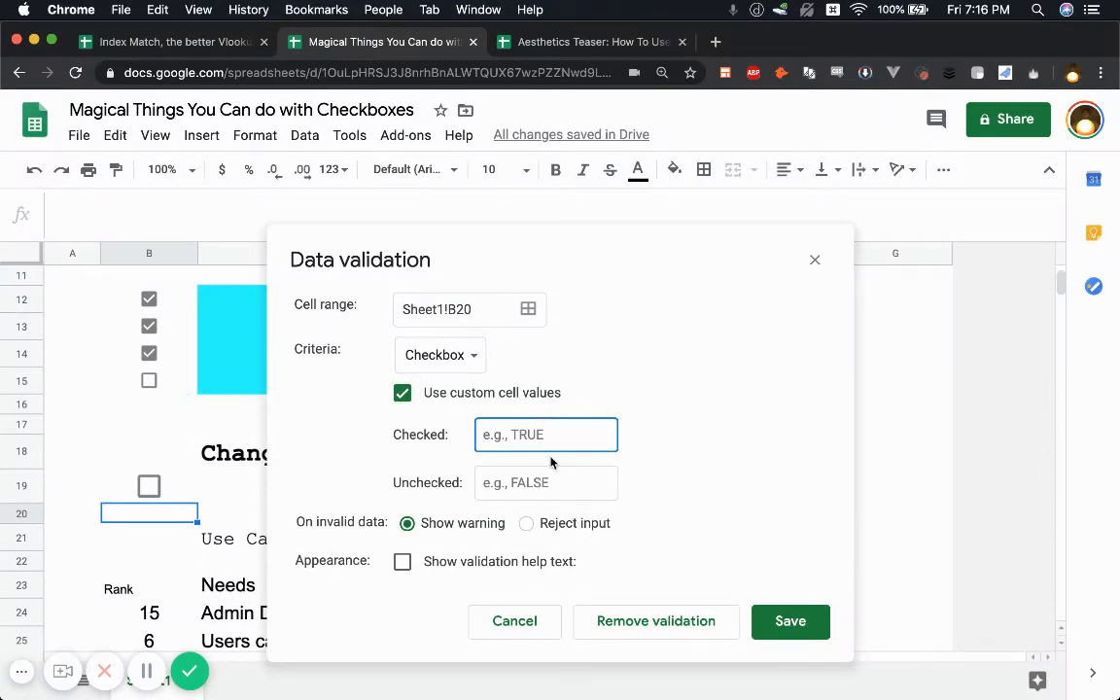
text(0)
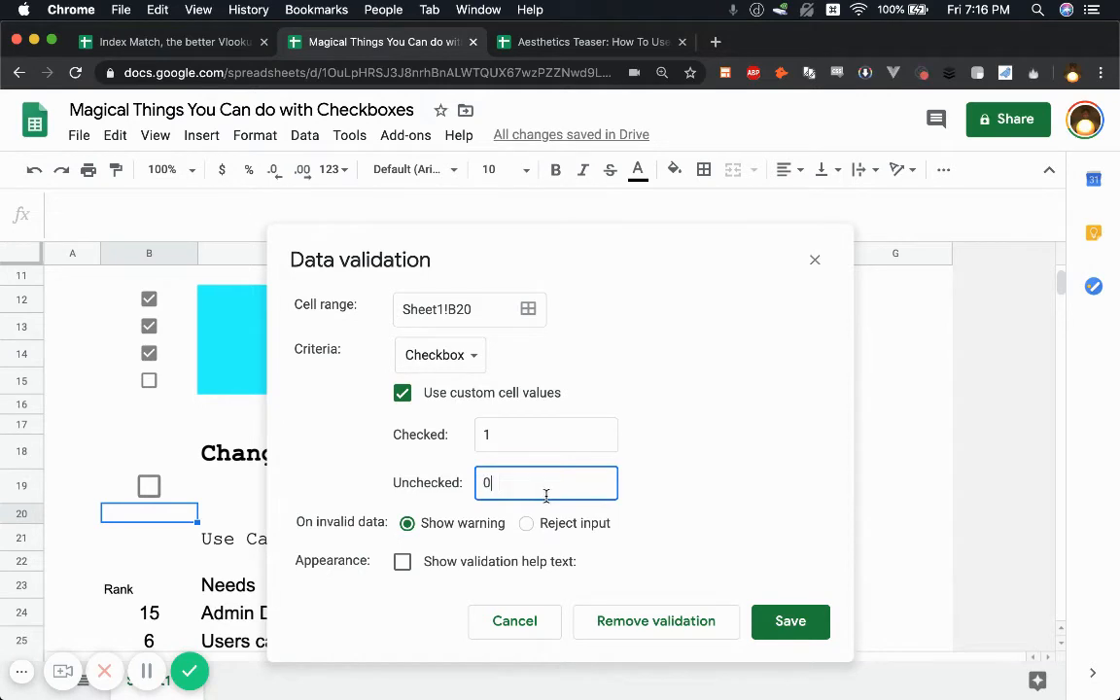
click(545, 435)
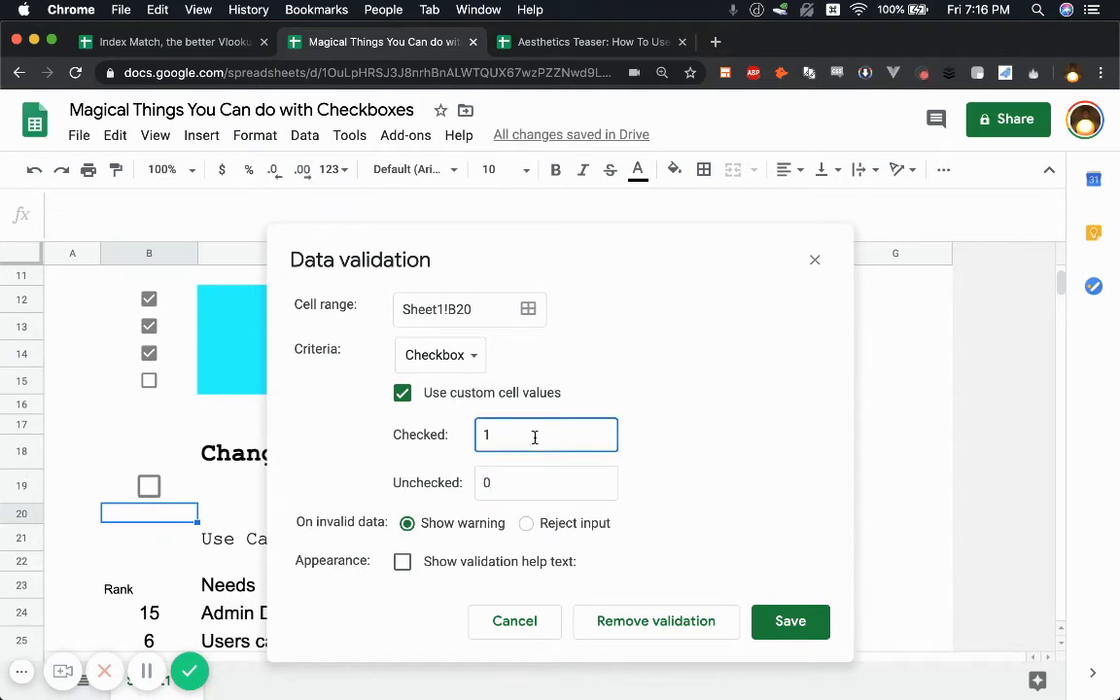
text(00)
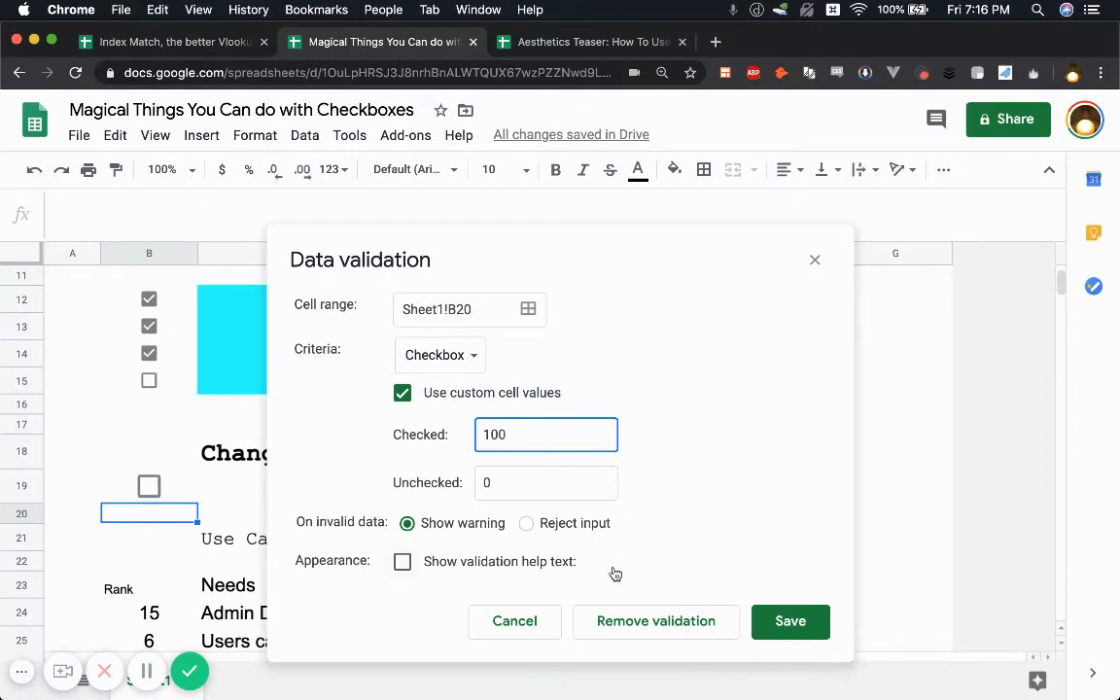
click(789, 621)
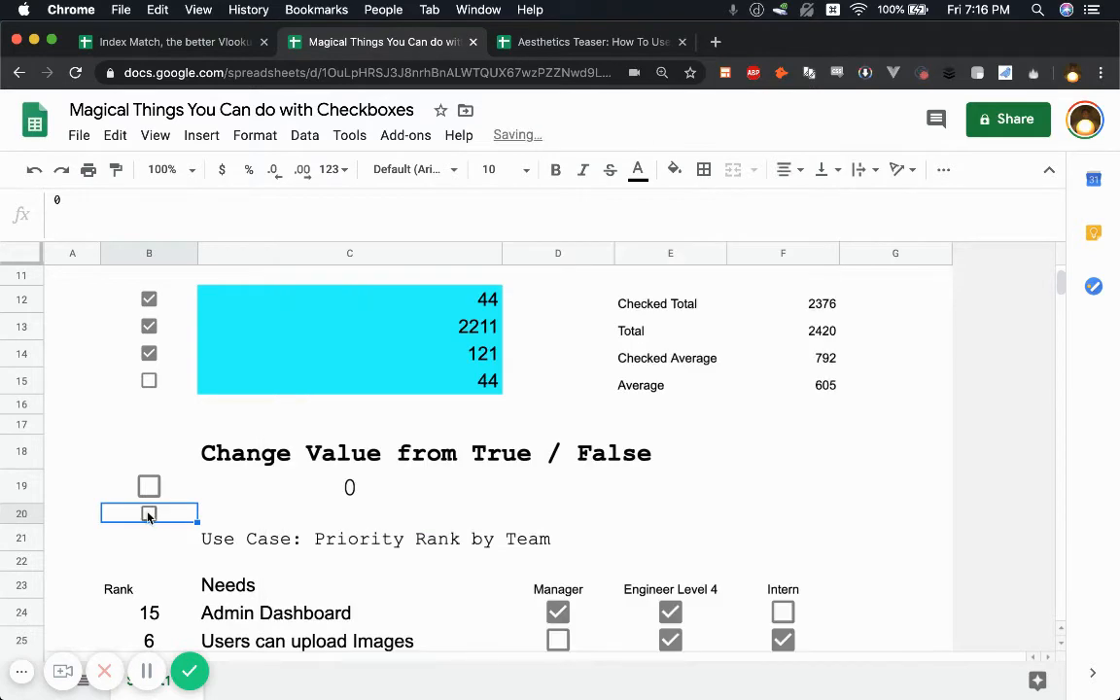
- Enter =B20 in C20 and tick the B20 checkbox so C20 shows 100
text(100)
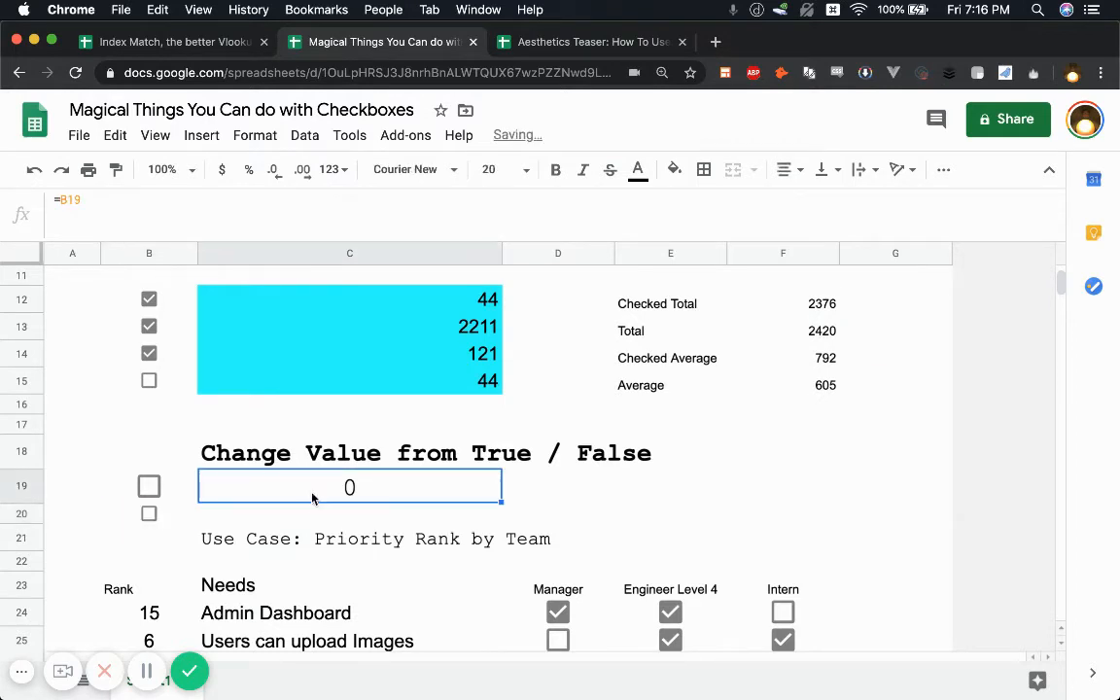
click(350, 514)
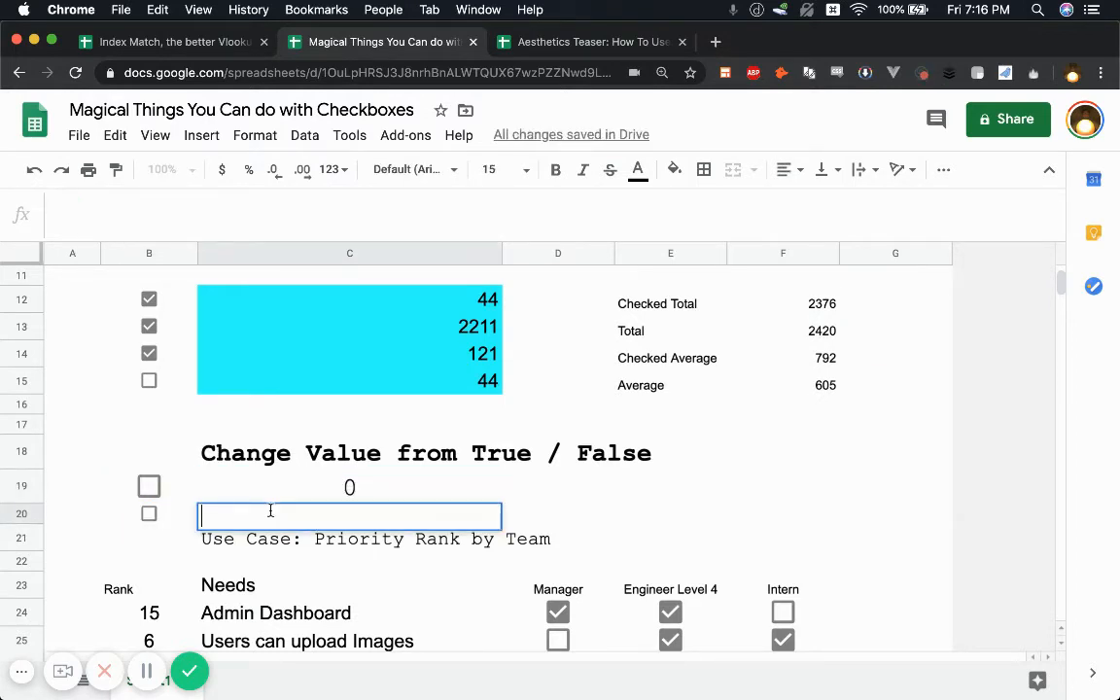
text(=B20)
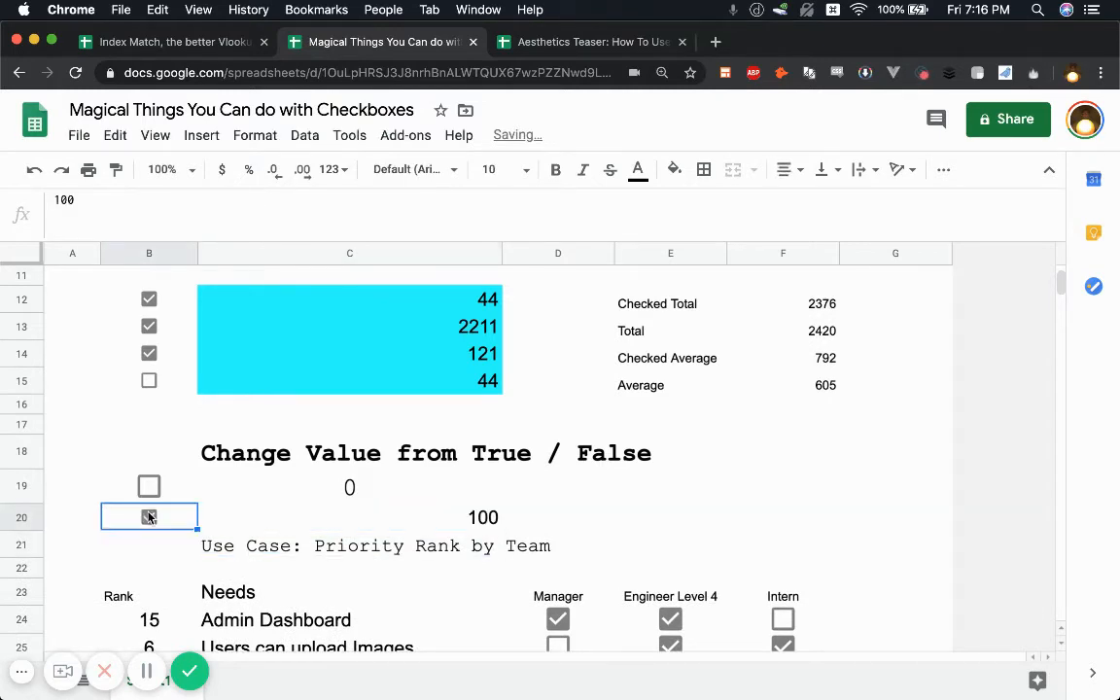
click(148, 518)
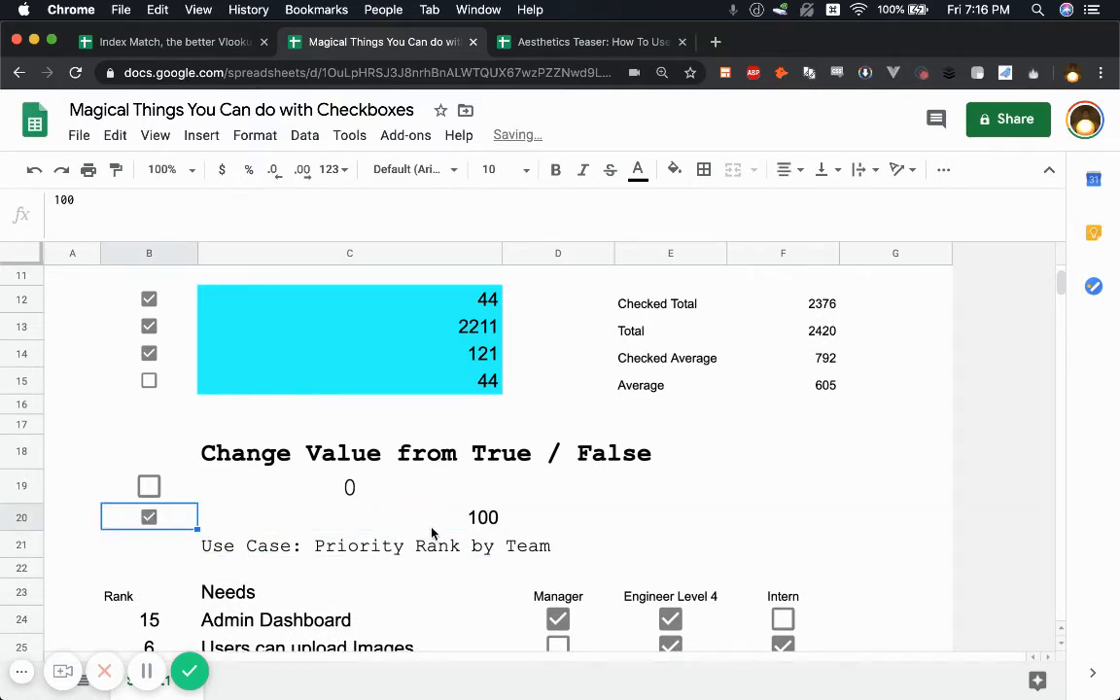
click(351, 518)
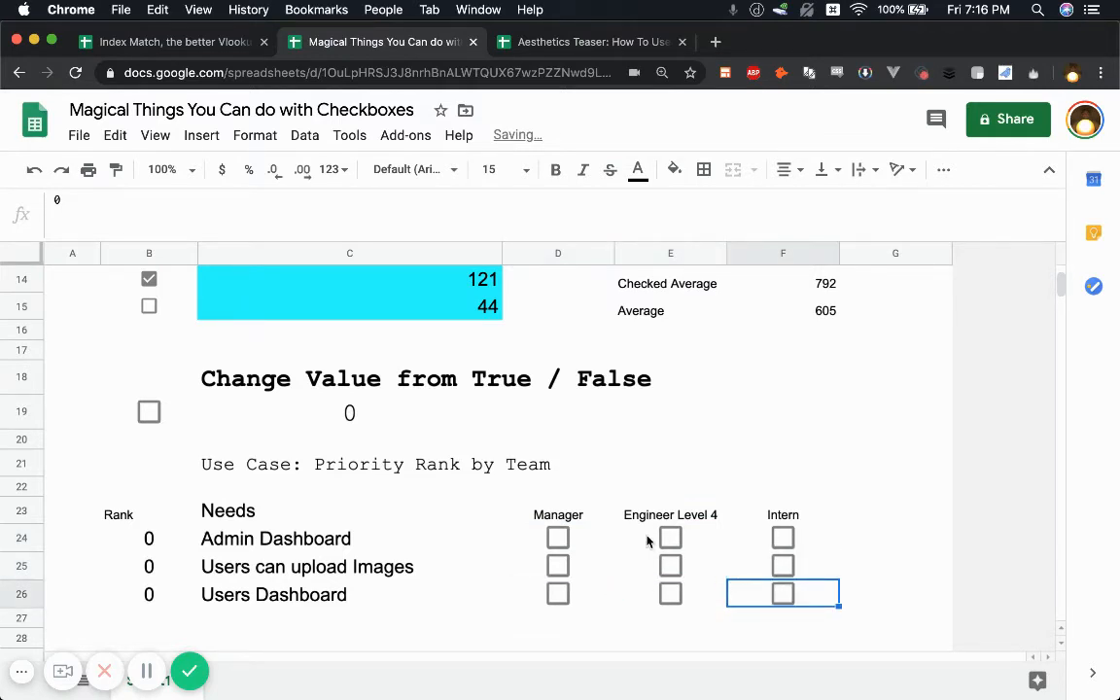
mouse_move(614, 490)
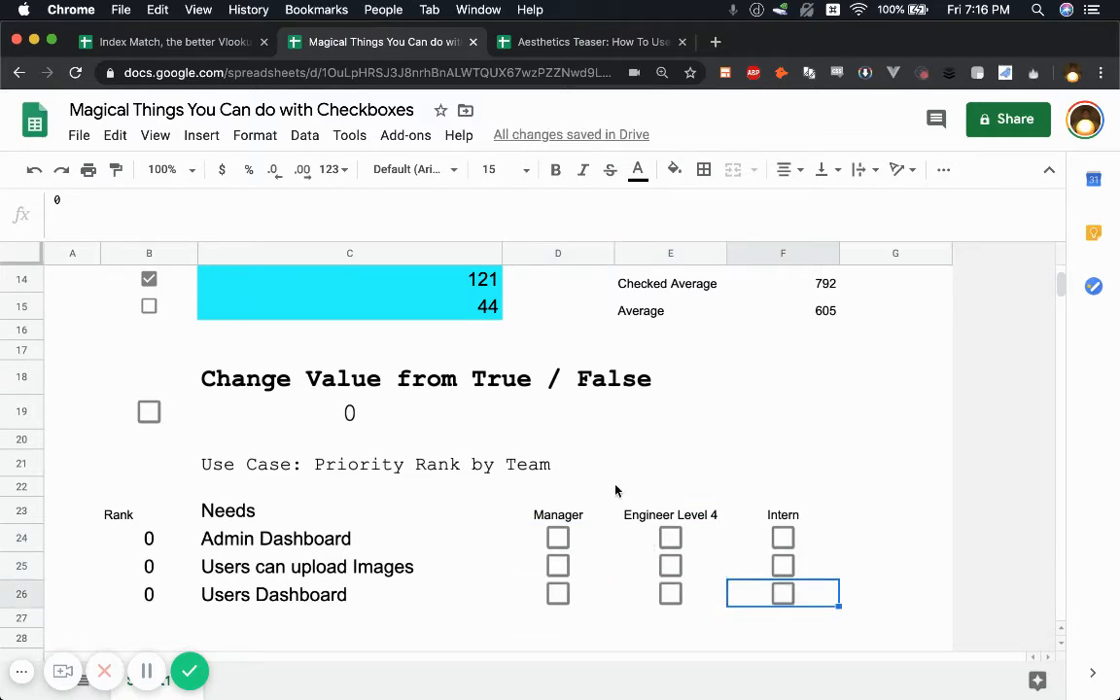
scroll(down, 3)
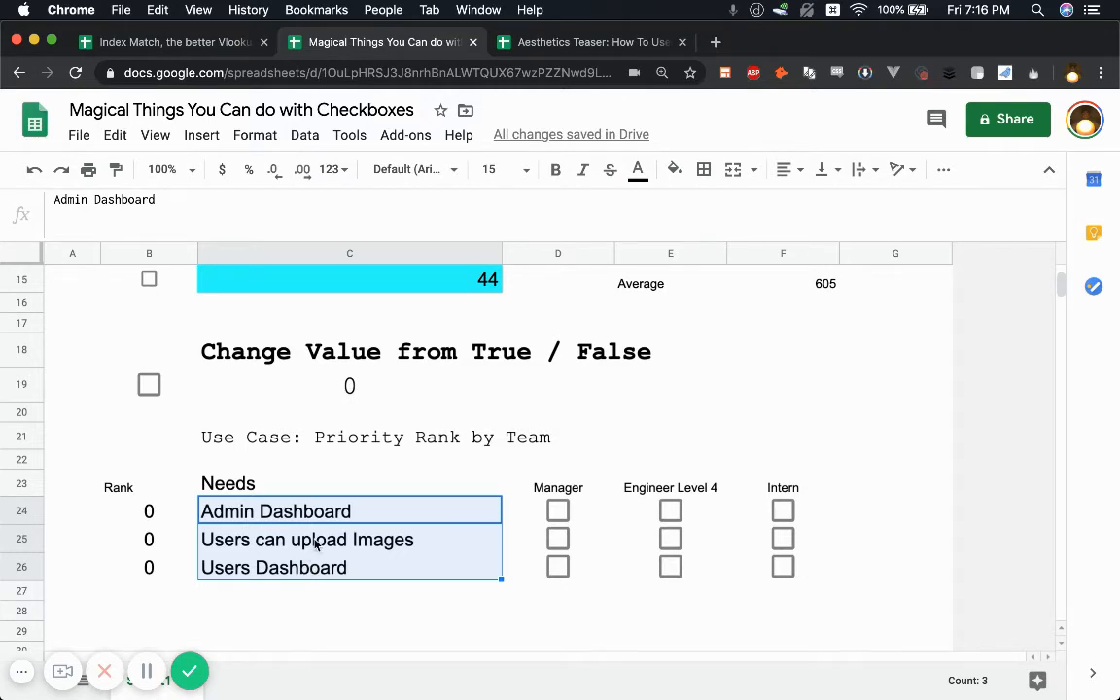
mouse_move(568, 483)
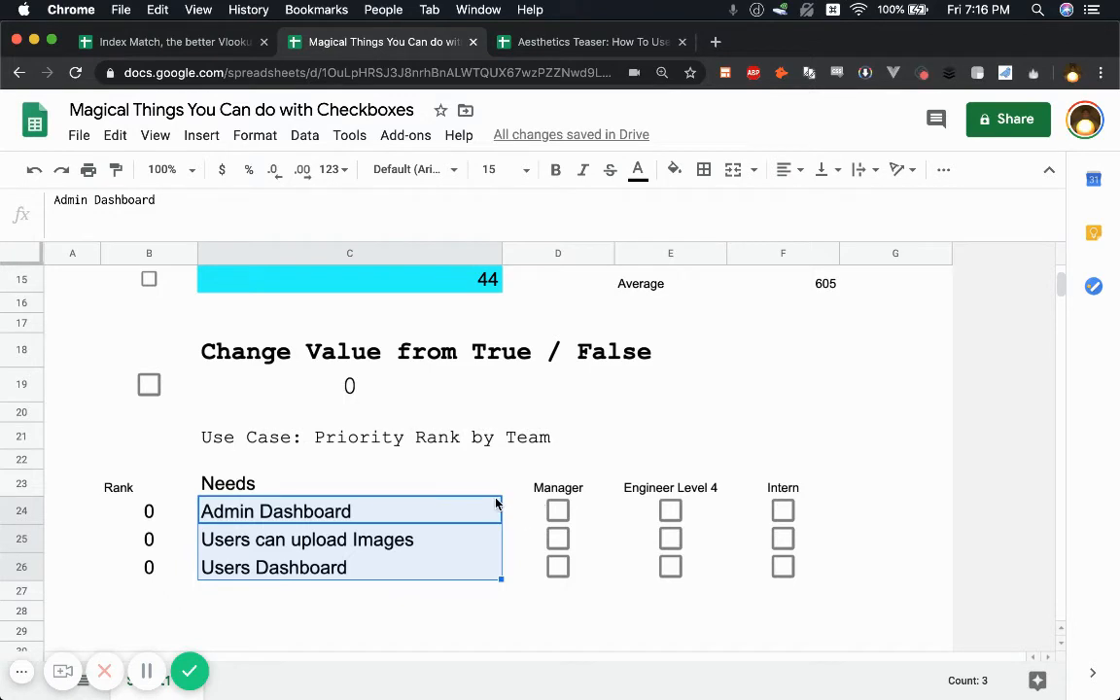
mouse_move(457, 487)
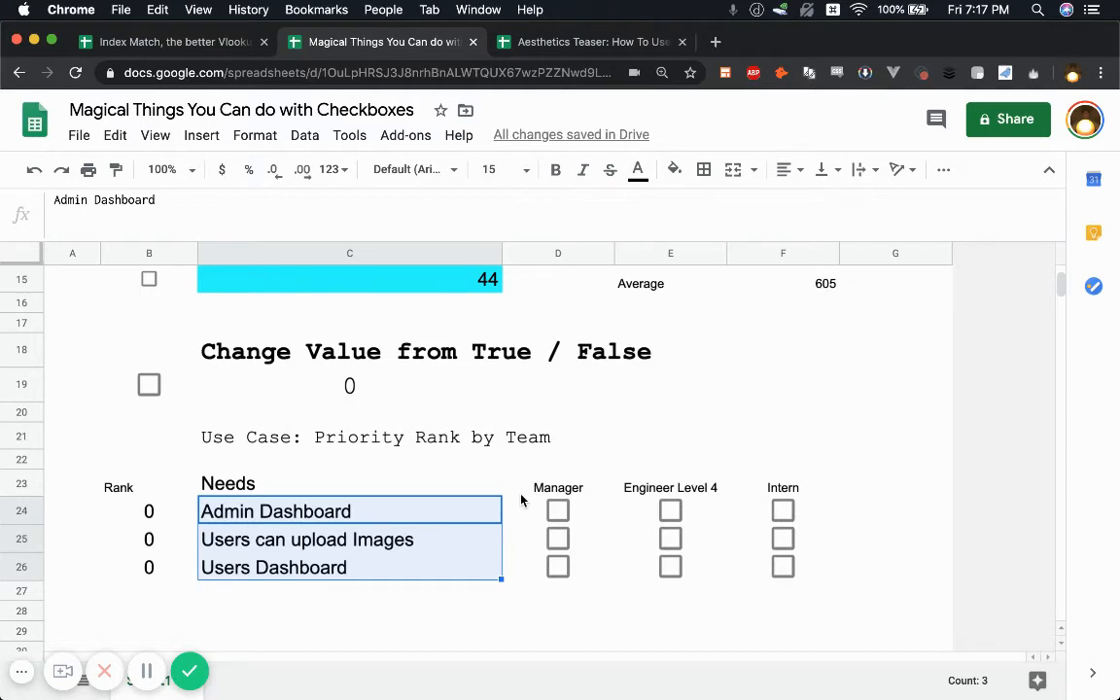
mouse_move(490, 543)
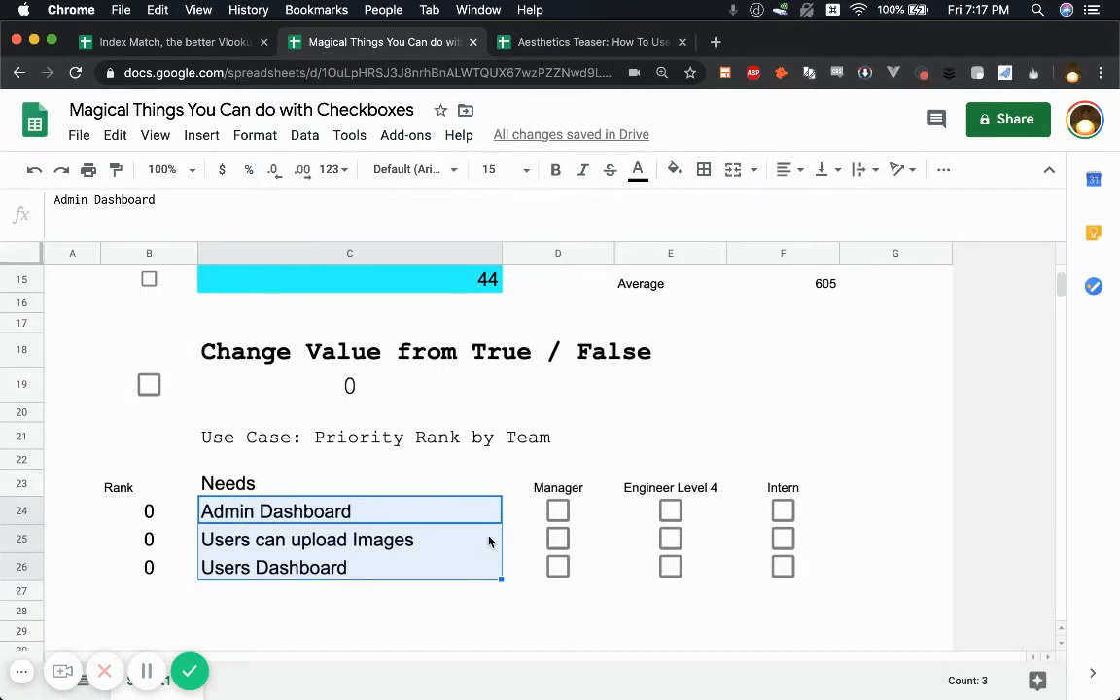
mouse_move(523, 486)
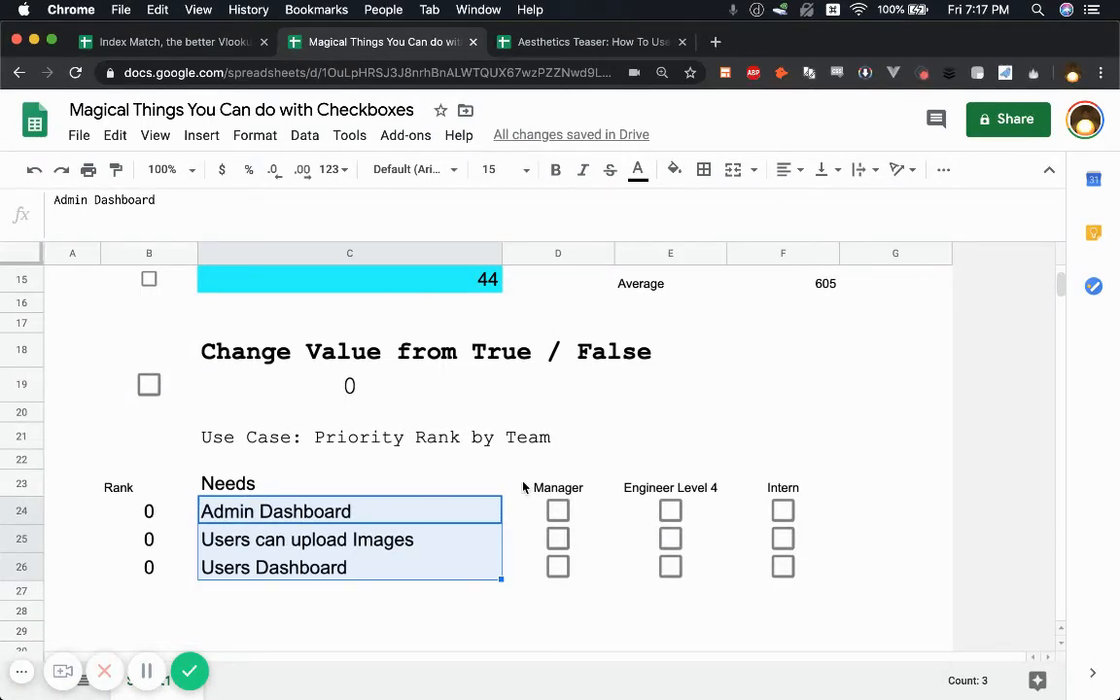
click(556, 510)
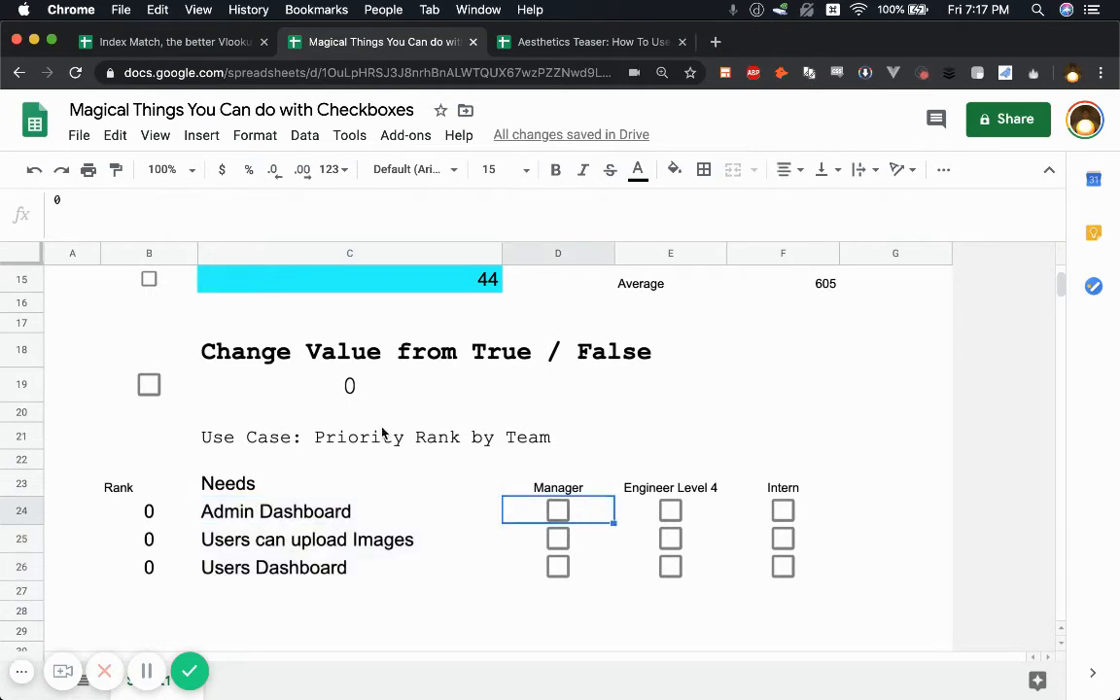
mouse_move(574, 526)
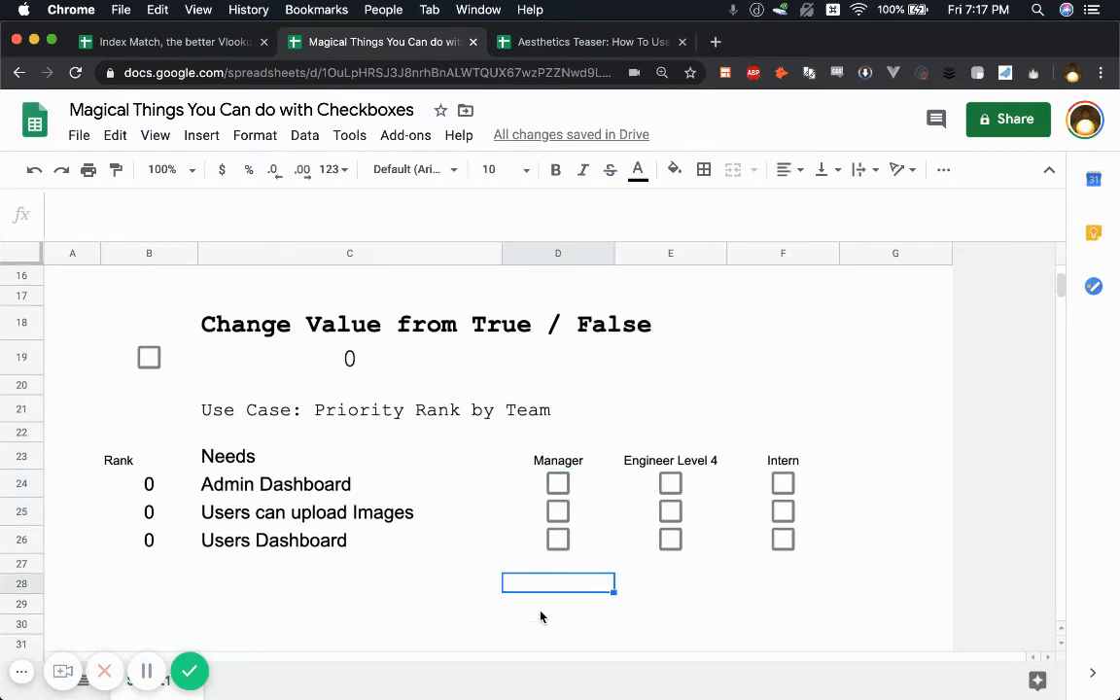
click(557, 443)
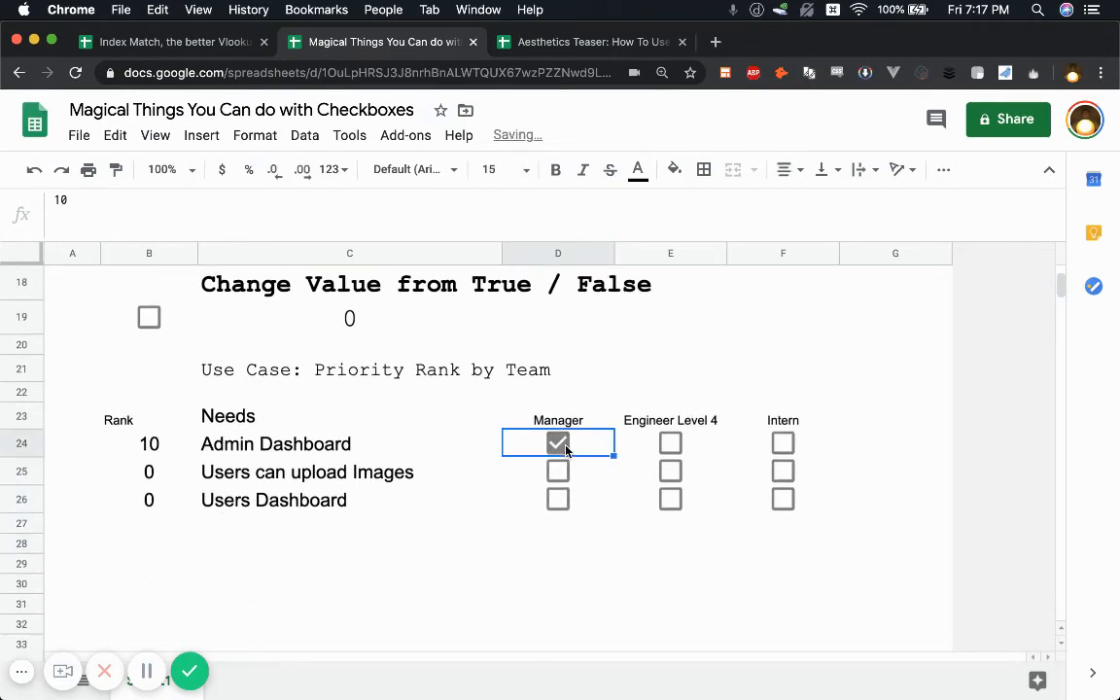
click(670, 443)
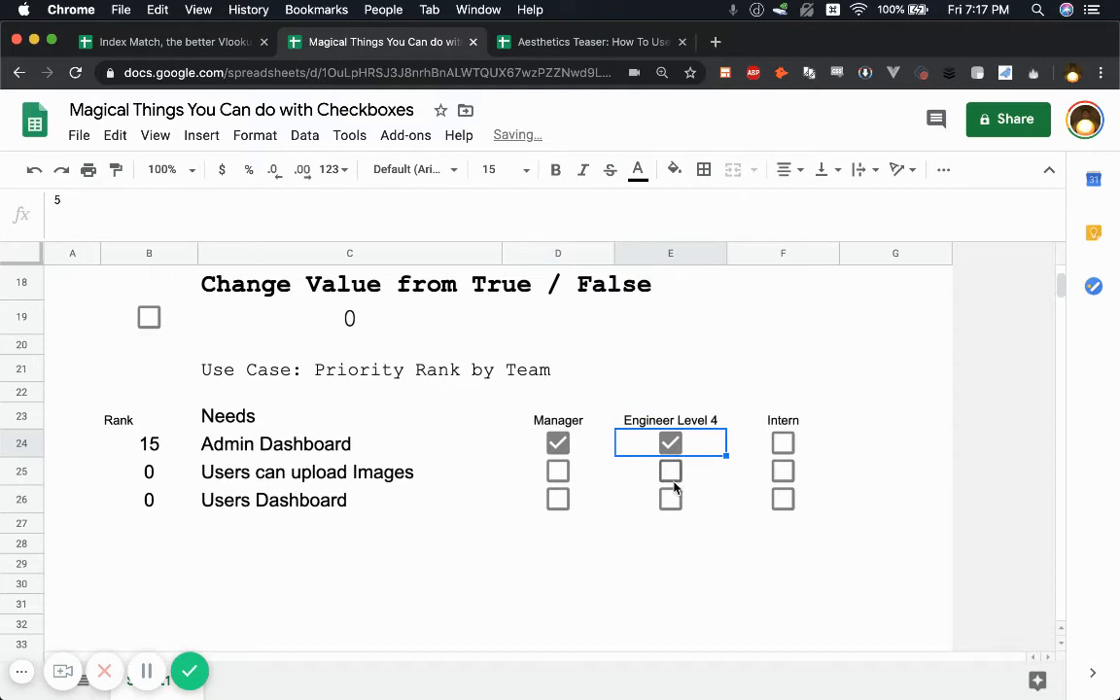
click(781, 471)
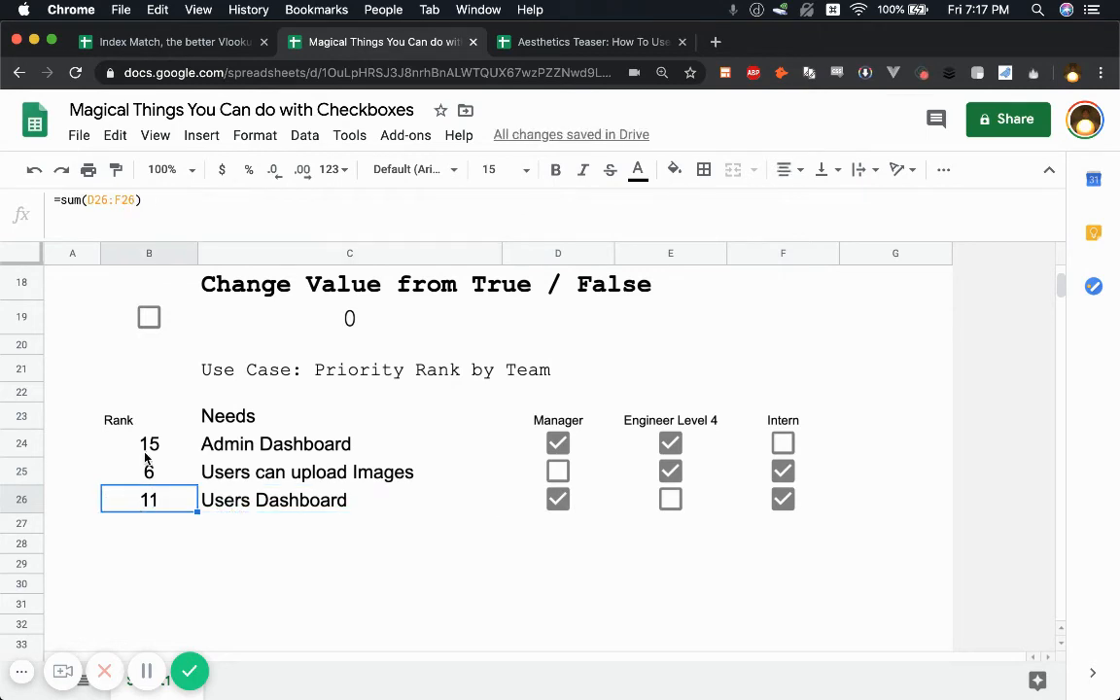
click(350, 473)
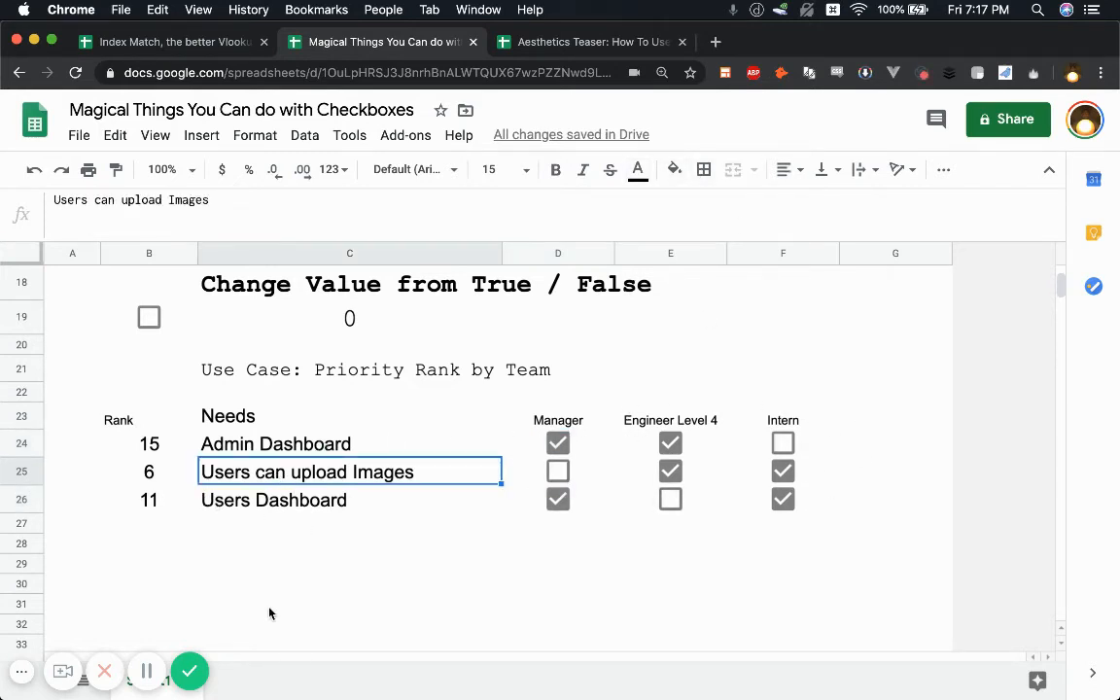
click(148, 473)
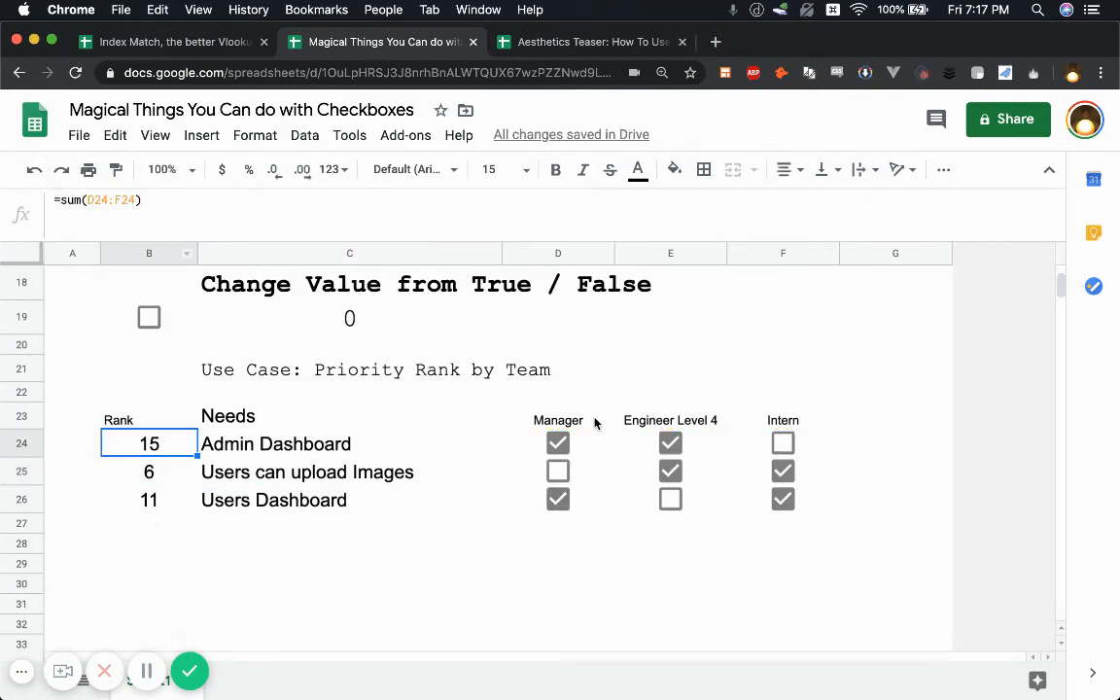
mouse_move(206, 340)
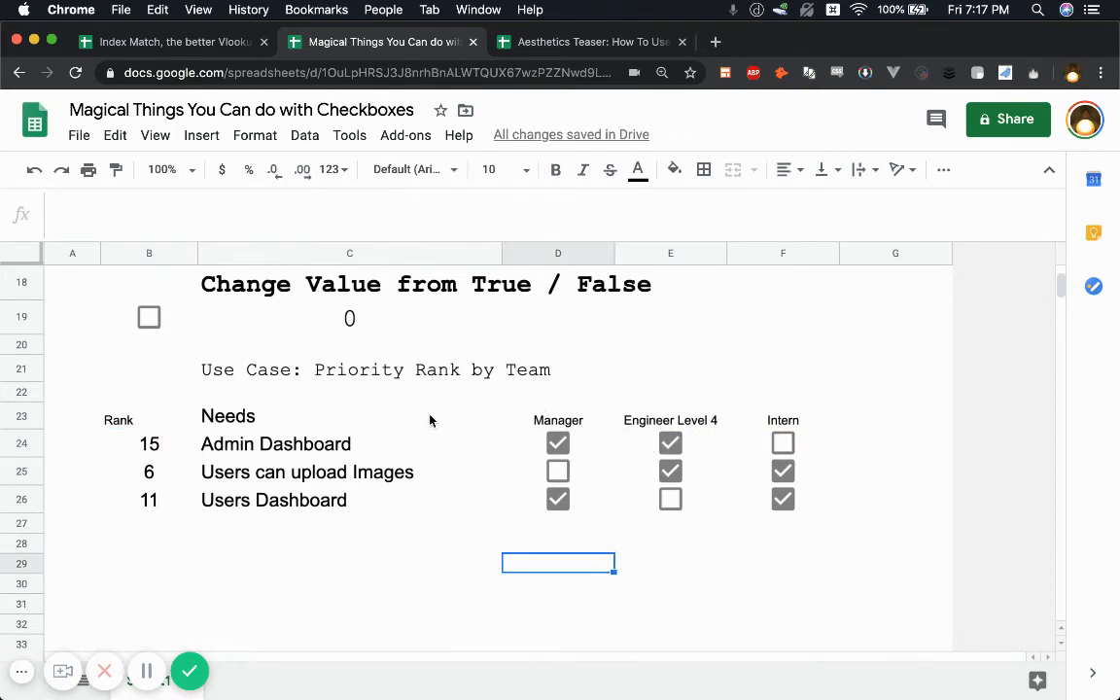
- Insert checkboxes in D29:F29 under Manager, Engineer Level 4 and Intern, then select B29 for the rank score
click(115, 136)
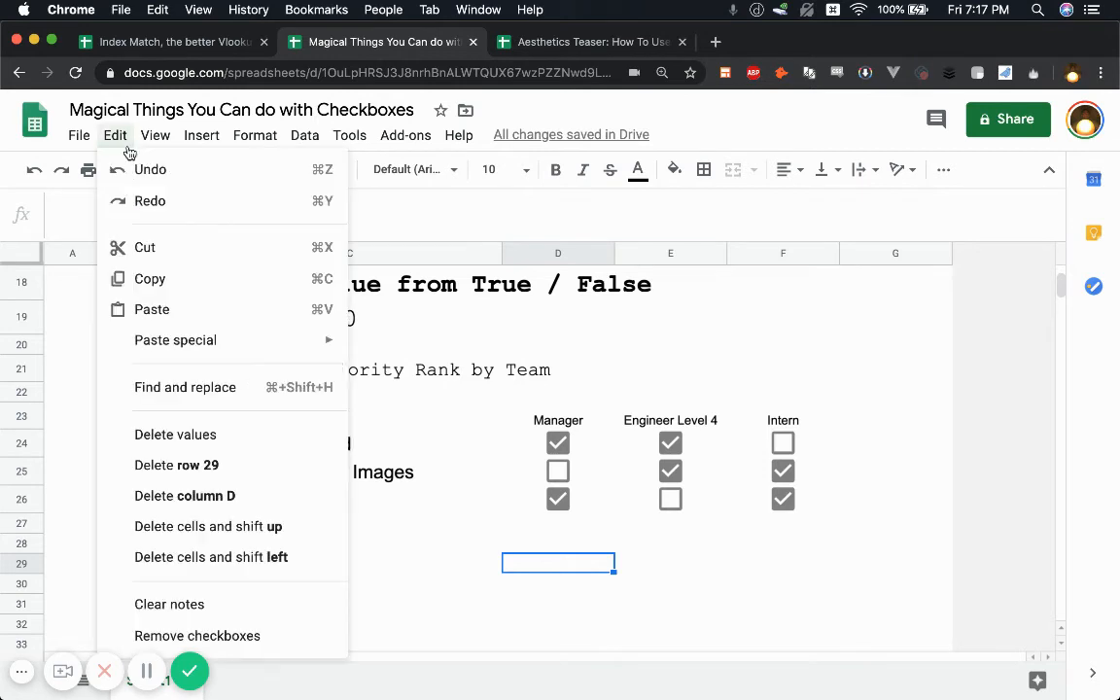
click(202, 134)
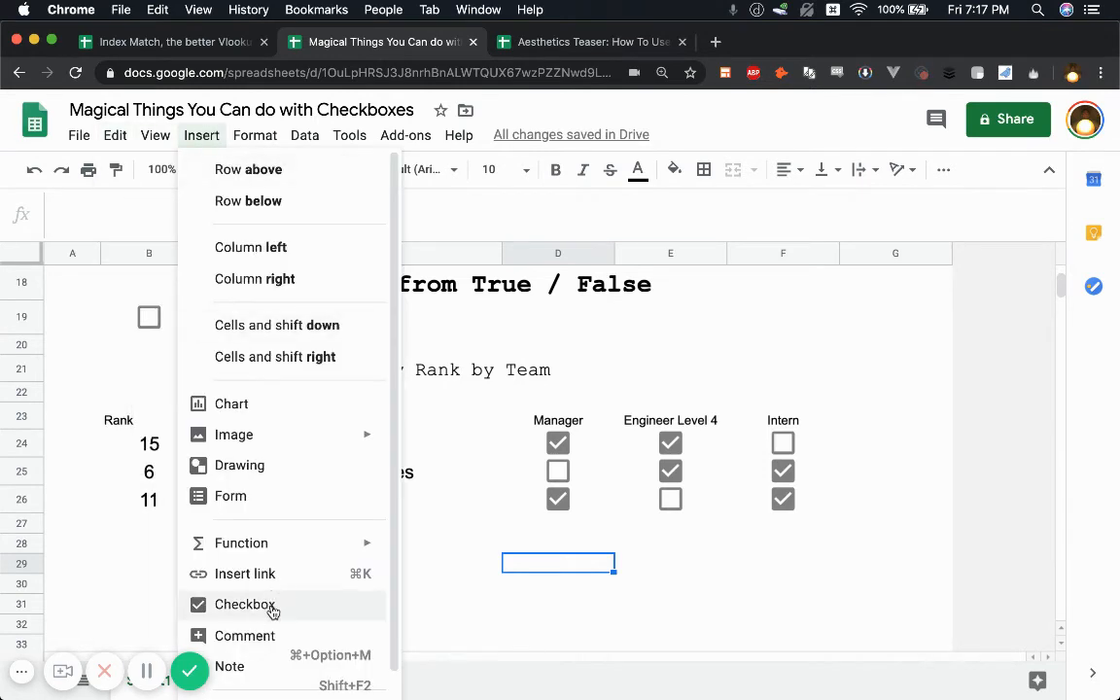
click(246, 603)
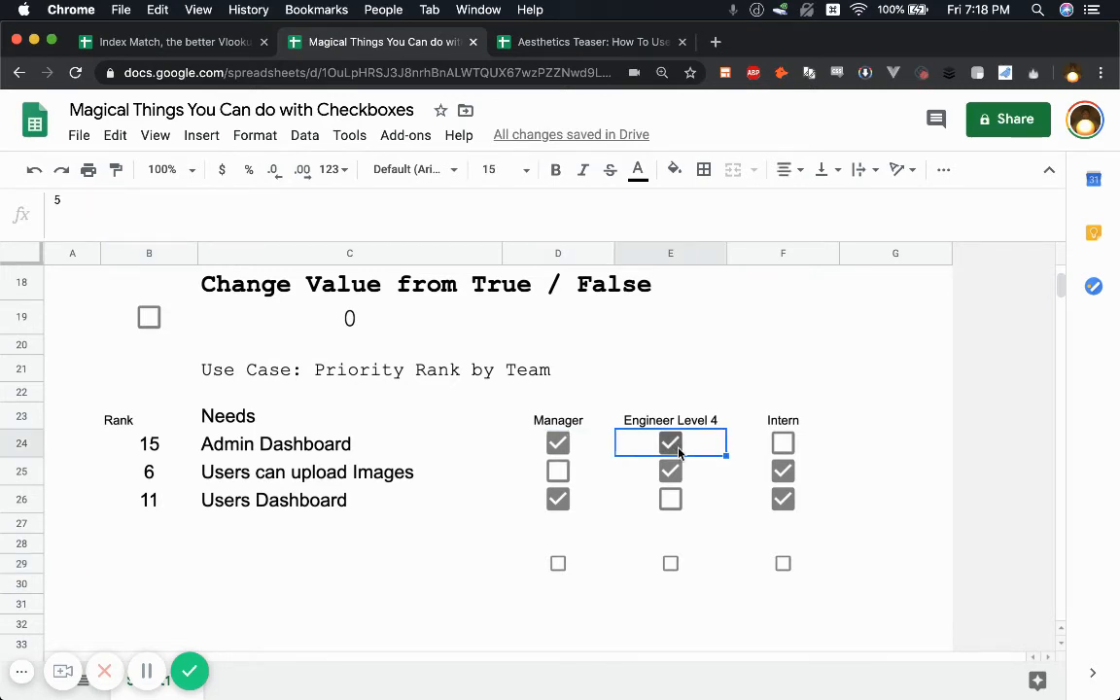
click(782, 444)
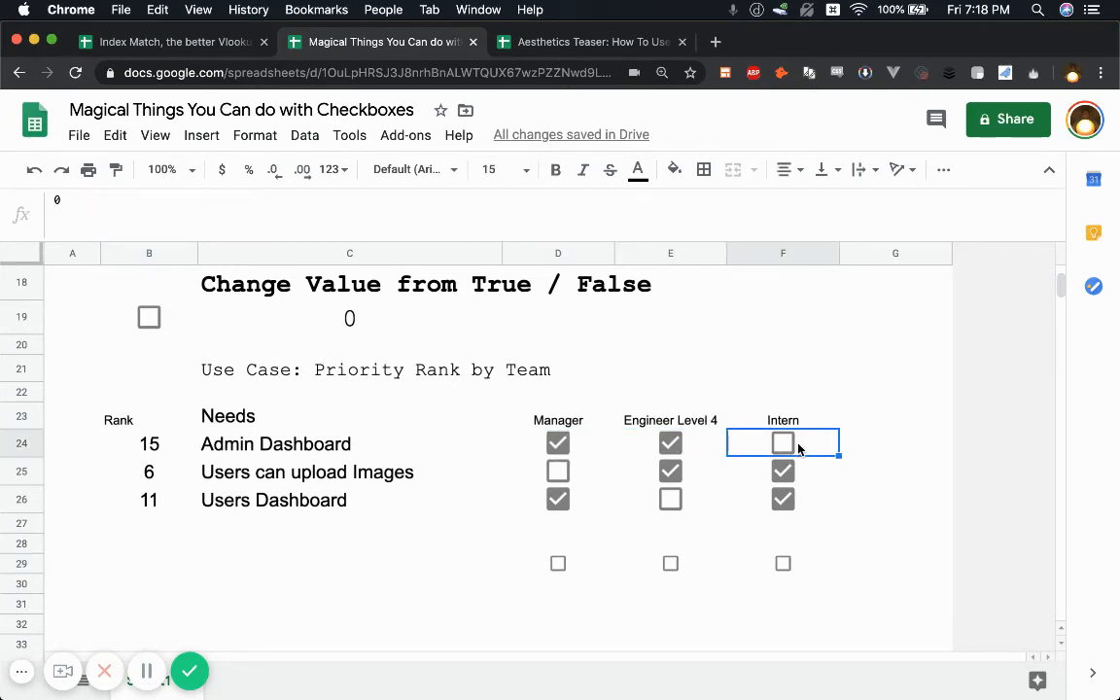
click(782, 444)
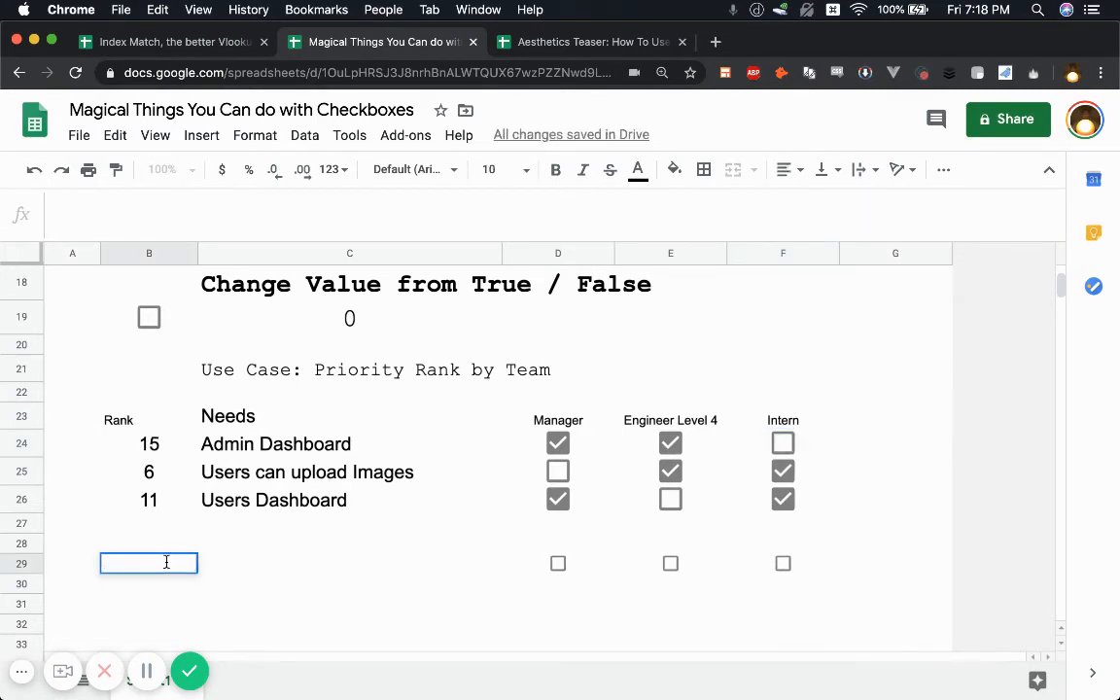
- Begin B29's formula with an IF scoring the Manager checkbox D29 as 10 when TRUE, wrapped in SUM
text(=)
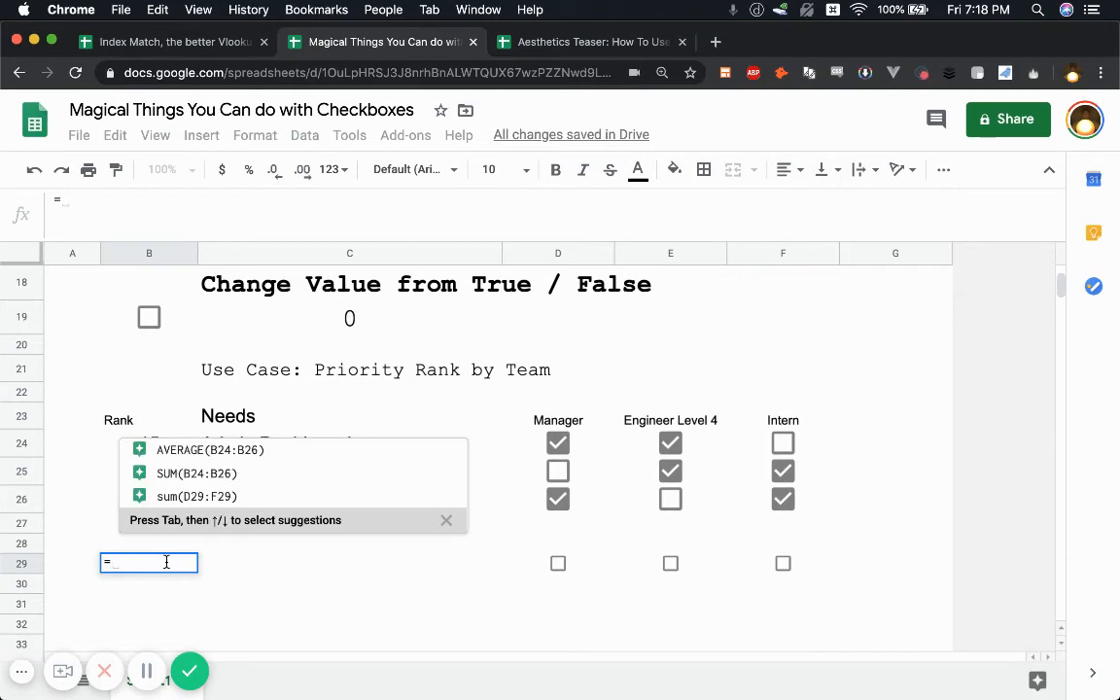
text(if()
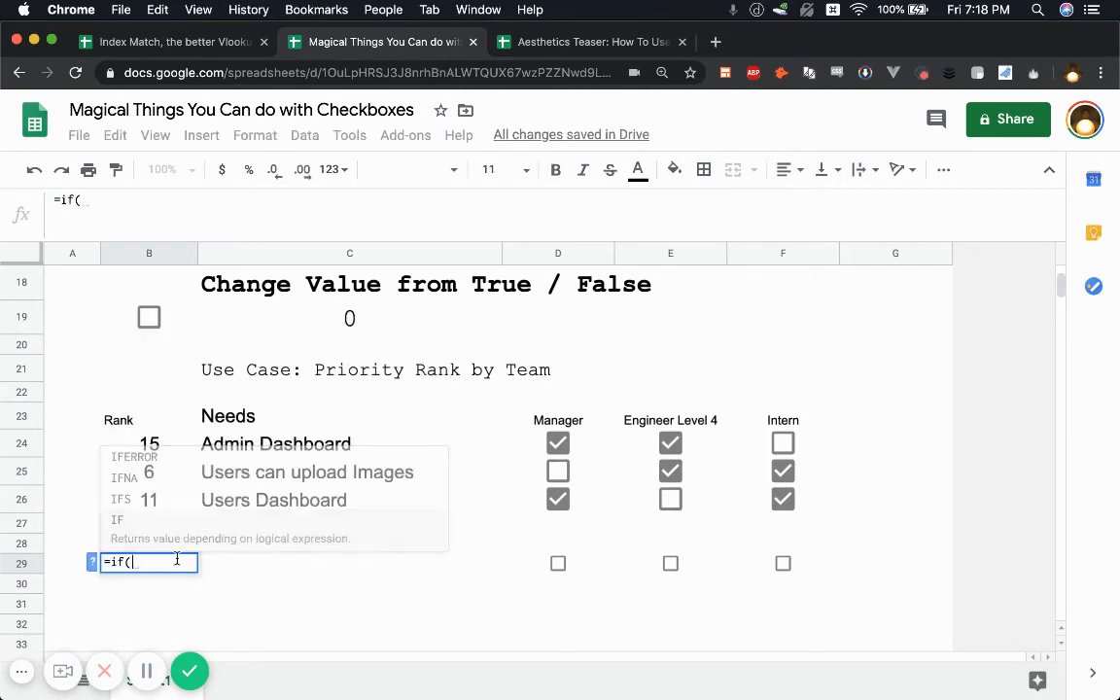
click(556, 564)
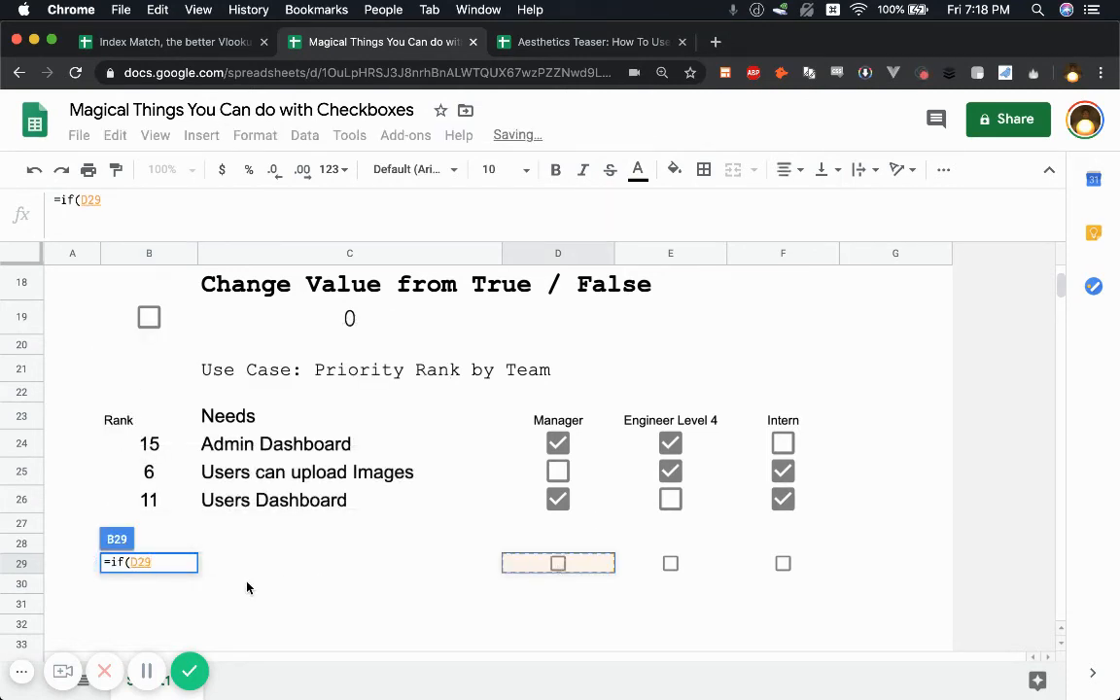
text(=TRUE)
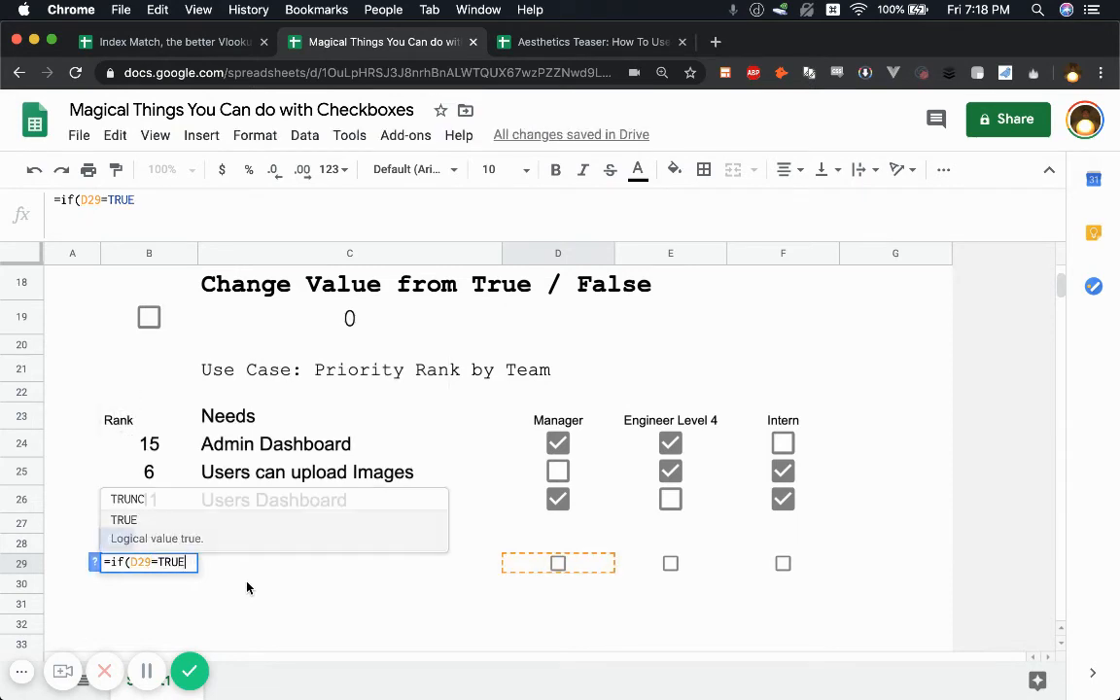
text(,)
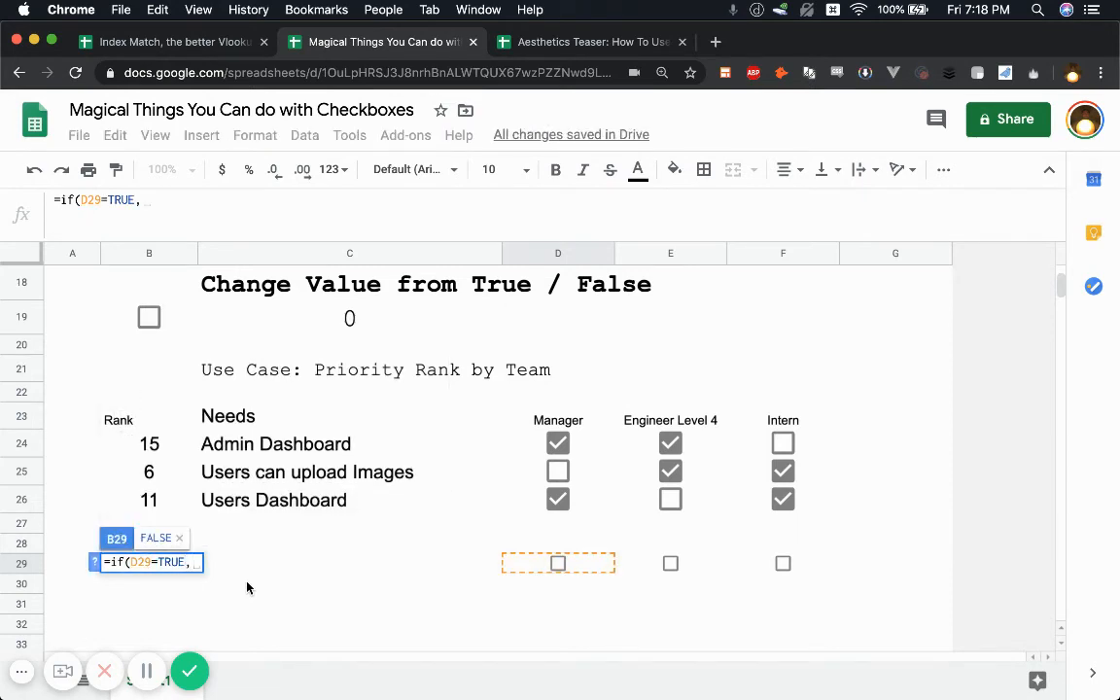
text(10,)
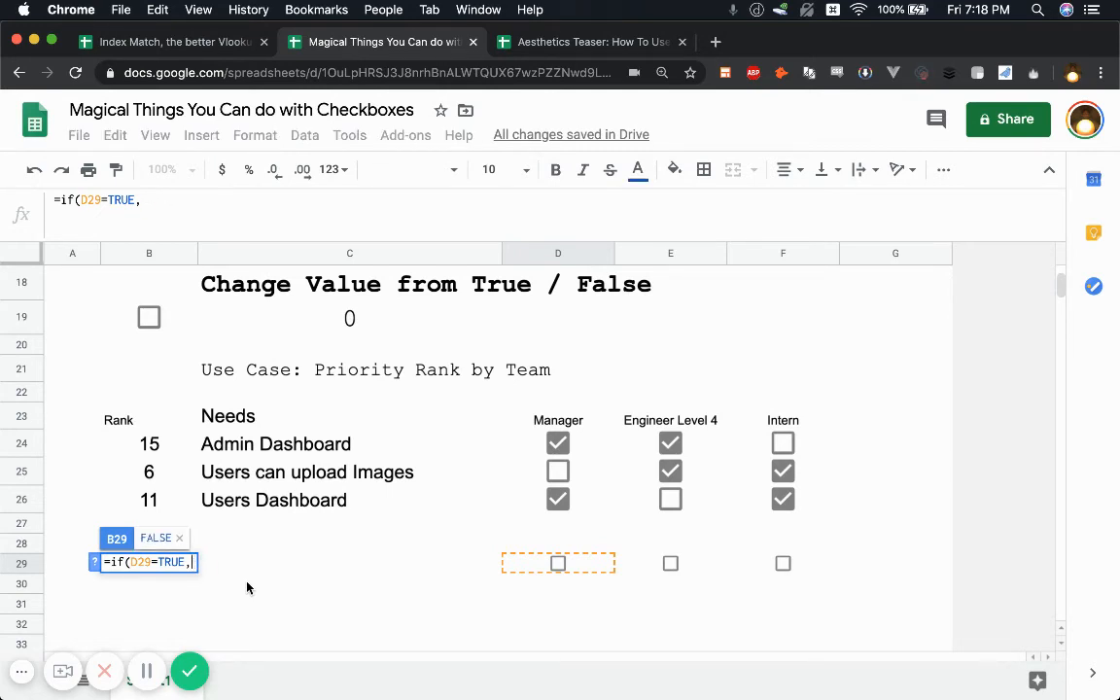
text(10)
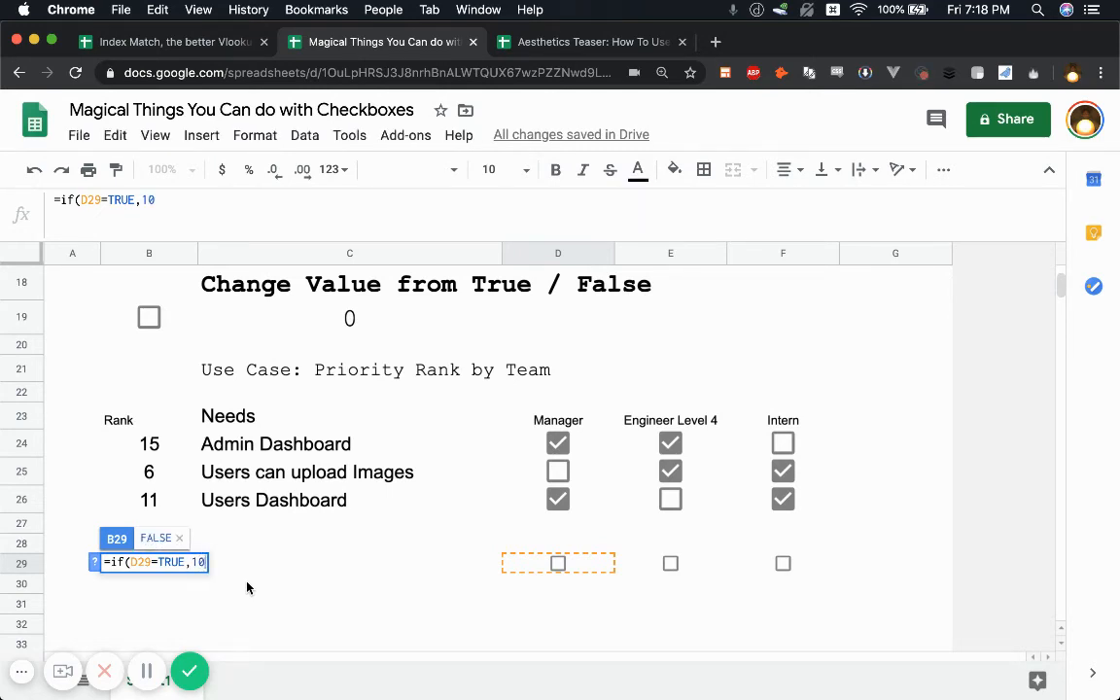
text(,))
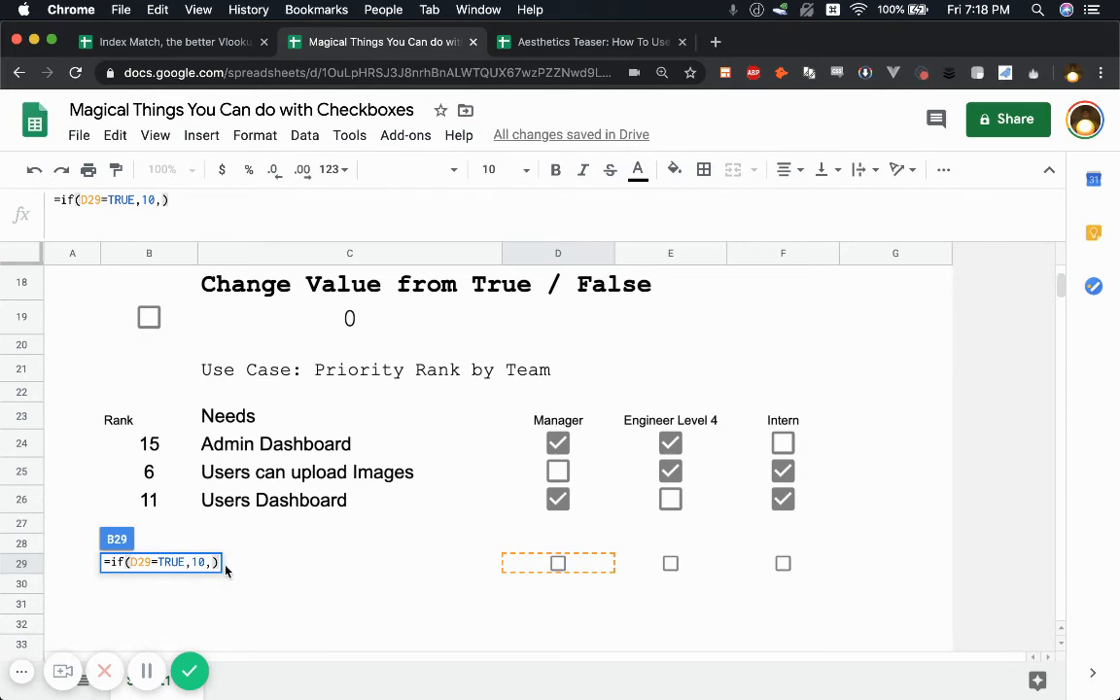
text(sum()
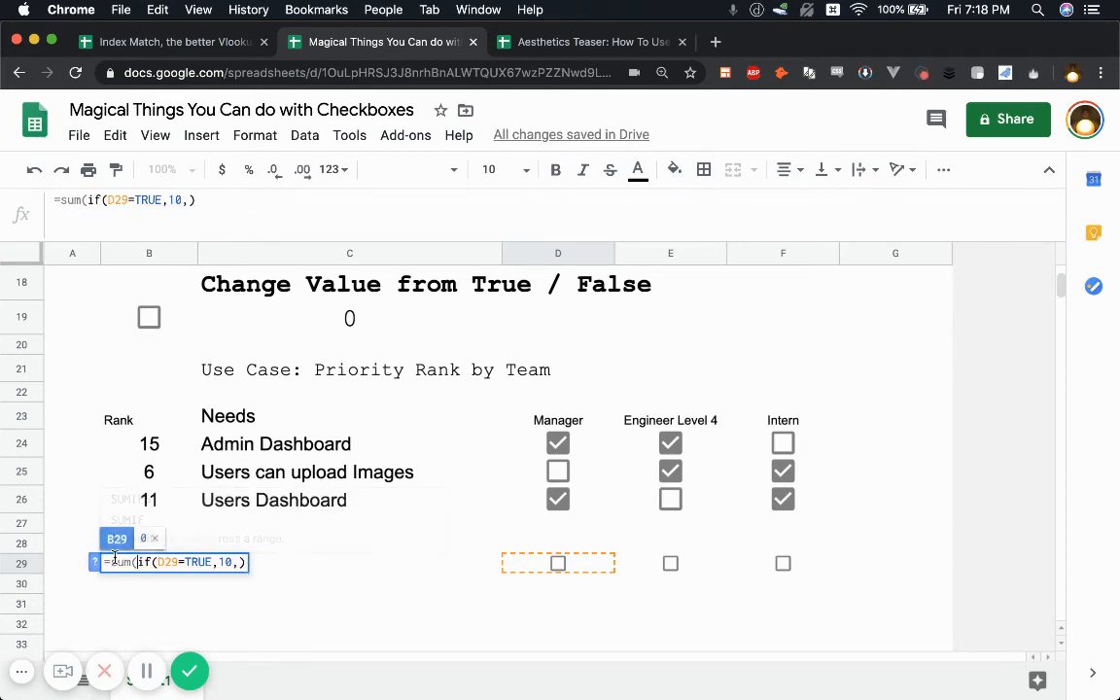
- Add IF terms scoring Engineer Level 4 (E29) as 5 and Intern (F29) as 1 when TRUE
text(i)
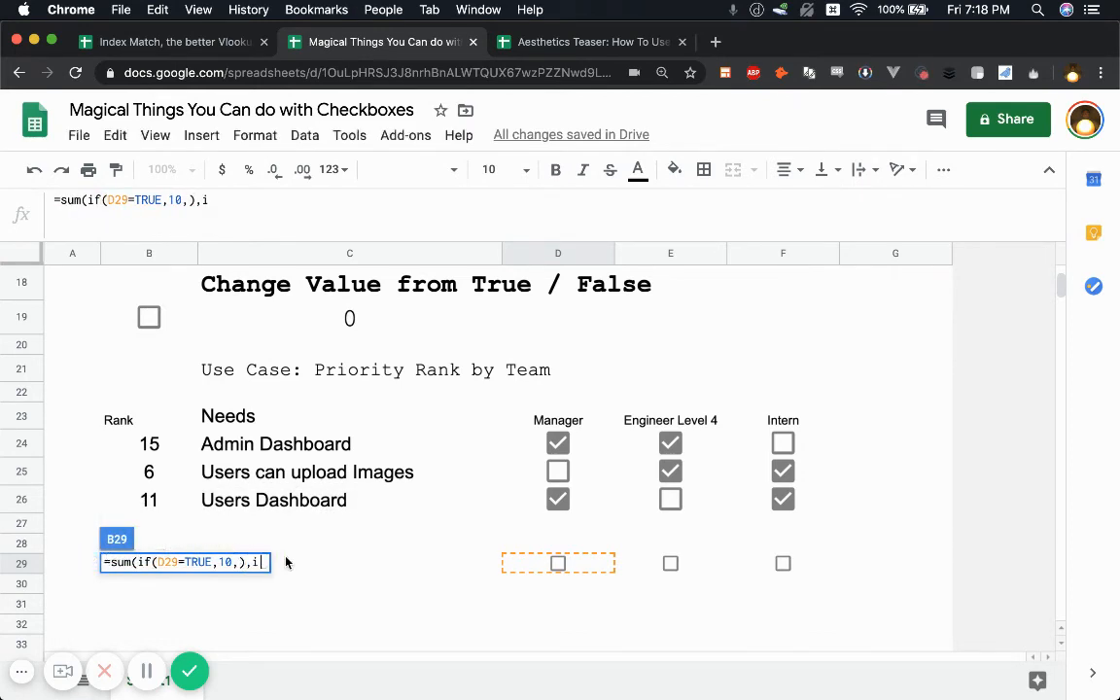
click(669, 564)
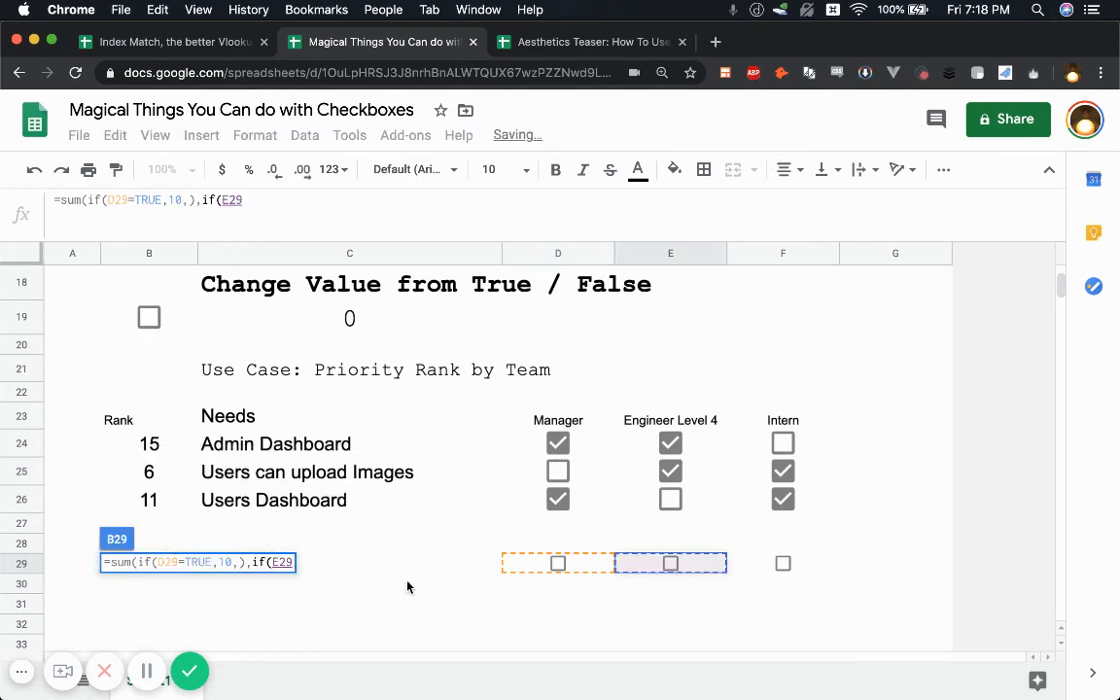
text(true)
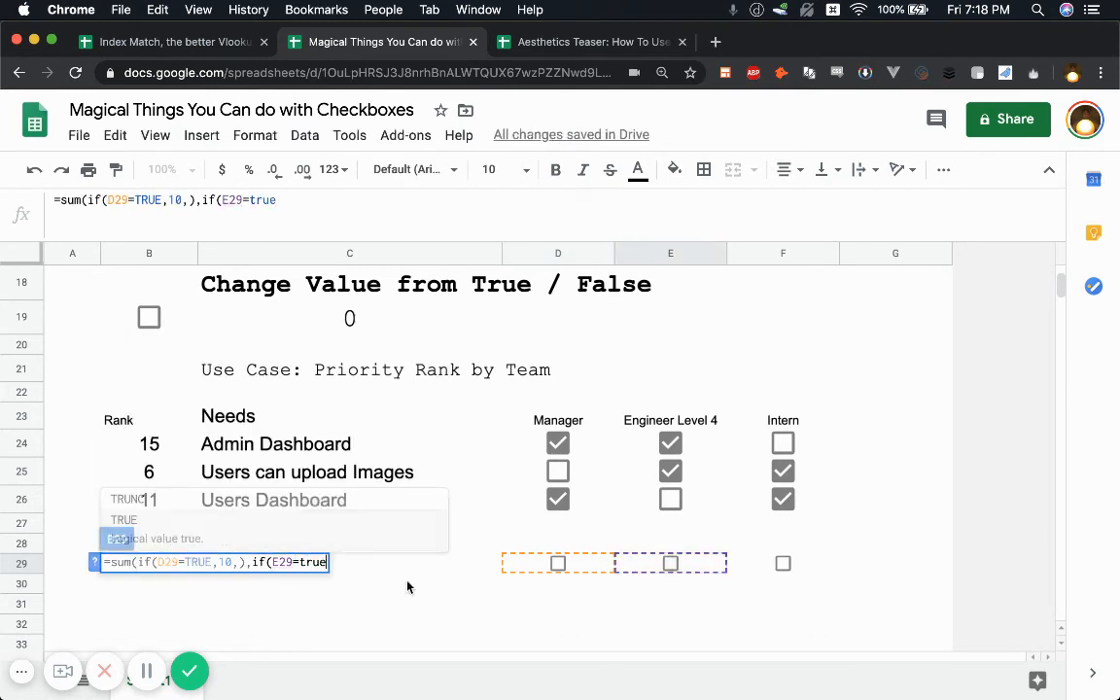
key(Backspace)
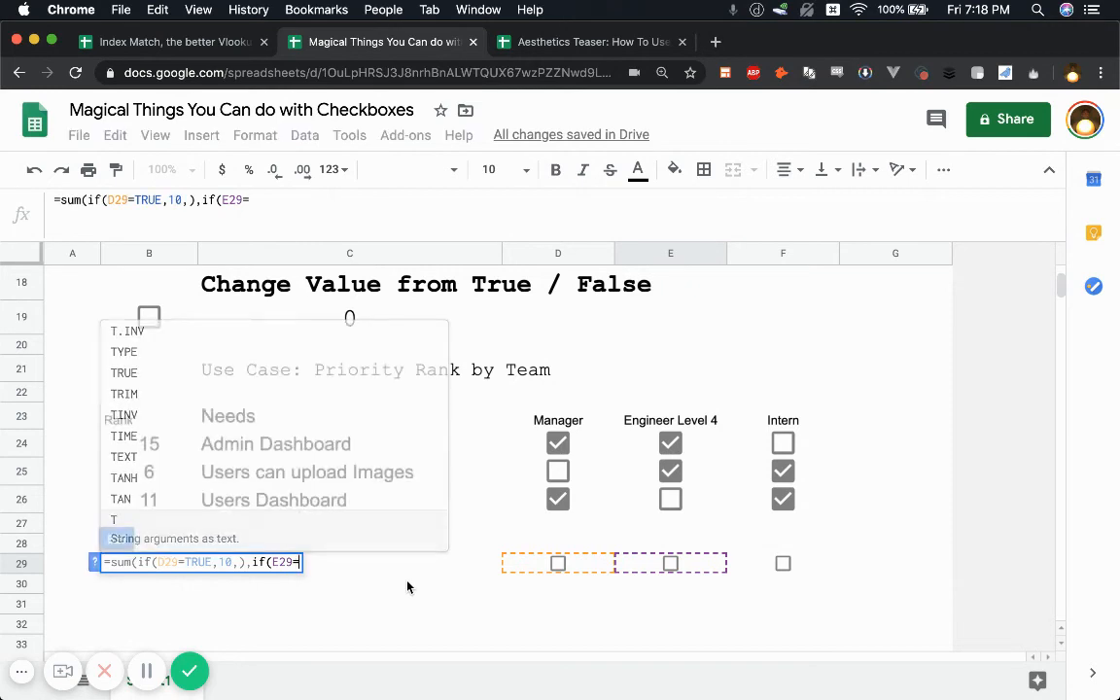
text(TRUE)
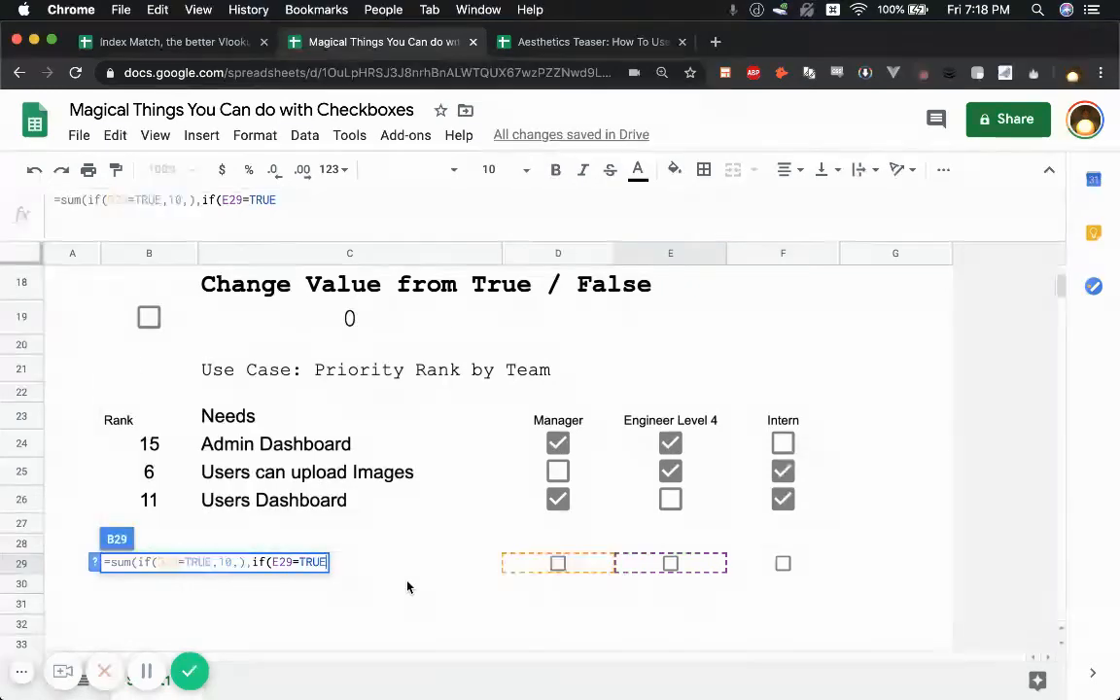
text(5)
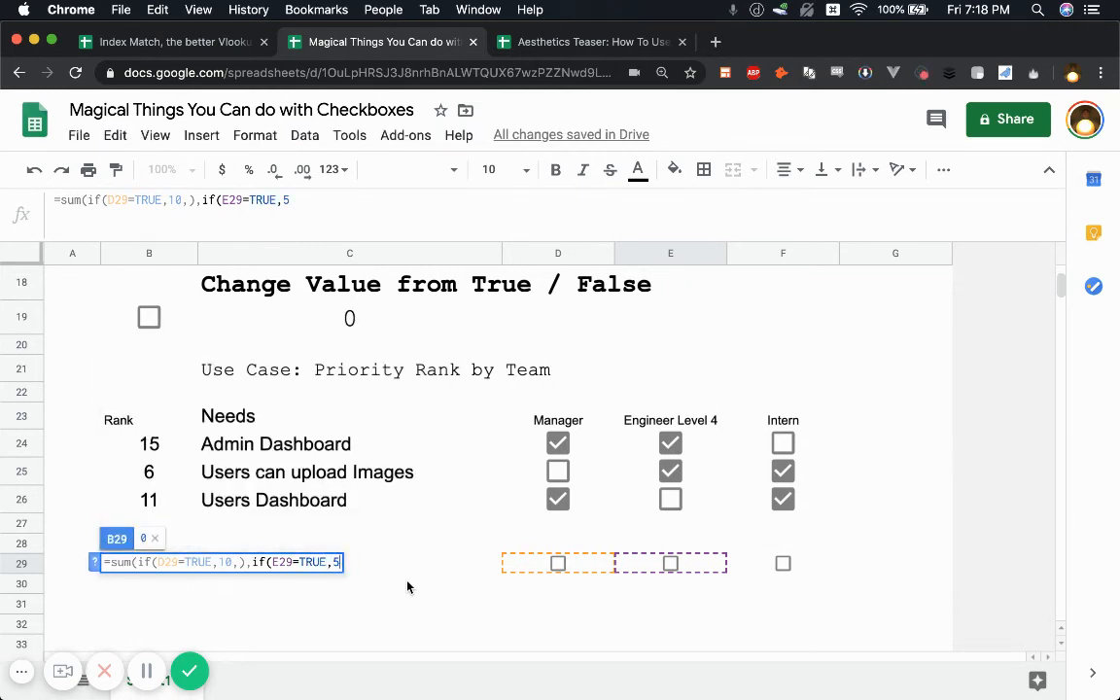
text(,),)
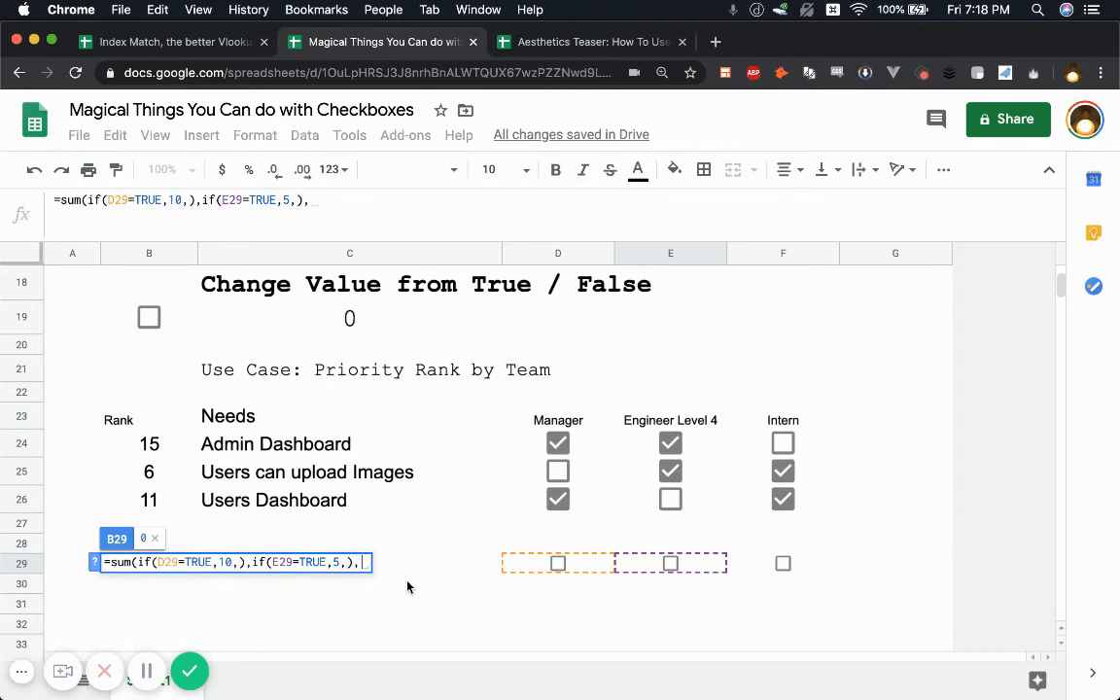
text(if)
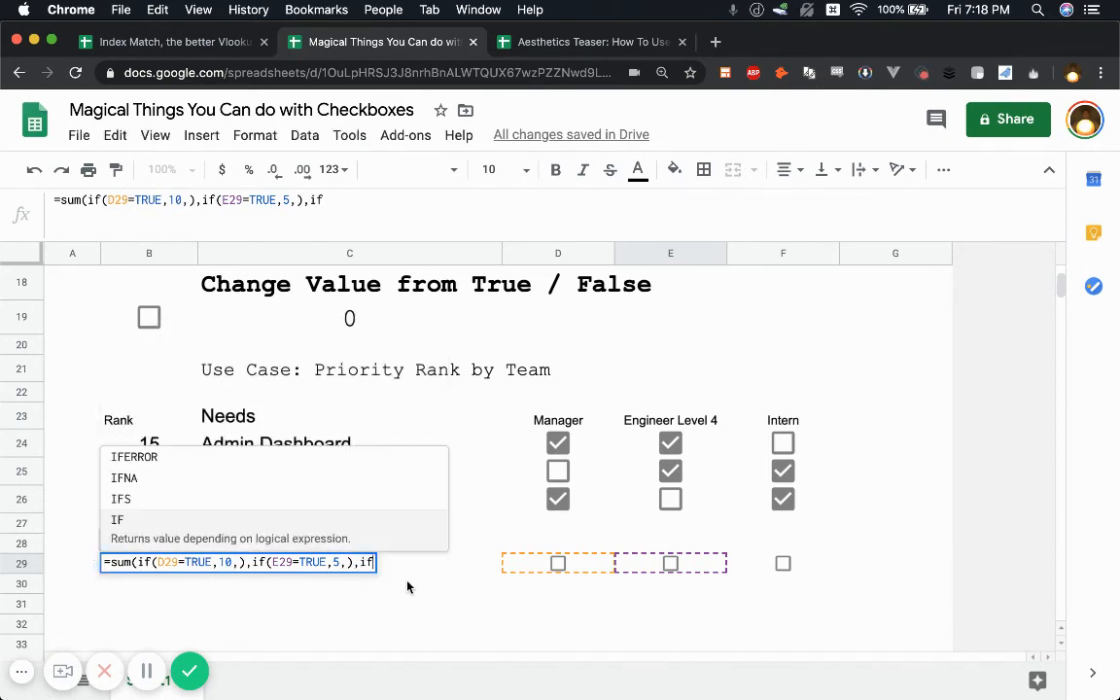
click(782, 564)
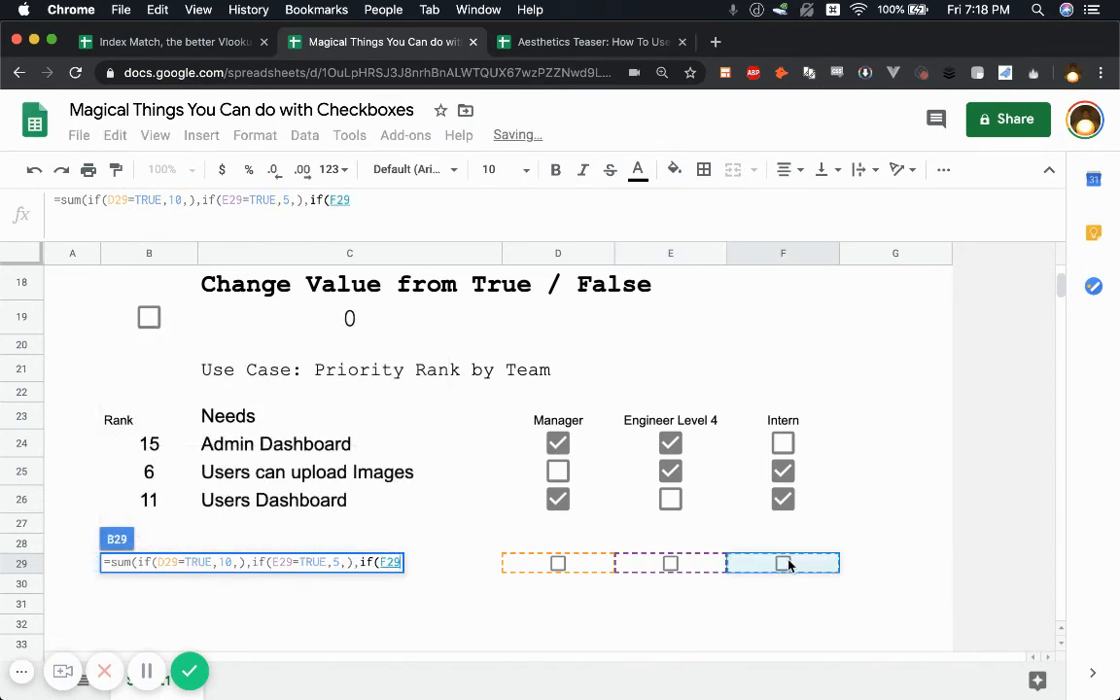
text(TUR)
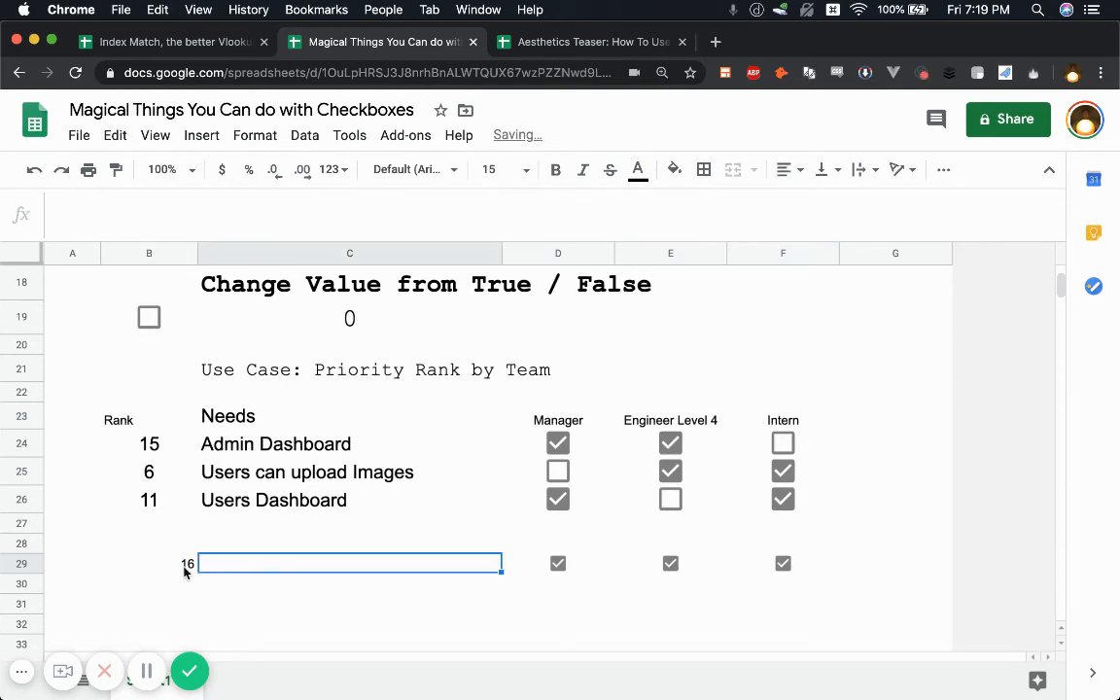
text(=sum(if(D29=TRUE,10,),if(E29=TRUE,5,),if(F29=TRUE,1)))
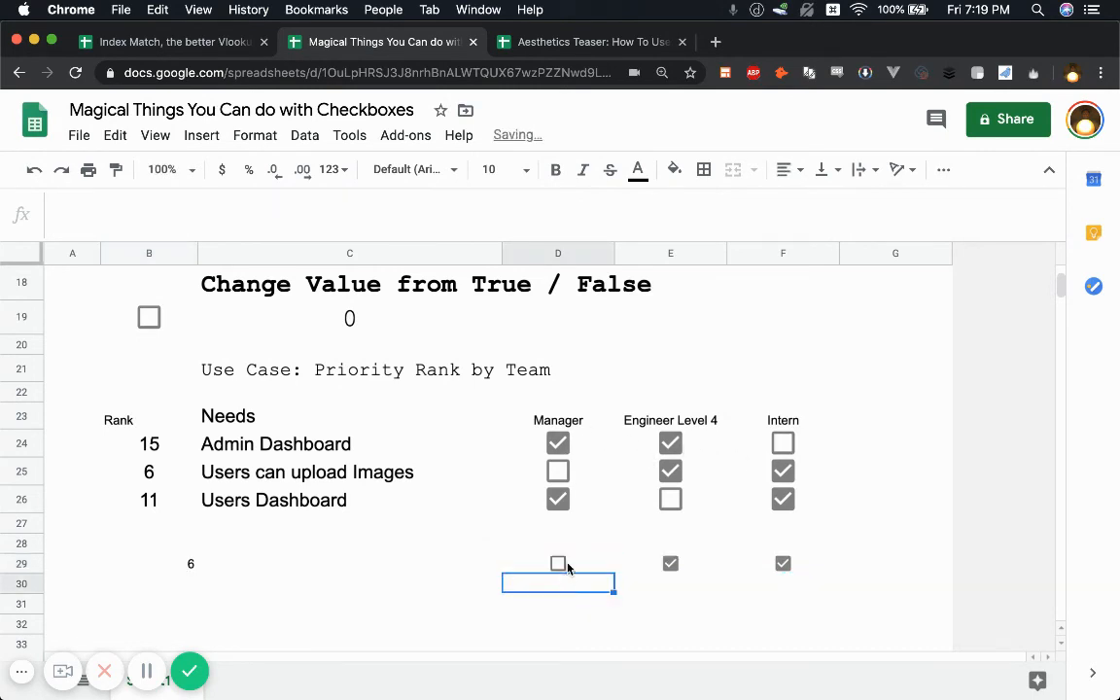
click(556, 564)
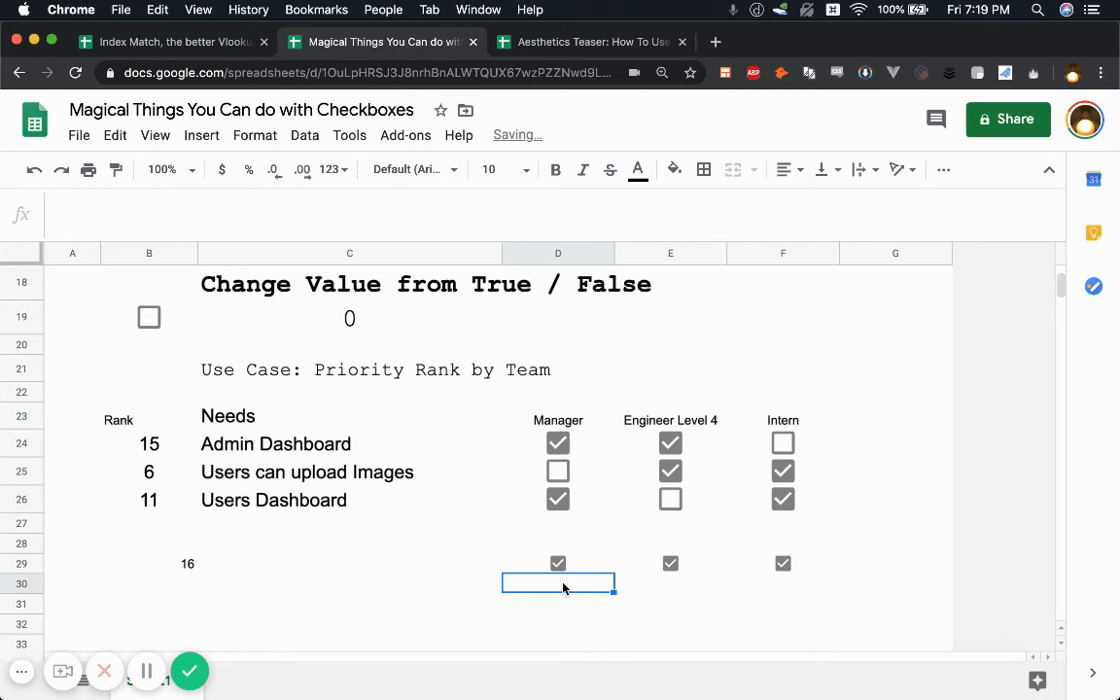
- Make D30 a data-validation checkbox with custom values, unchecked worth 0, and save the rule
right_click(558, 583)
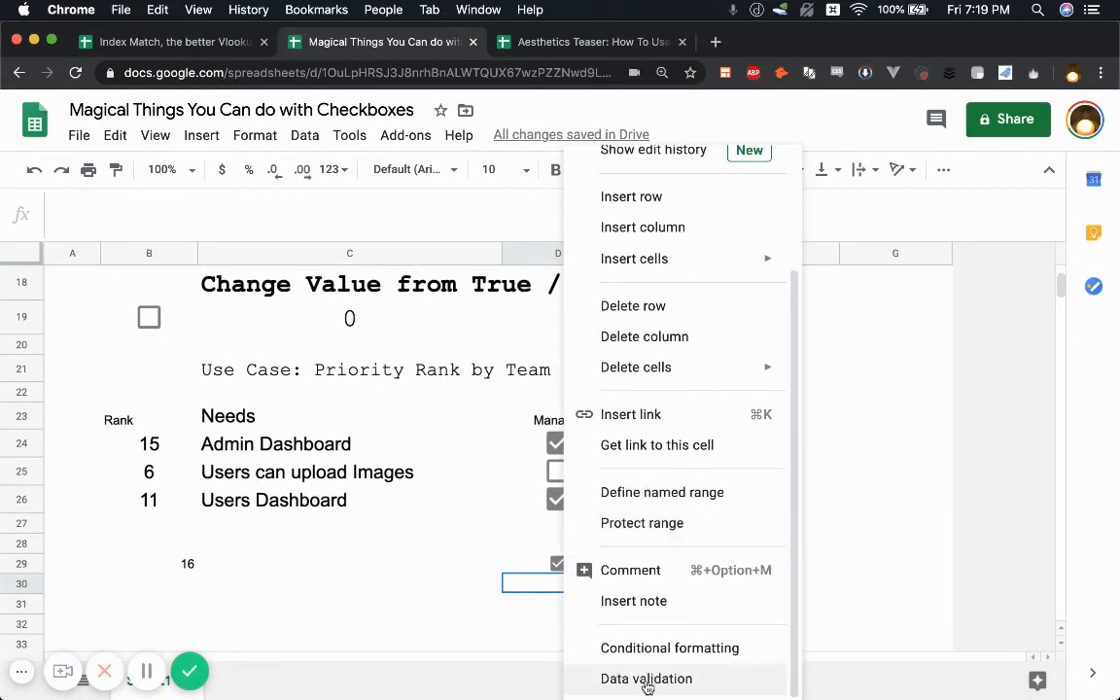
click(646, 679)
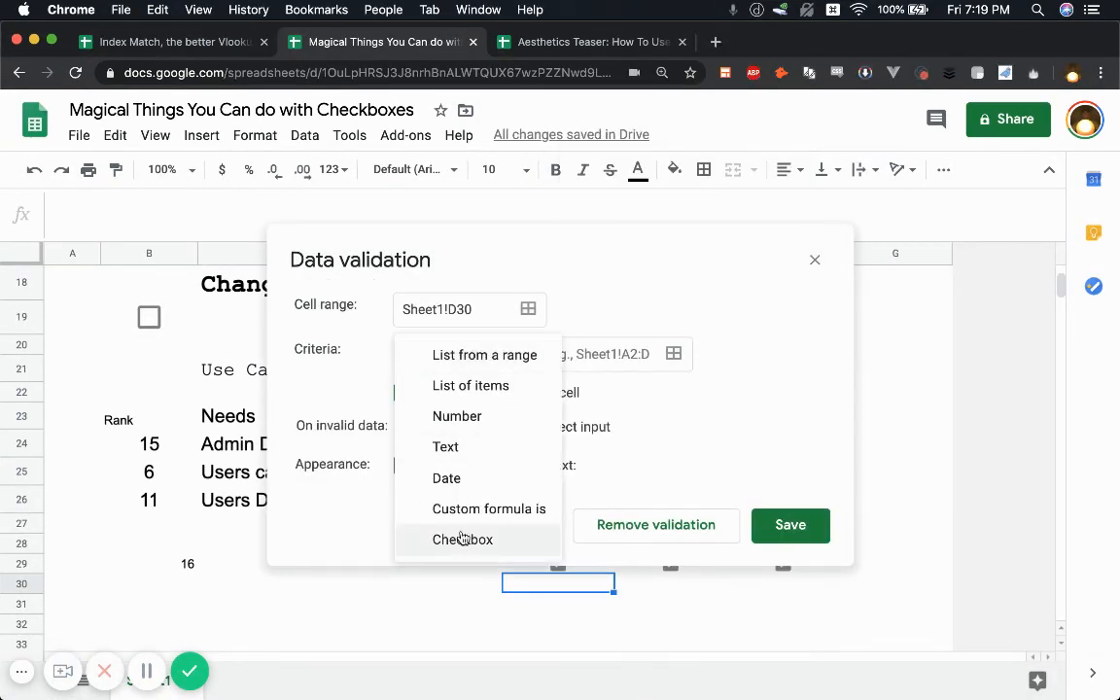
click(463, 539)
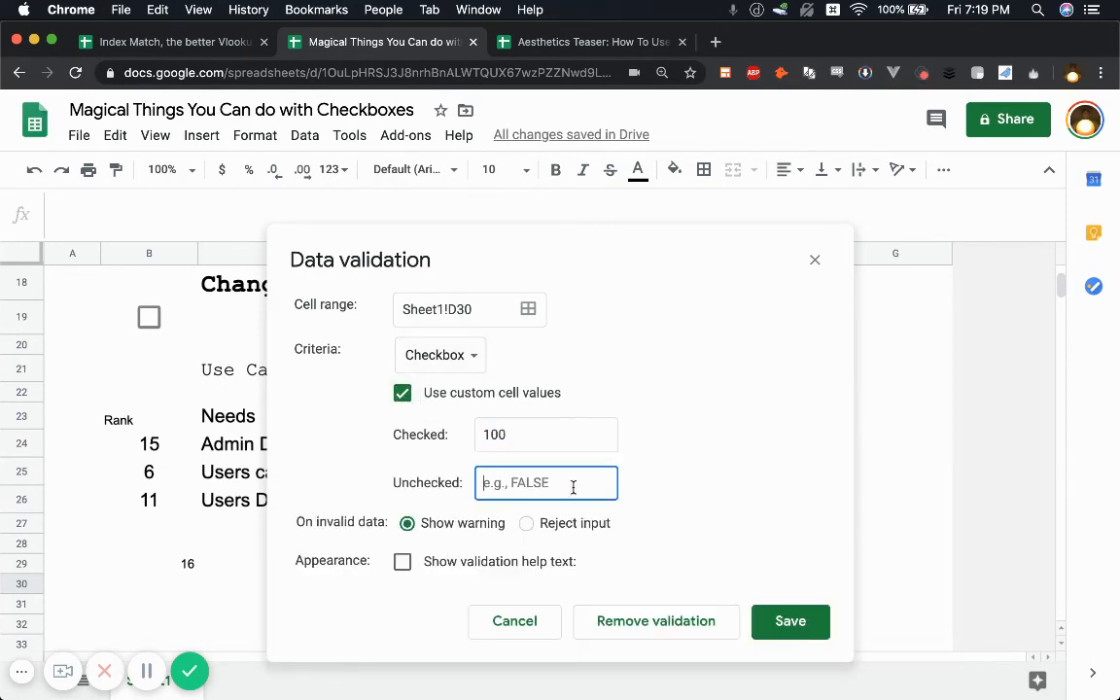
text(0)
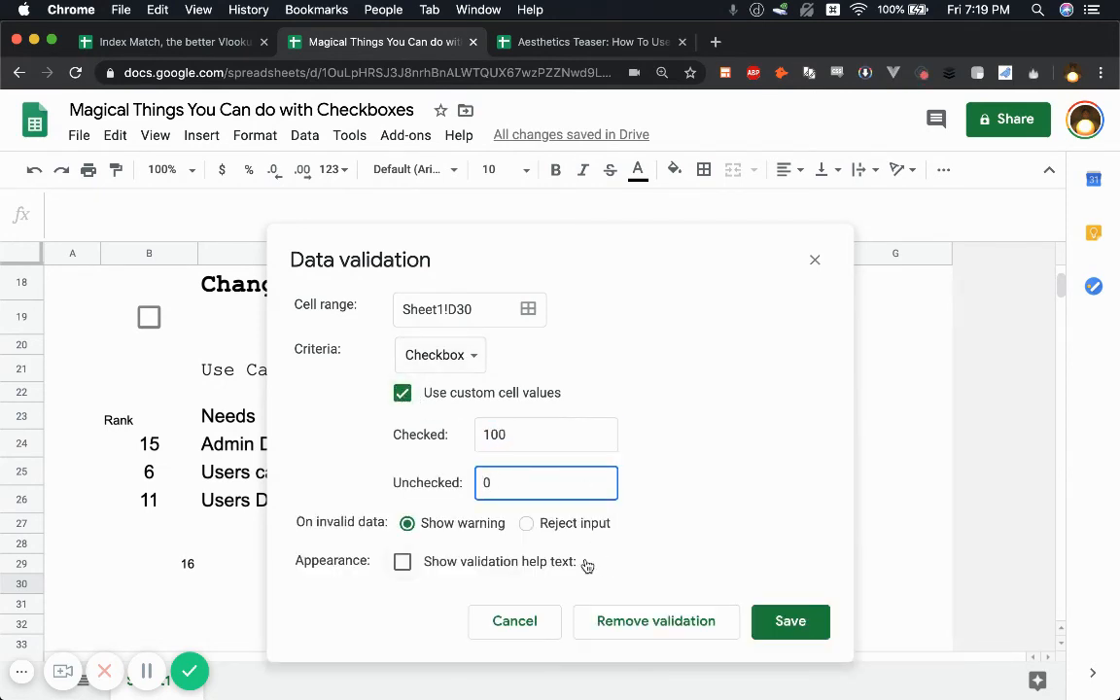
click(790, 622)
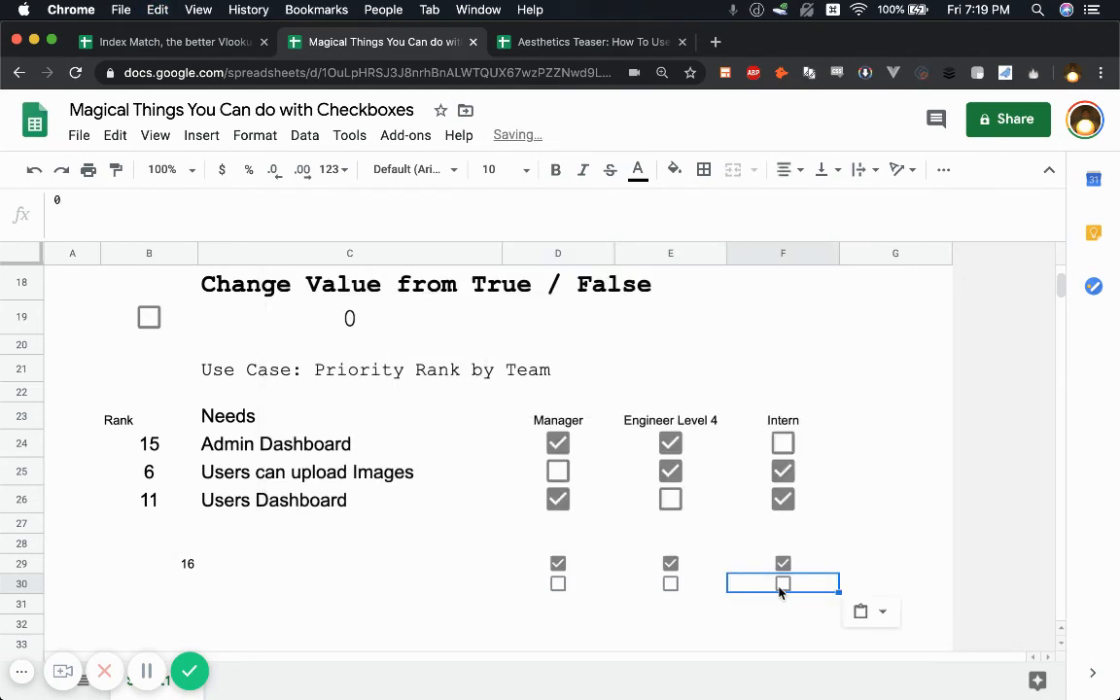
- Give E30 and F30 custom-value checkboxes too, setting E30's checked value and saving each rule
right_click(782, 583)
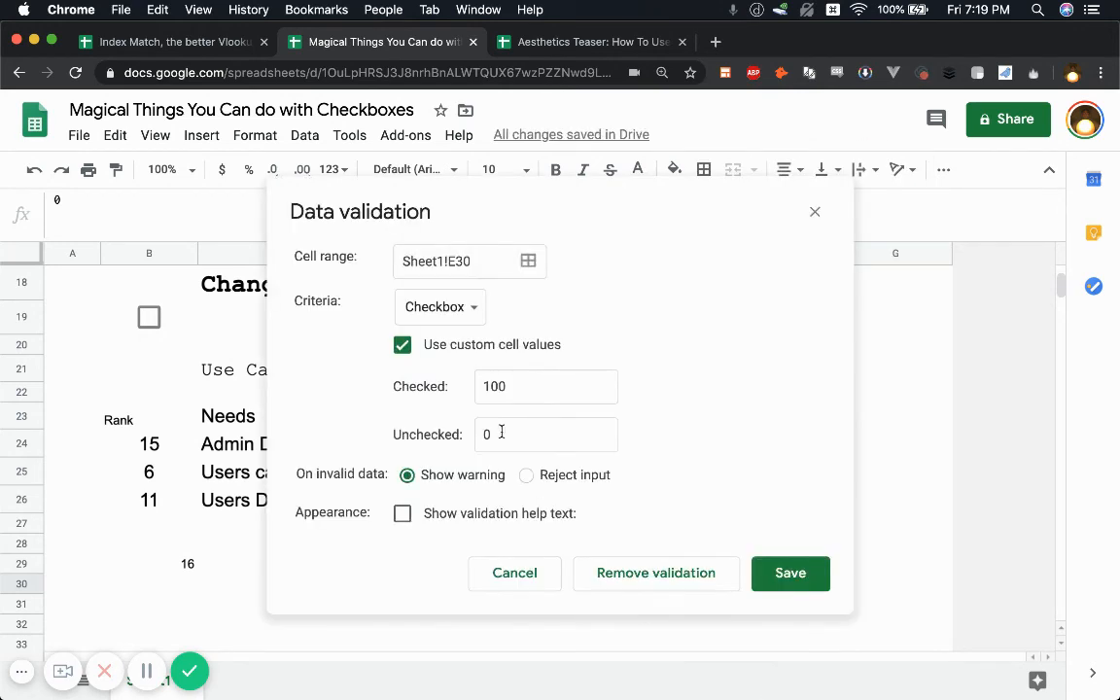
text(2)
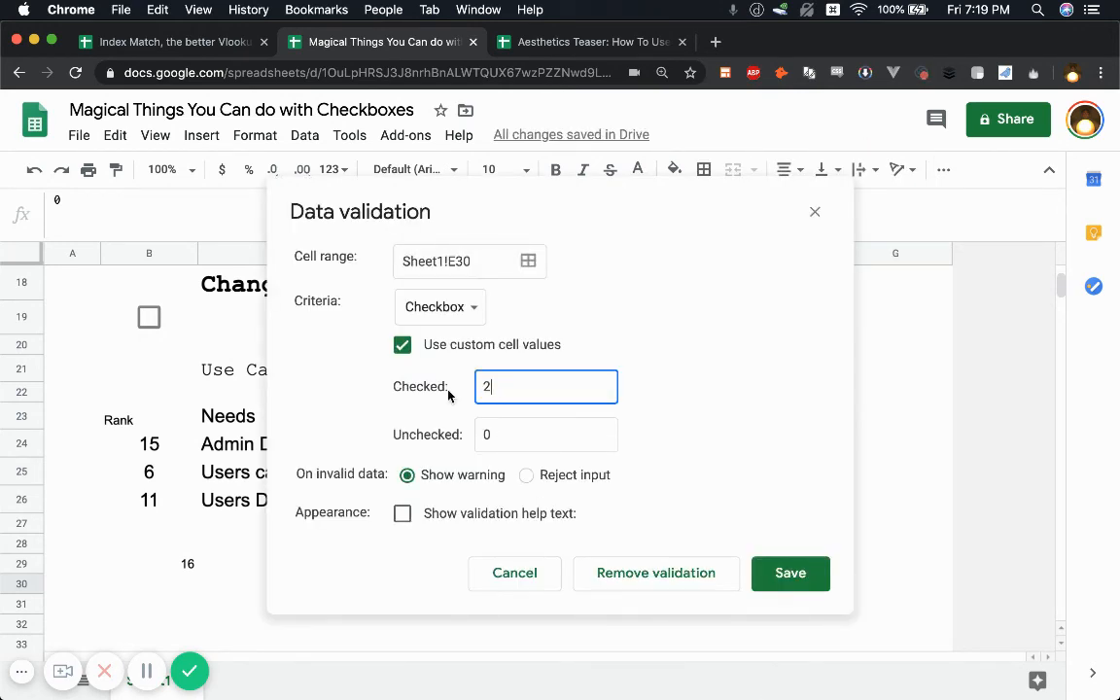
click(790, 572)
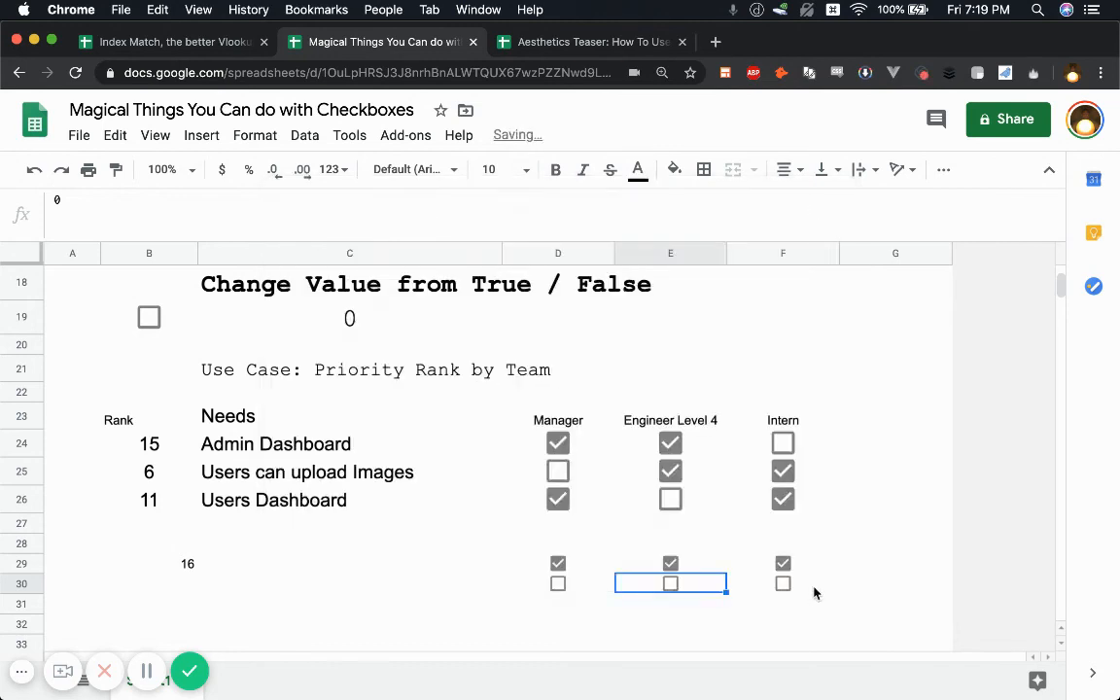
right_click(758, 583)
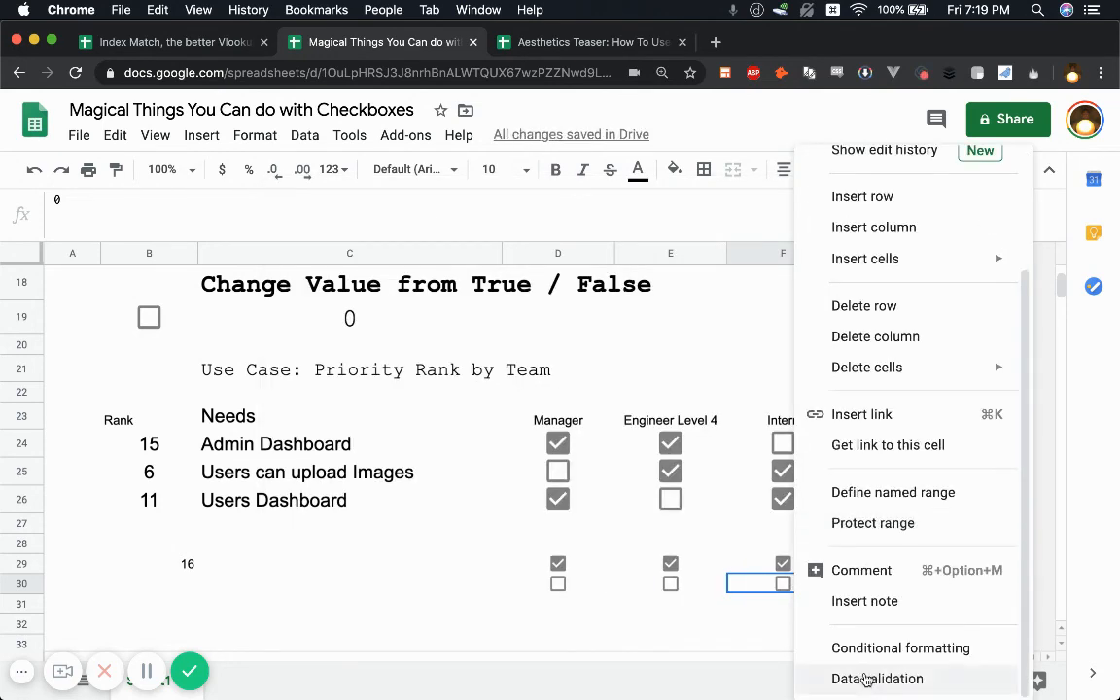
click(876, 678)
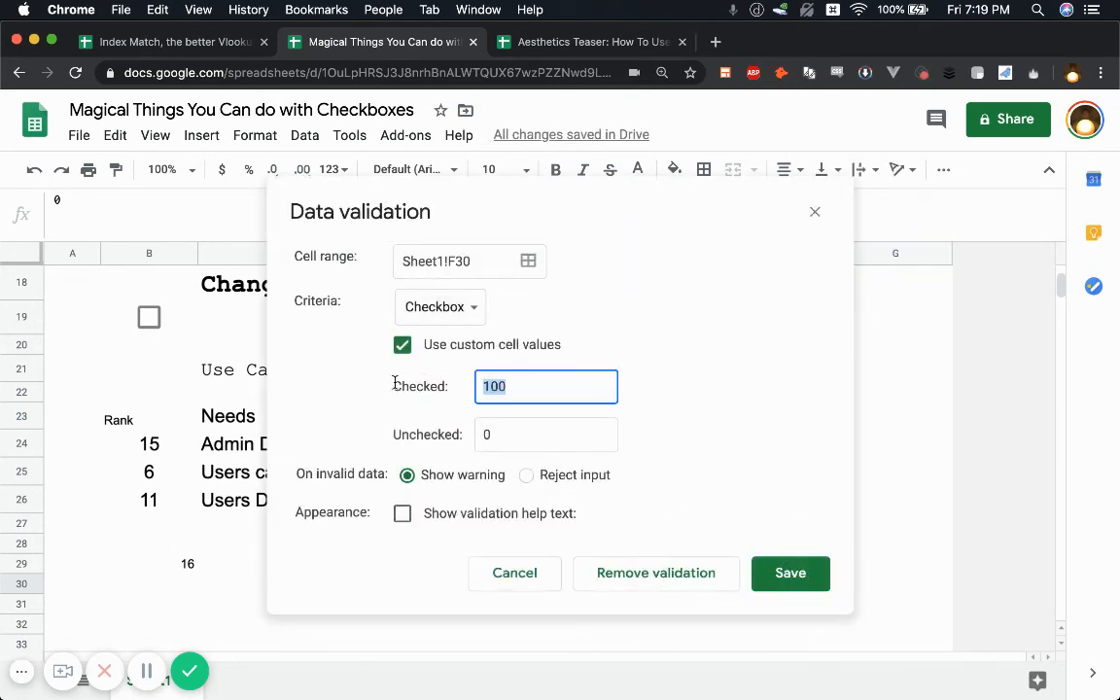
click(790, 572)
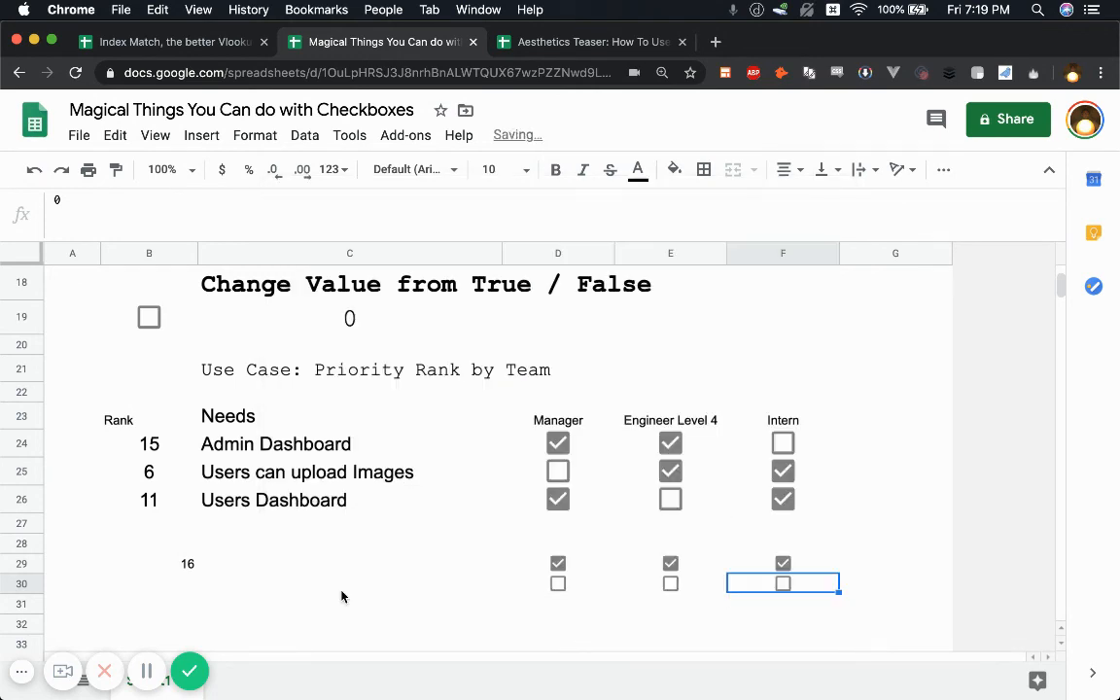
- Start B30's =SUM( formula to total the row 30 custom checkboxes
text(s)
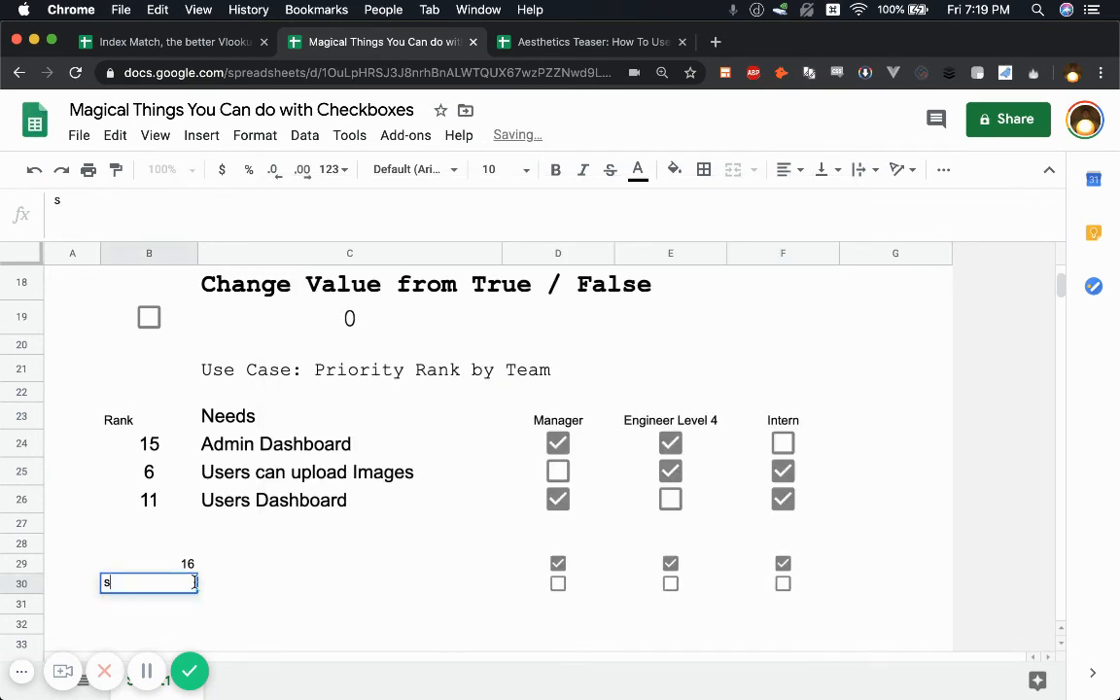
text(=)
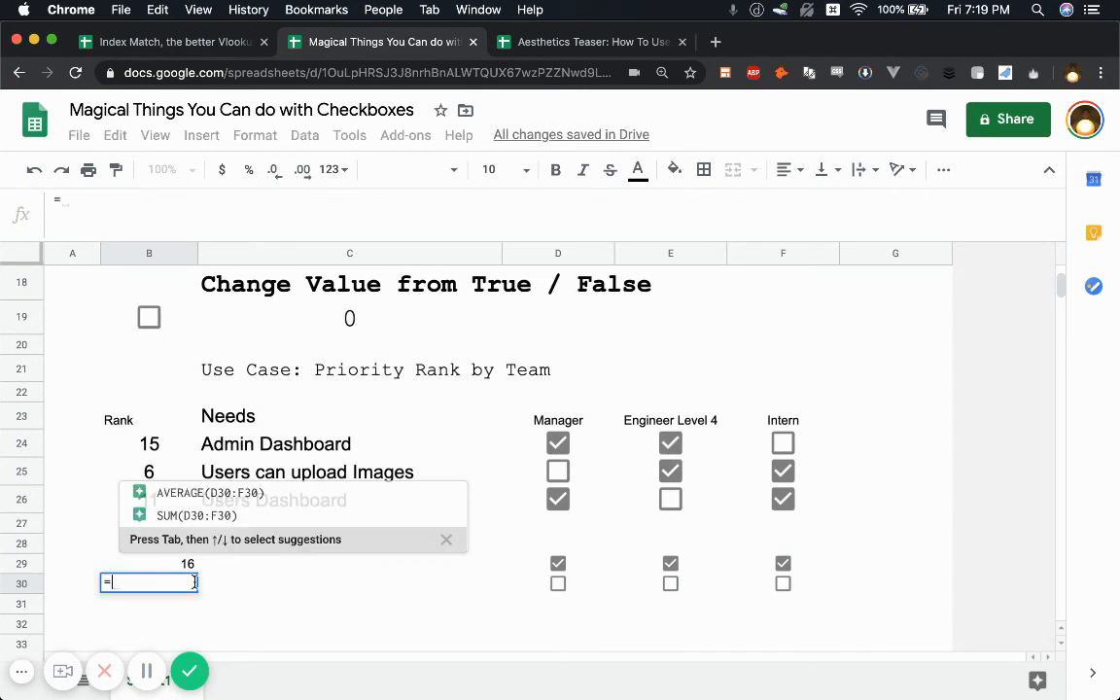
text(sum()
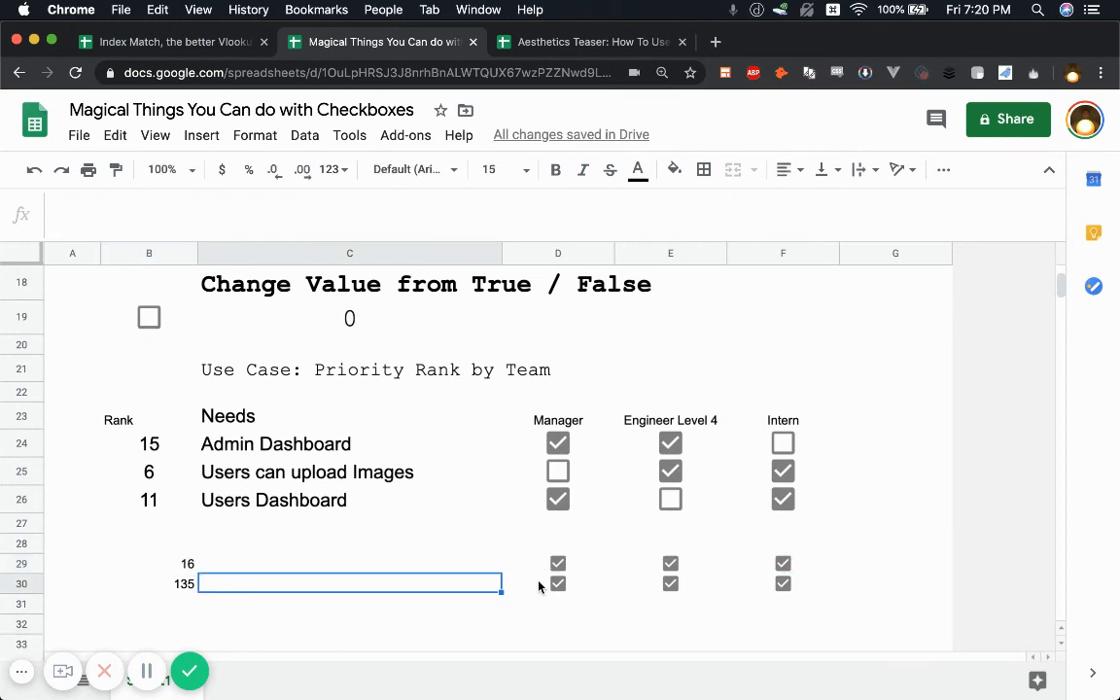
mouse_move(562, 631)
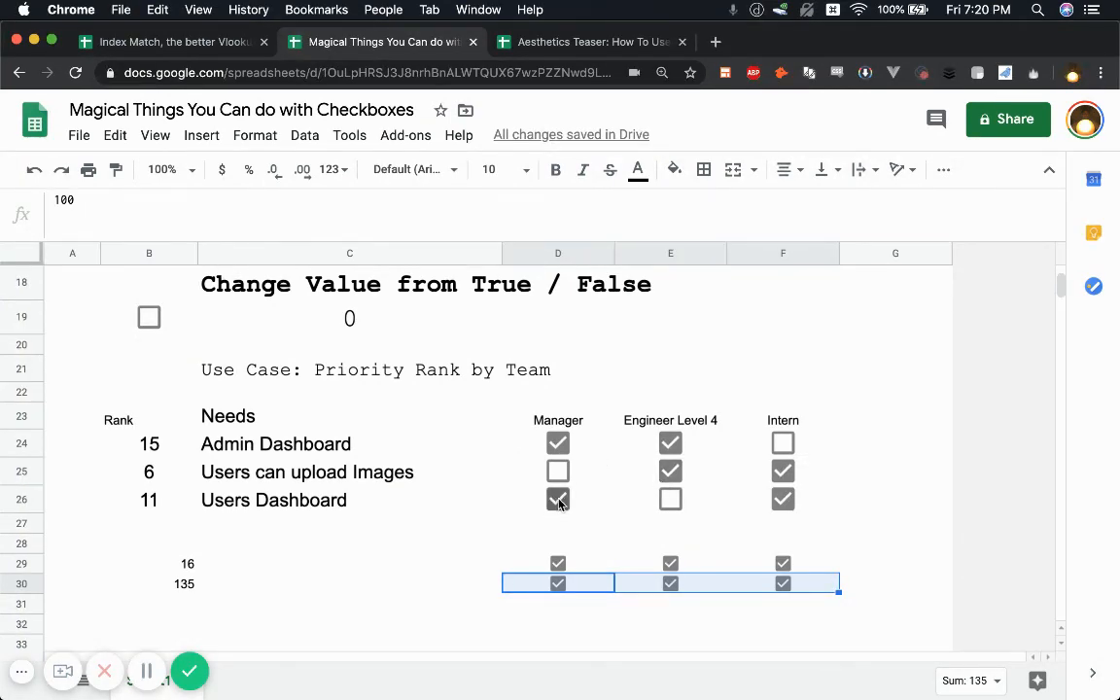
click(782, 471)
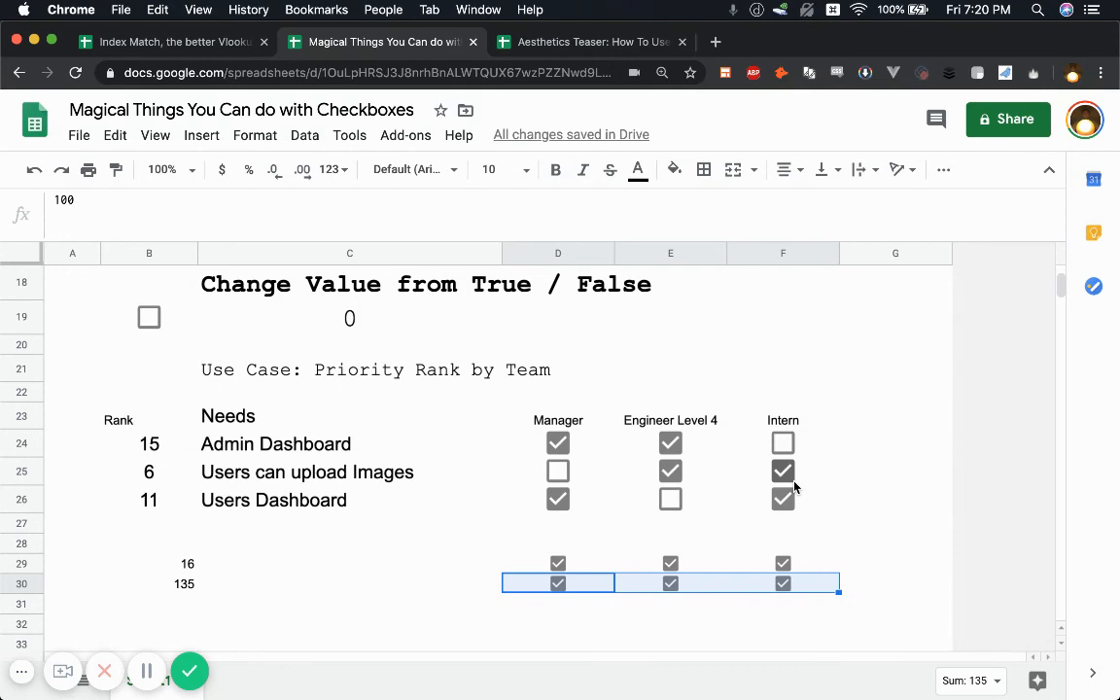
click(782, 470)
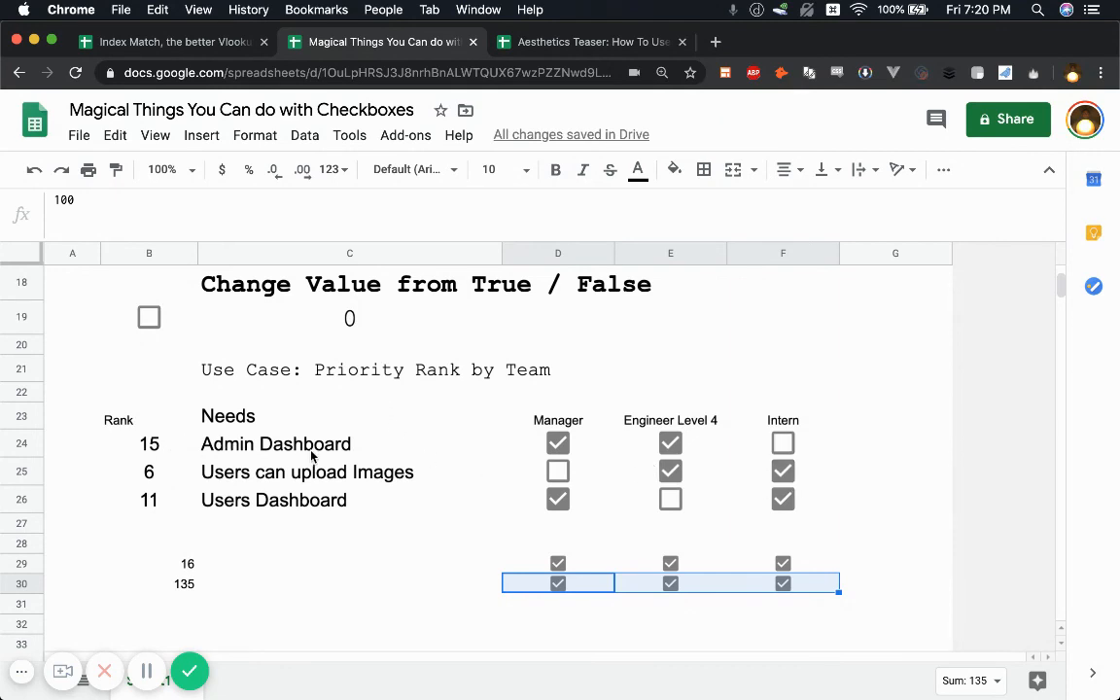
mouse_move(568, 420)
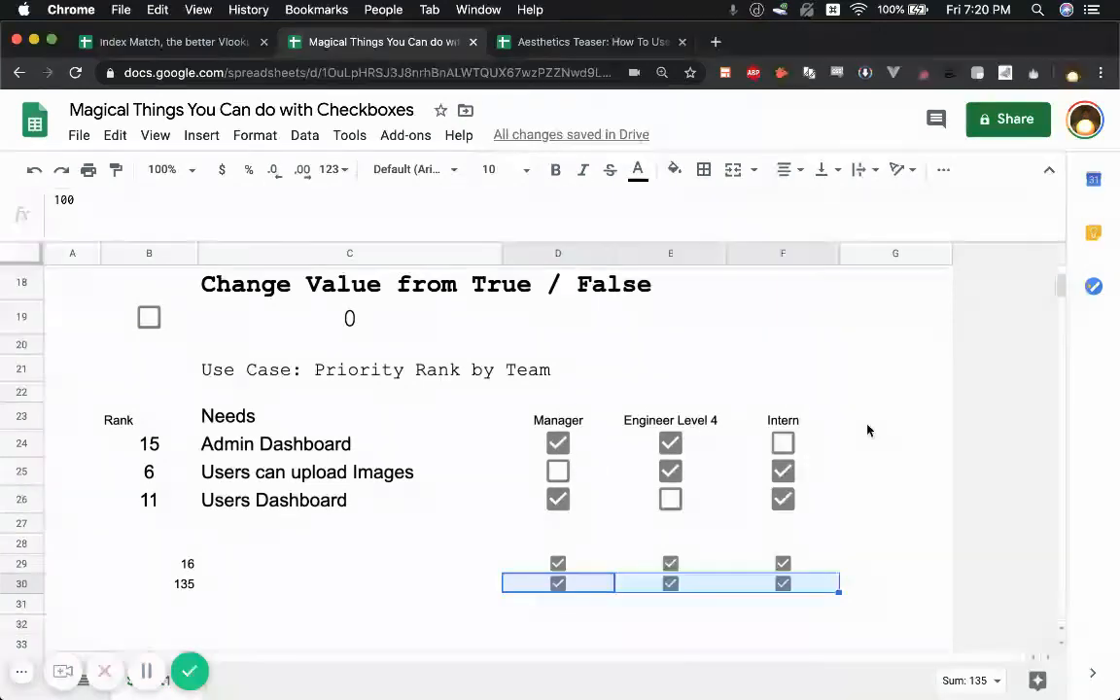
click(148, 564)
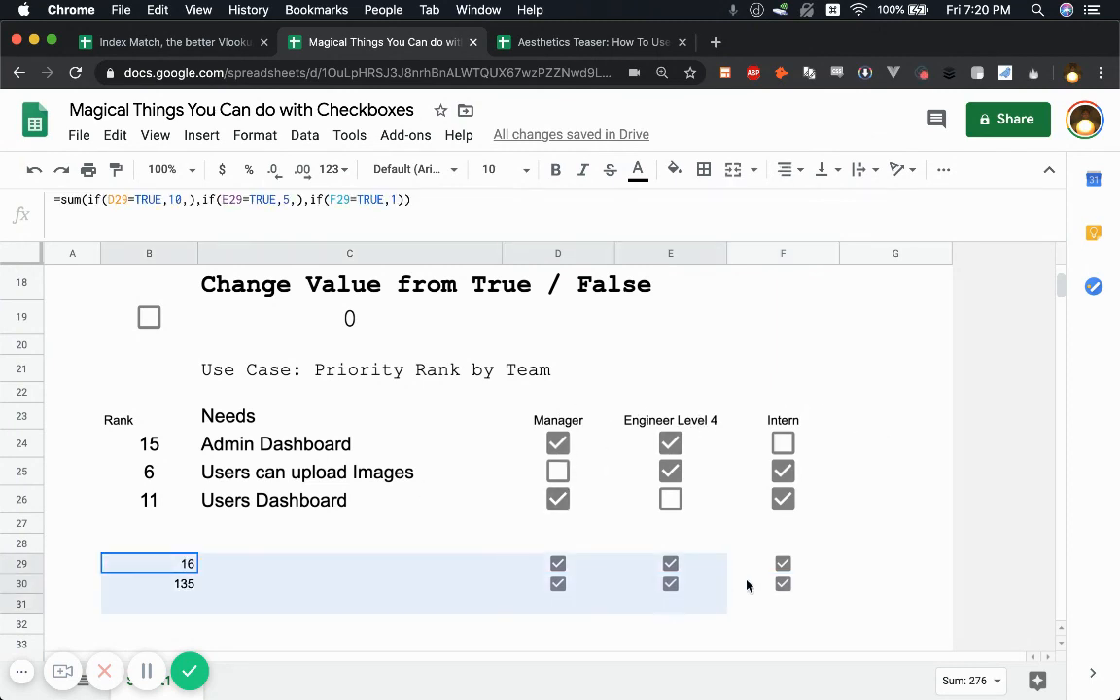
click(782, 584)
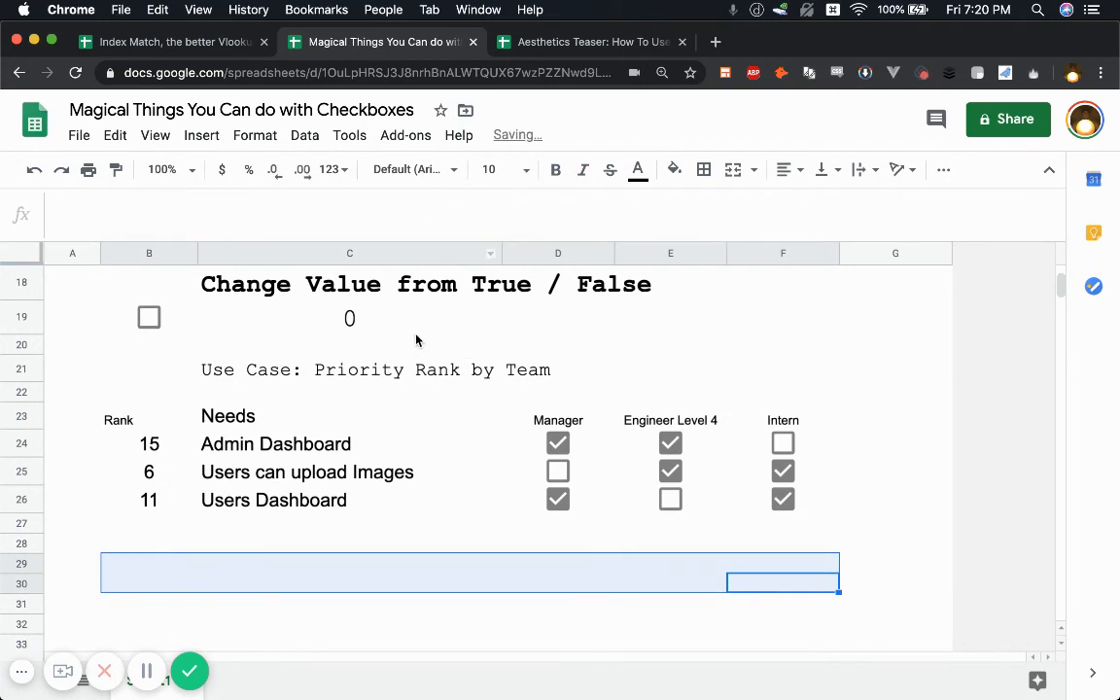
mouse_move(436, 424)
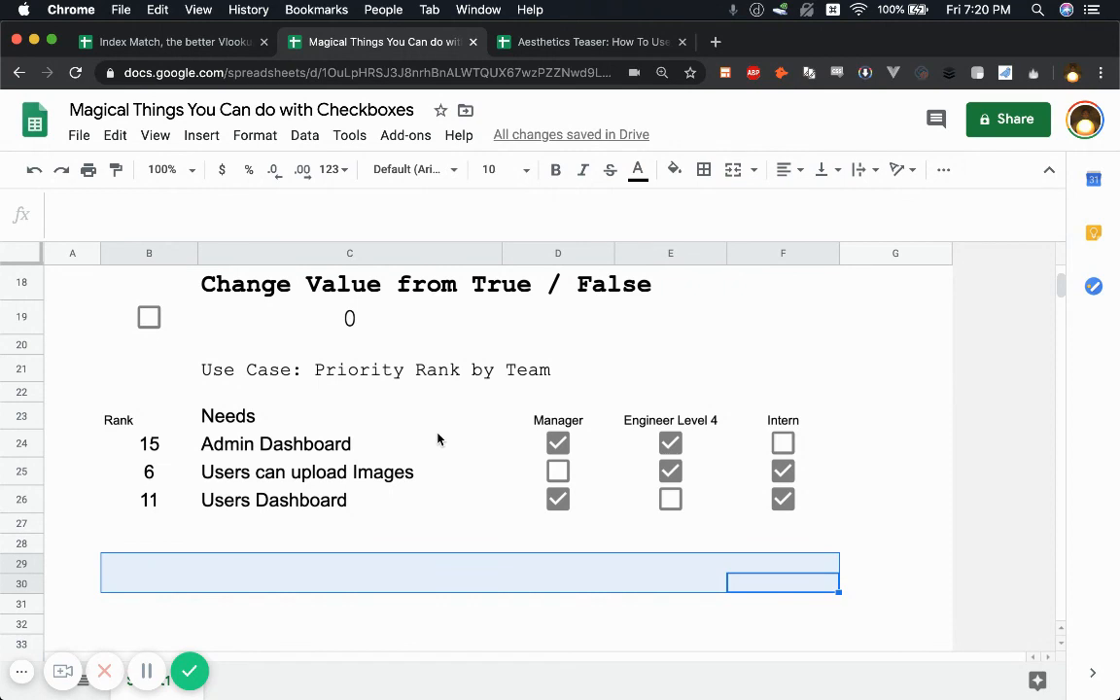
mouse_move(459, 409)
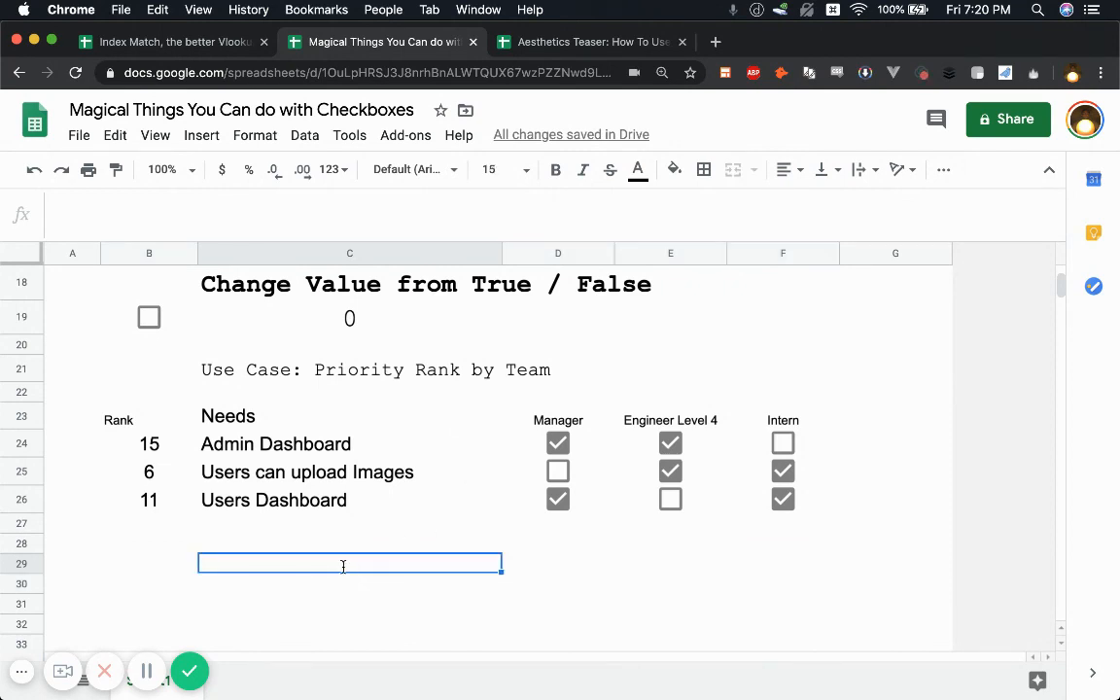
text(Andrew @ Kma)
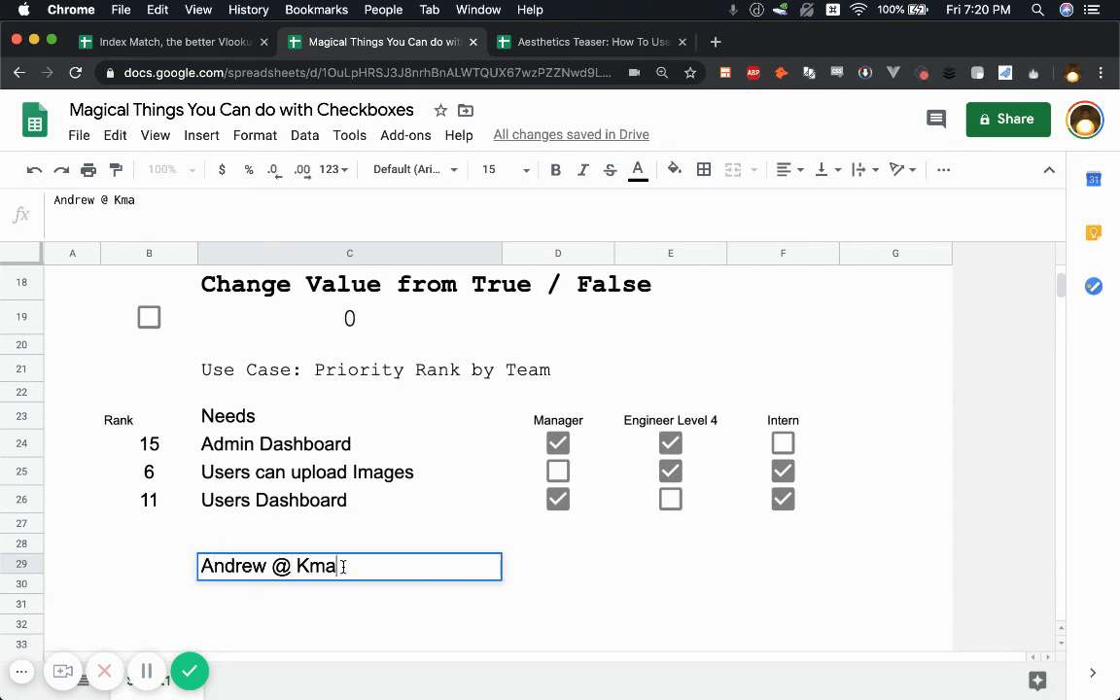
text(p)
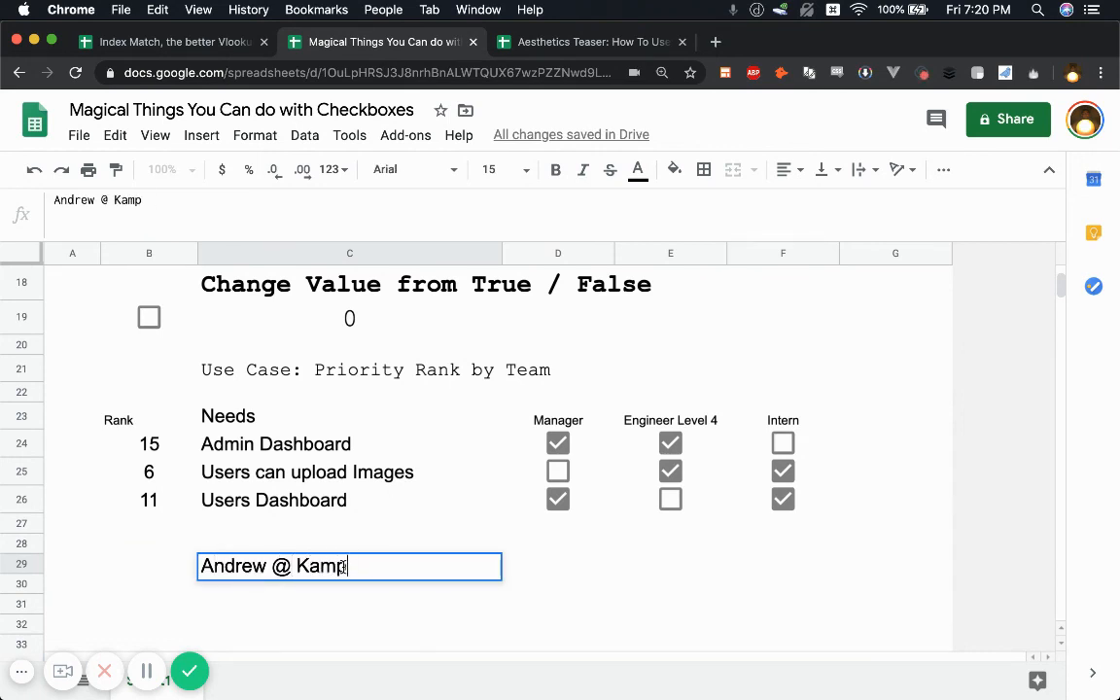
text(heyapproved.com)
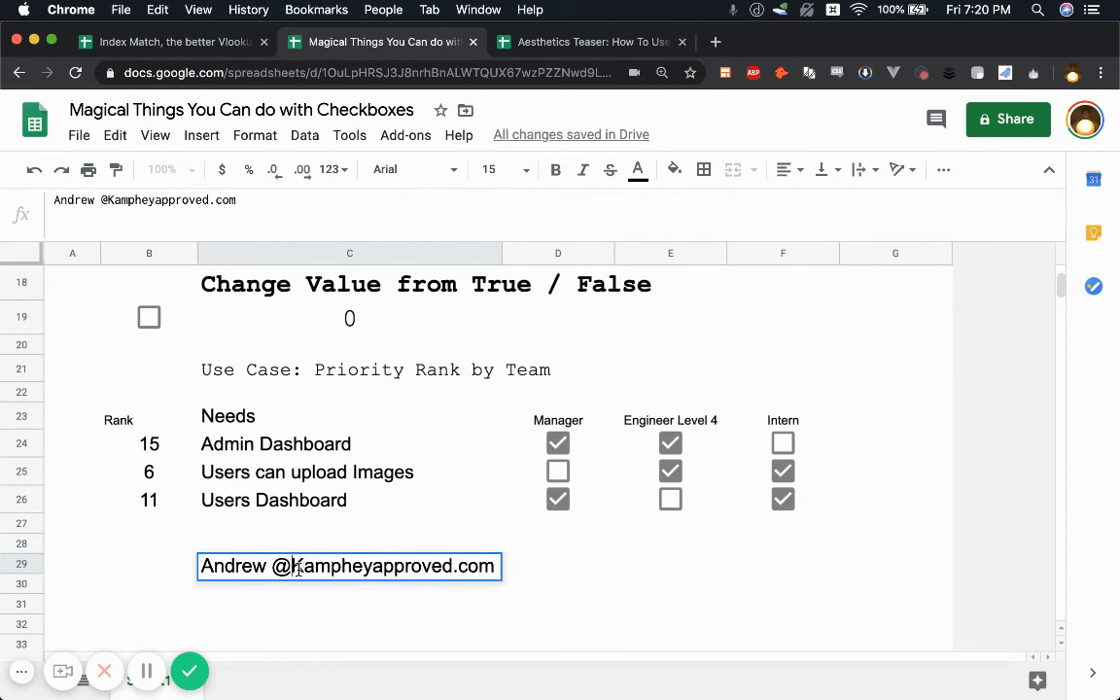
key(Backspace)
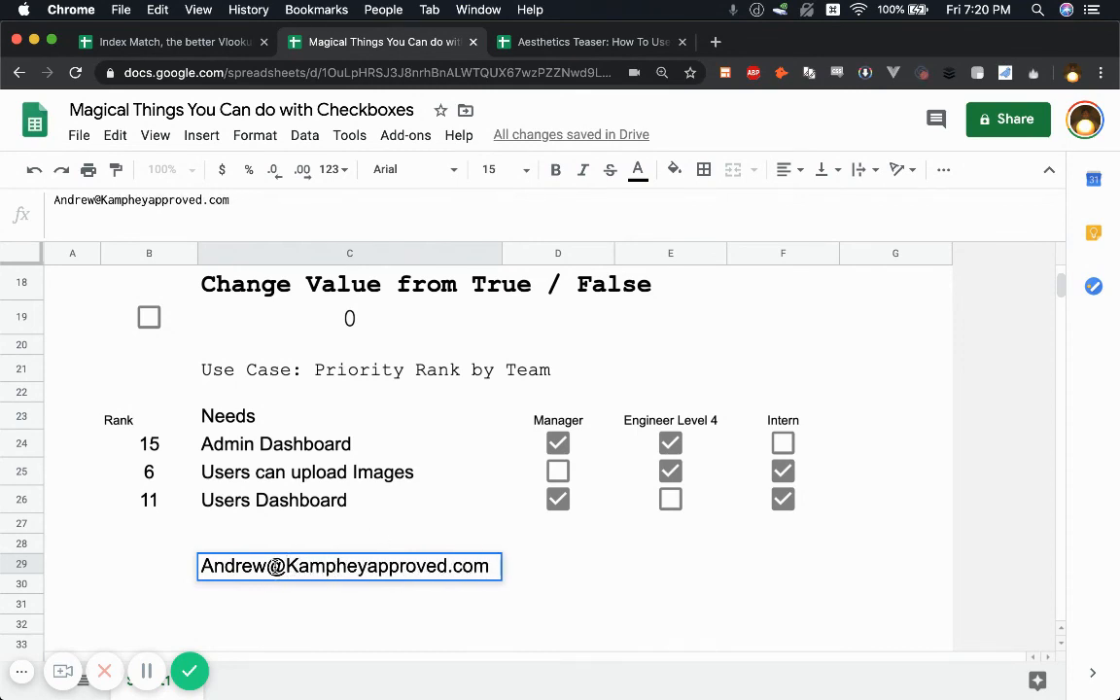